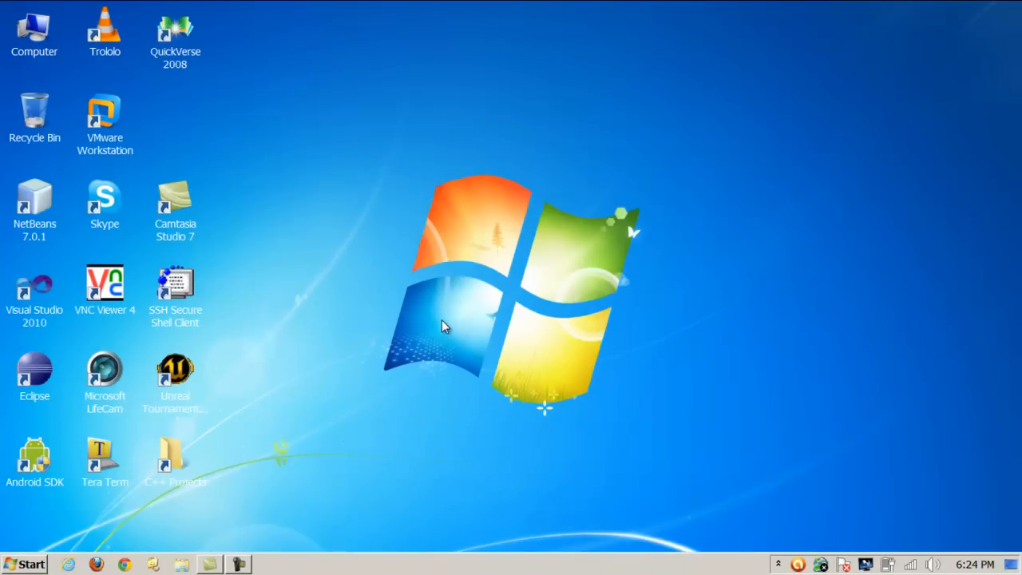
mouse_move(368, 298)
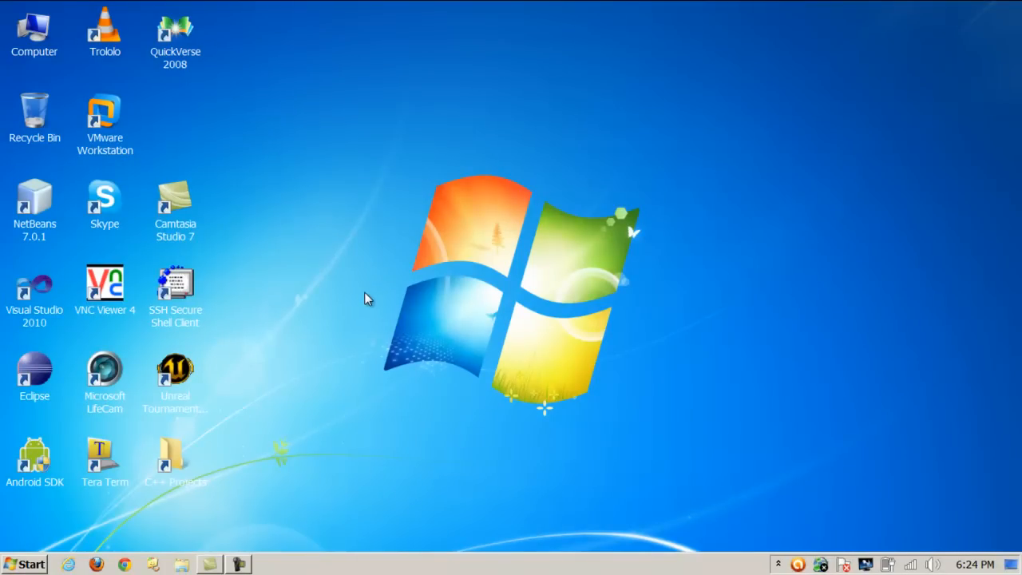
Launch Adobe Photoshop CS5 (64 Bit) from the Graphics > Adobe programs folder
click(31, 564)
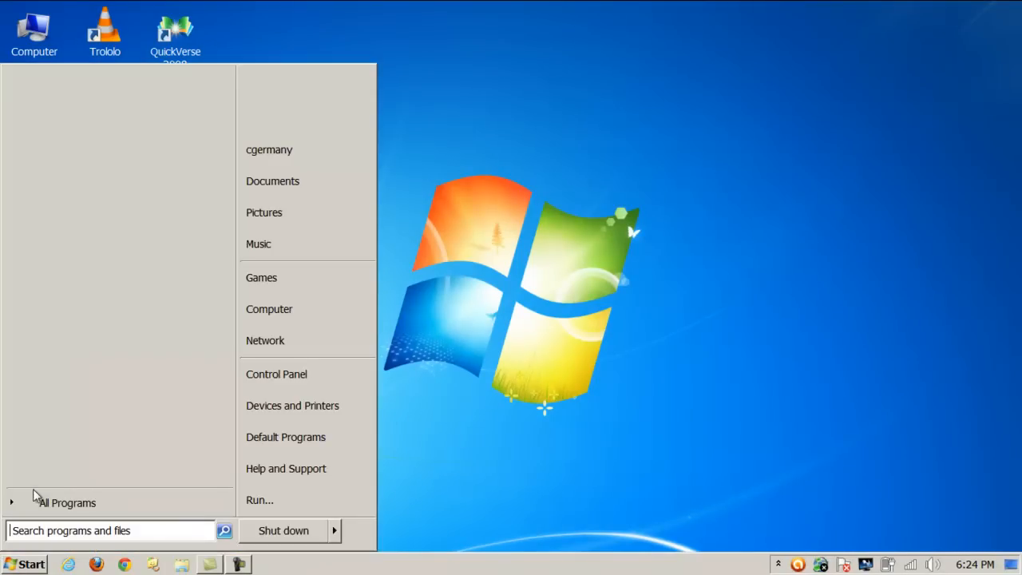
click(67, 503)
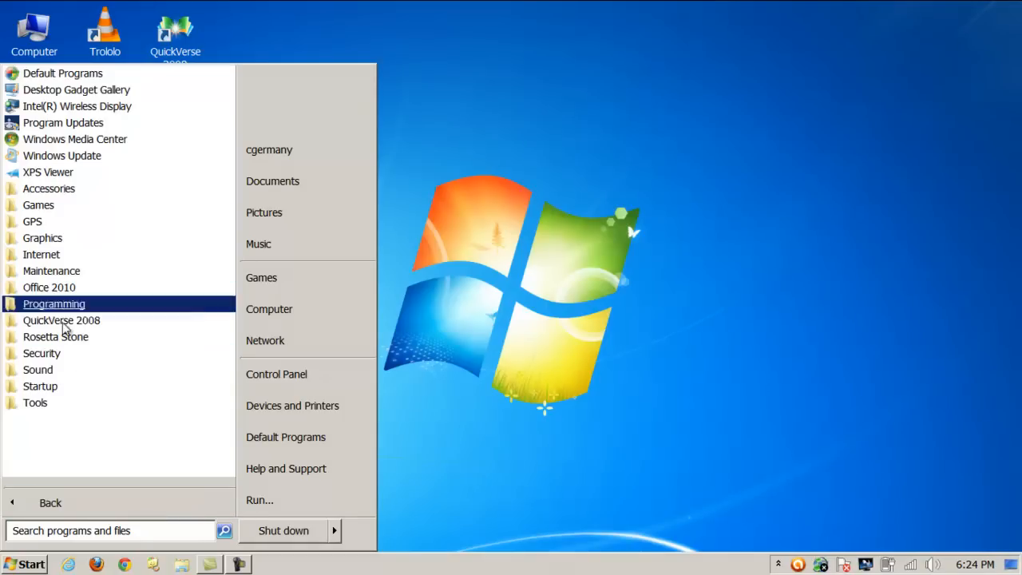
click(42, 238)
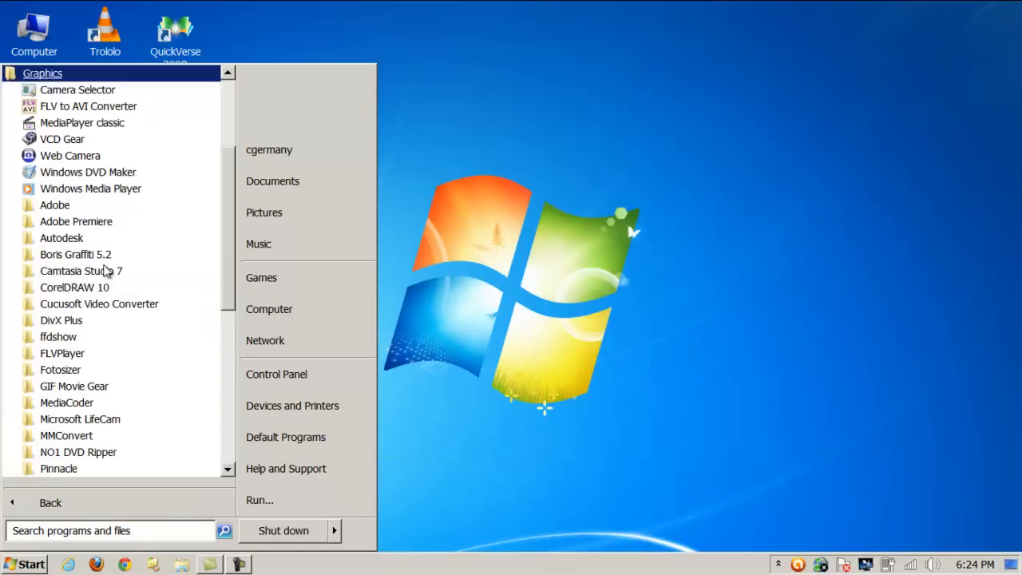
click(54, 204)
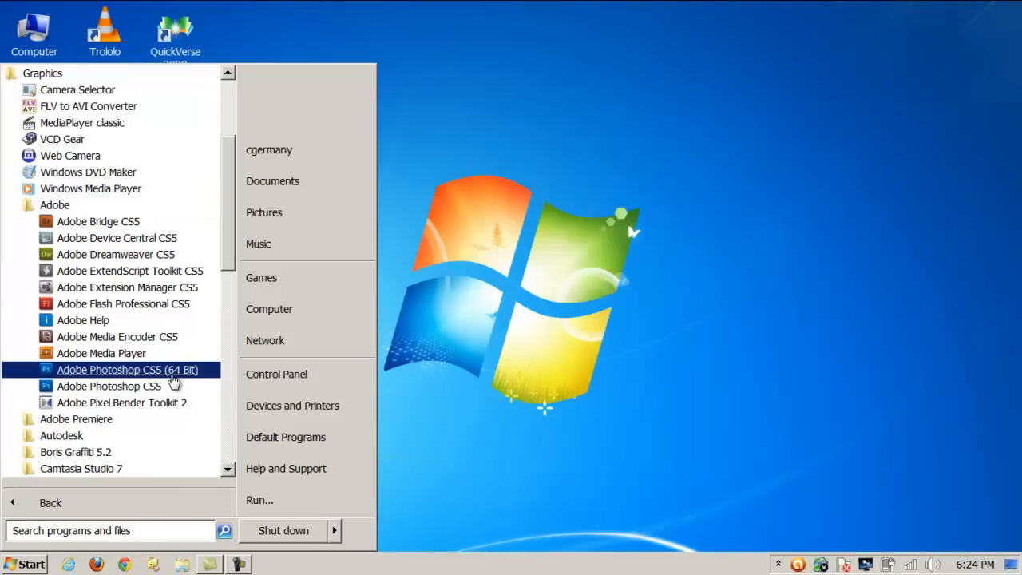
click(128, 369)
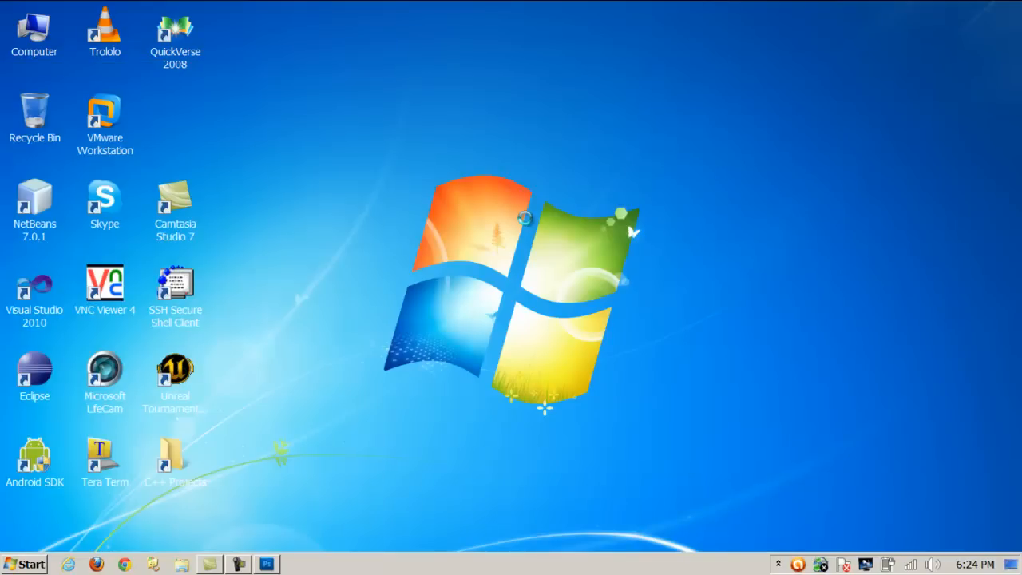
Create a new 256 × 256 pixel, 72 ppi blank image named Pirates
click(268, 565)
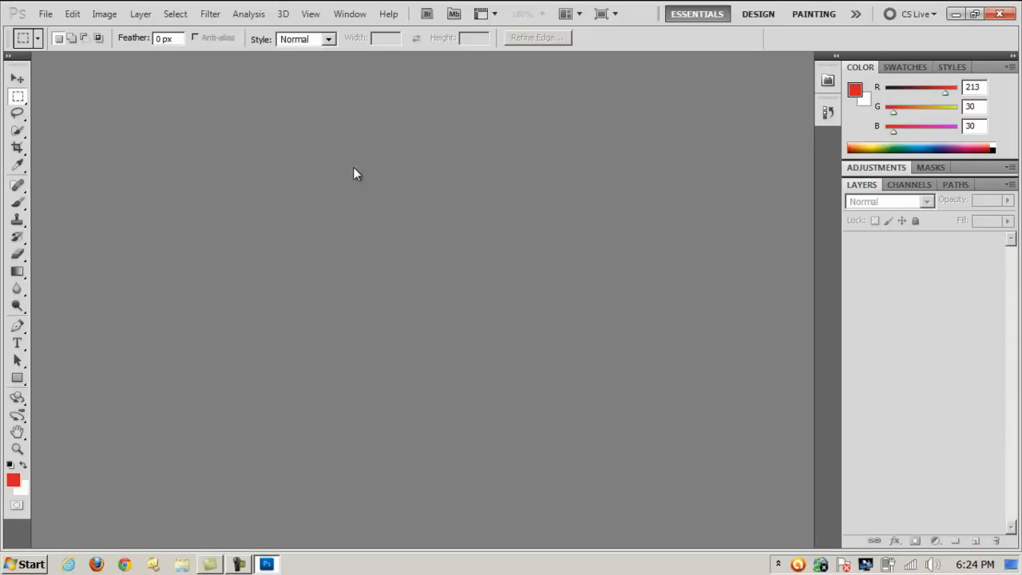
click(47, 13)
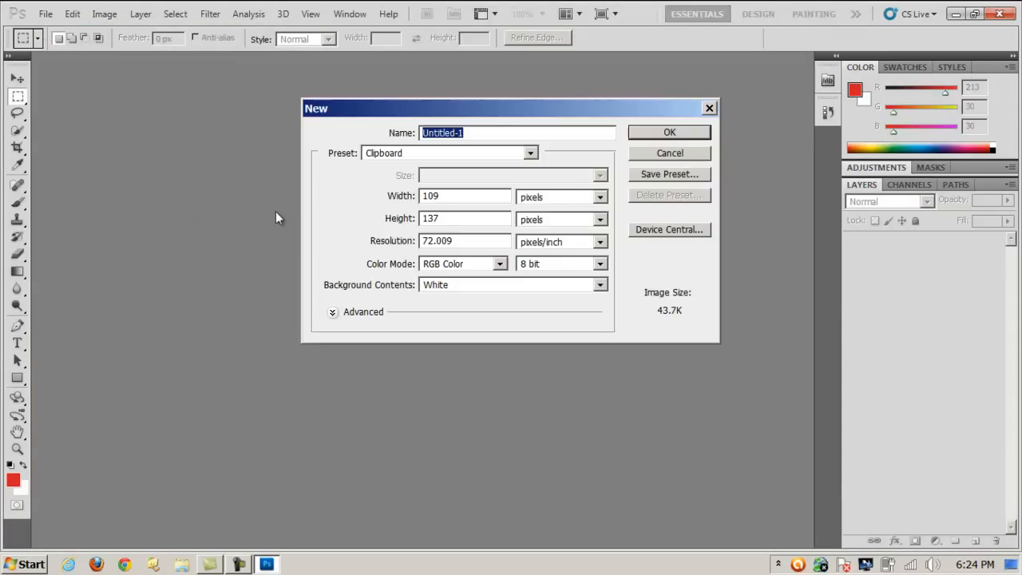
mouse_move(479, 234)
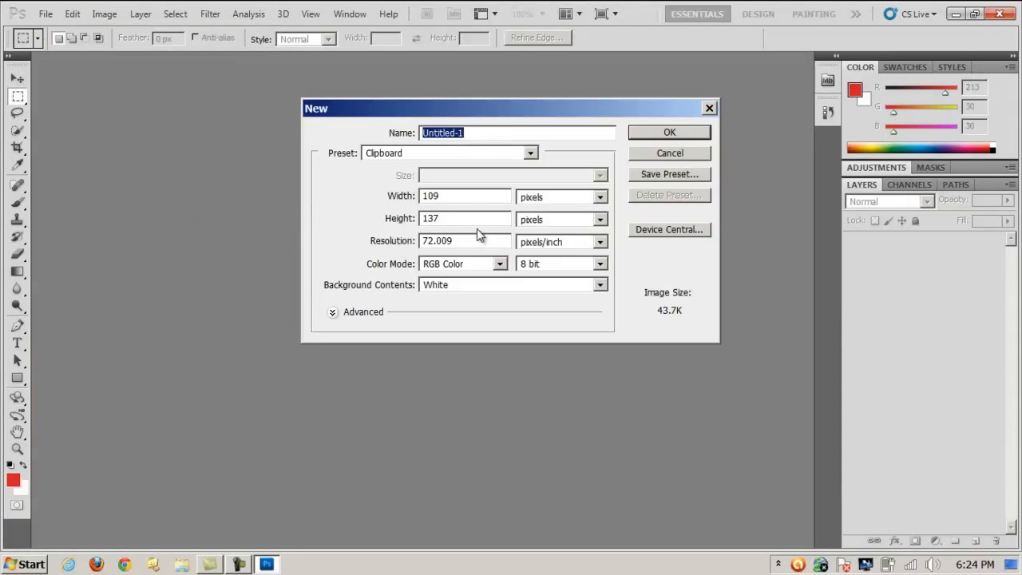
mouse_move(549, 214)
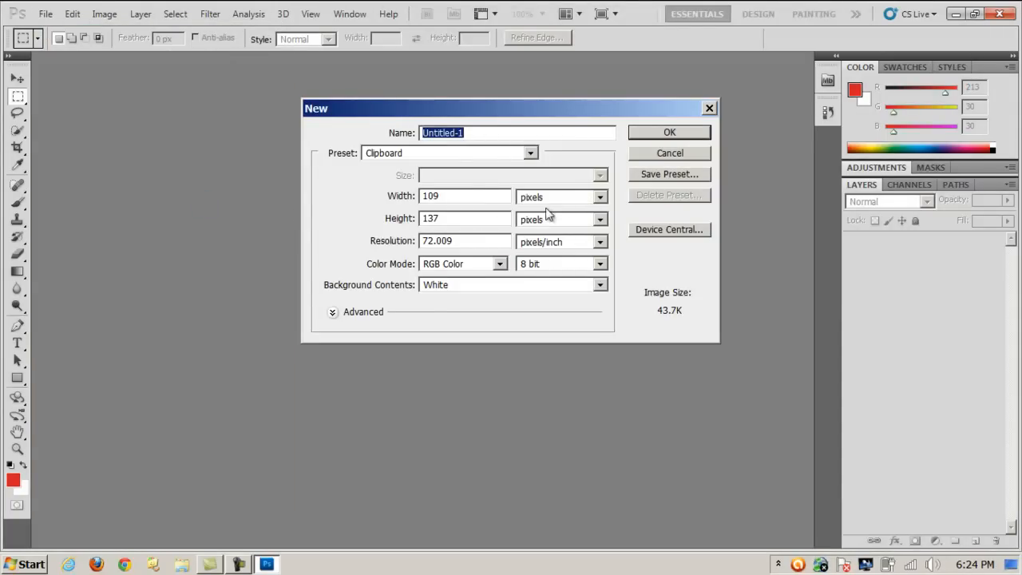
click(465, 196)
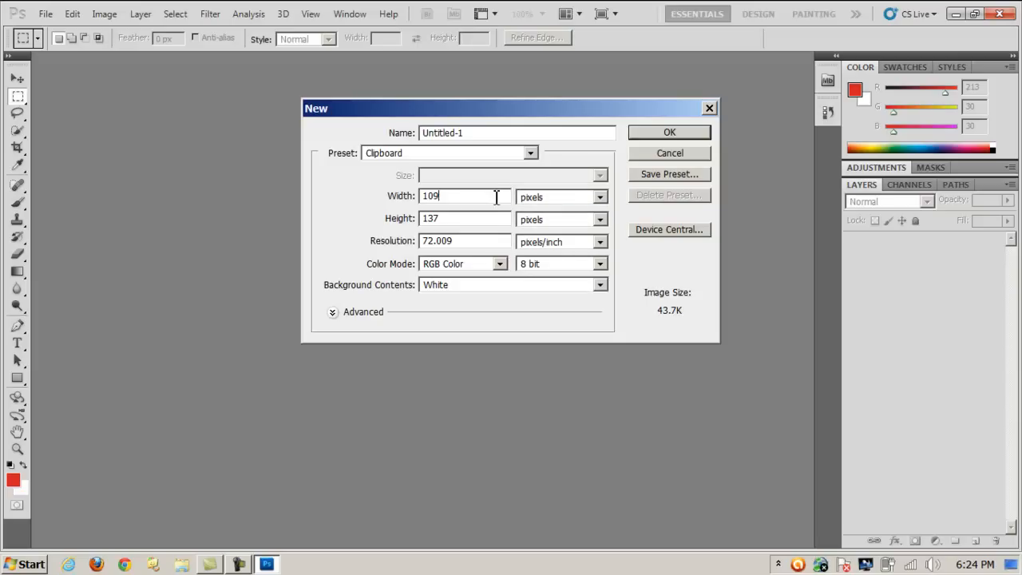
text(256)
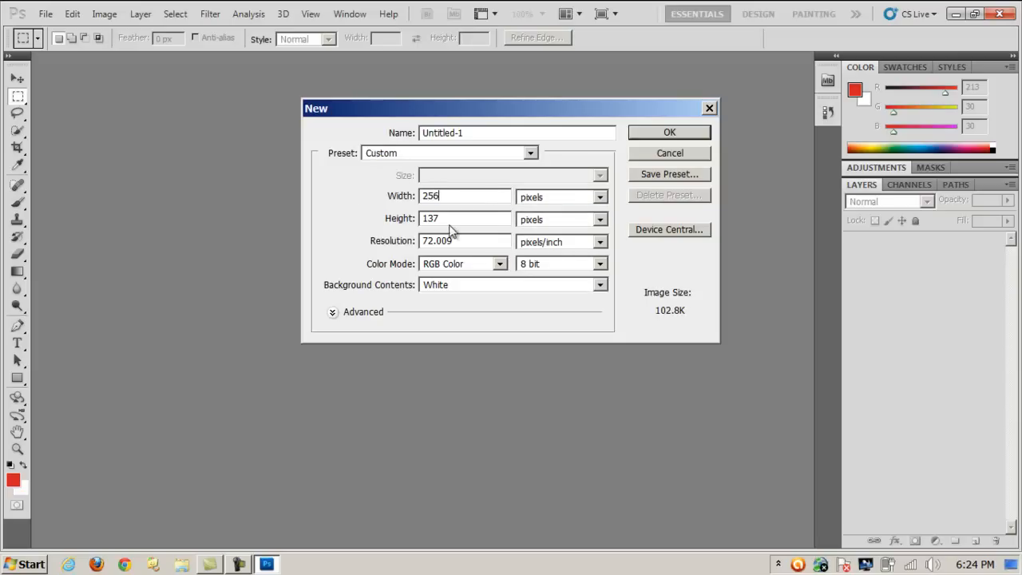
text(256)
click(465, 241)
text(72)
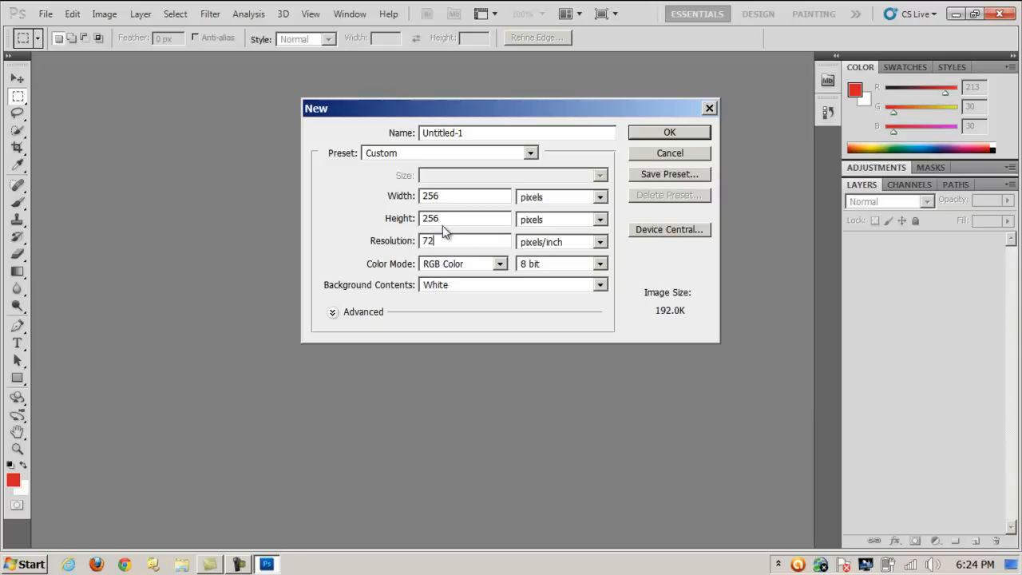
double_click(443, 133)
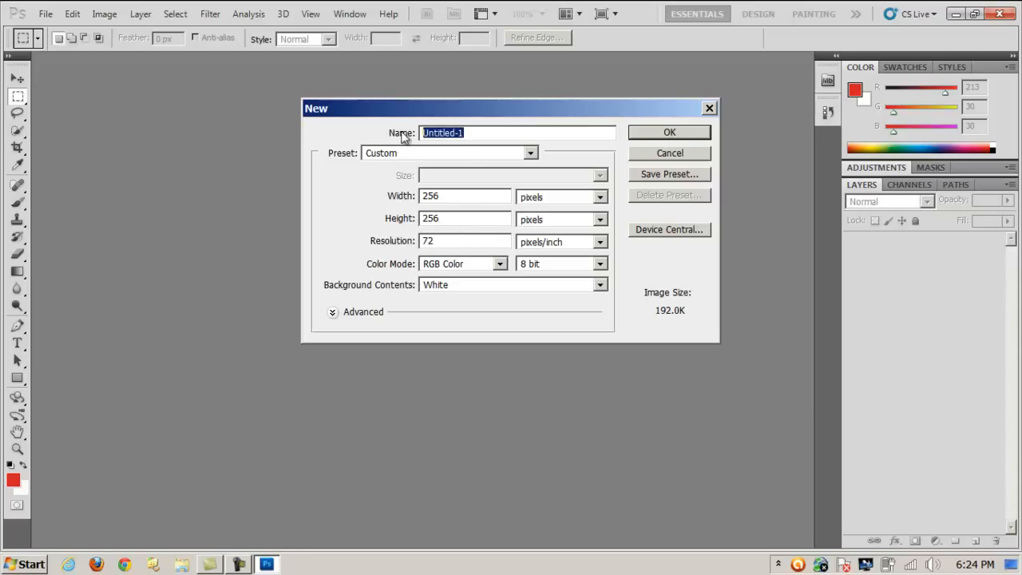
mouse_move(410, 133)
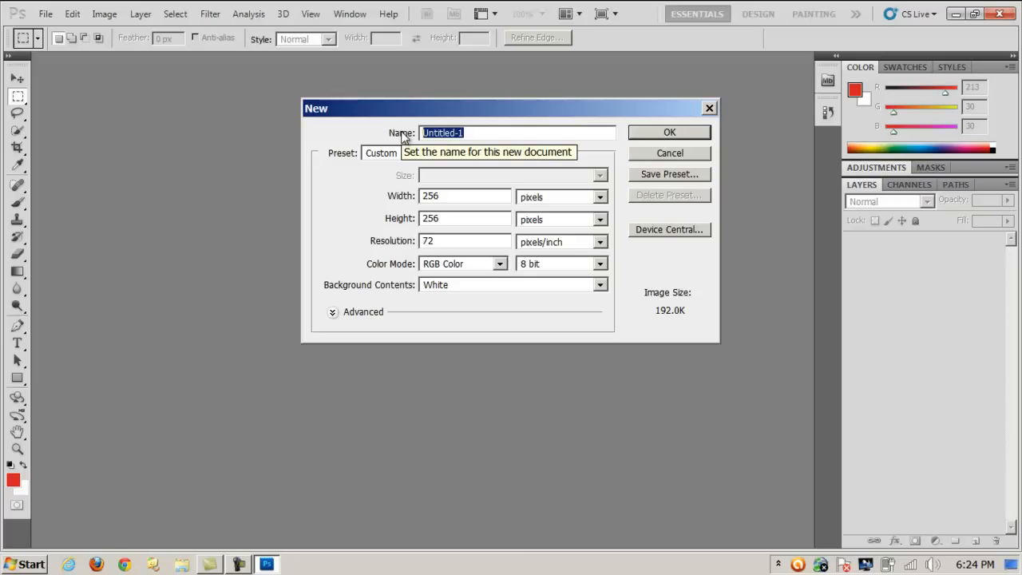
text(Pirates)
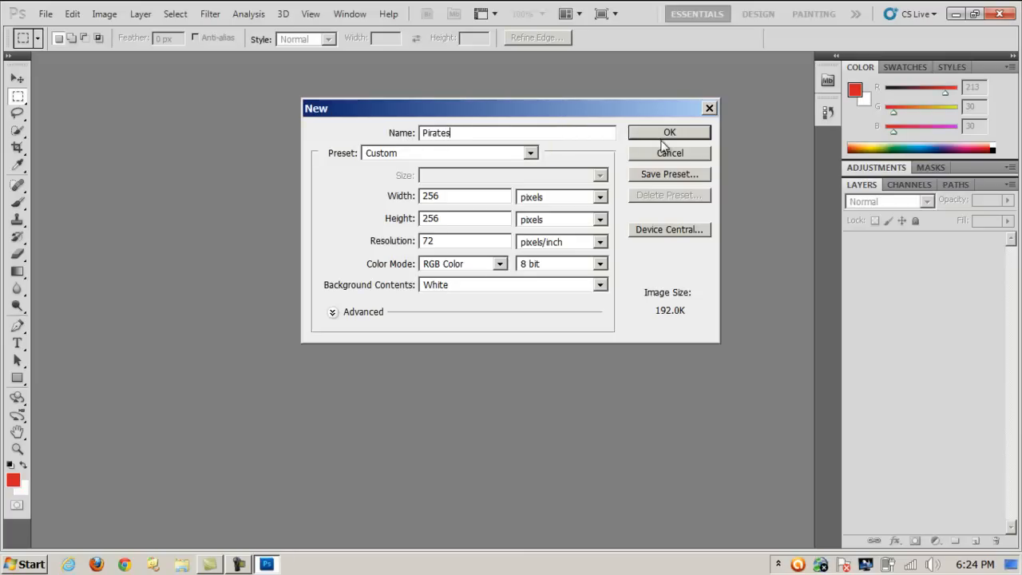
click(669, 131)
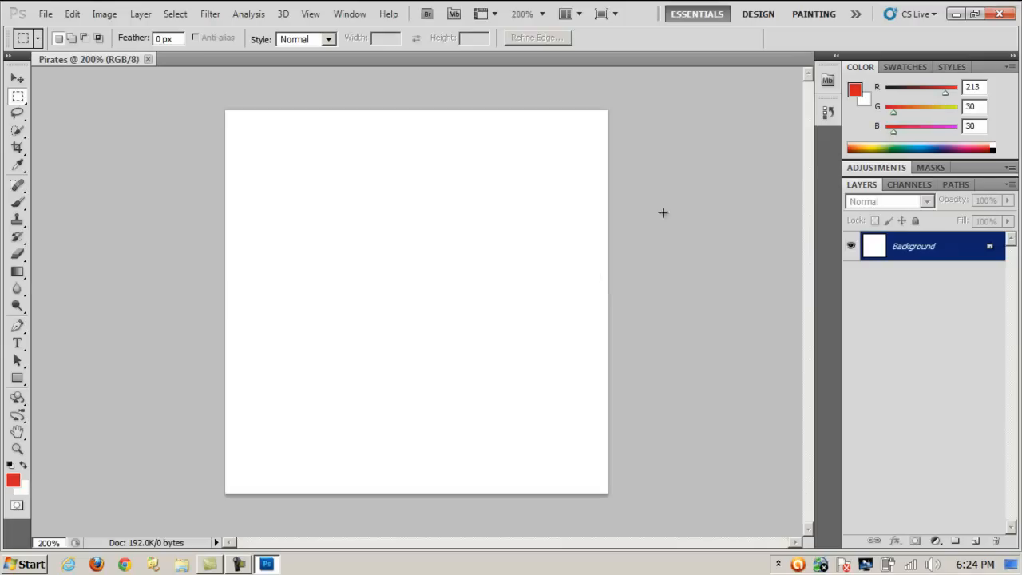
Open Pirates.jpg from the UNREAL_PirateArena folder as a second document
click(325, 13)
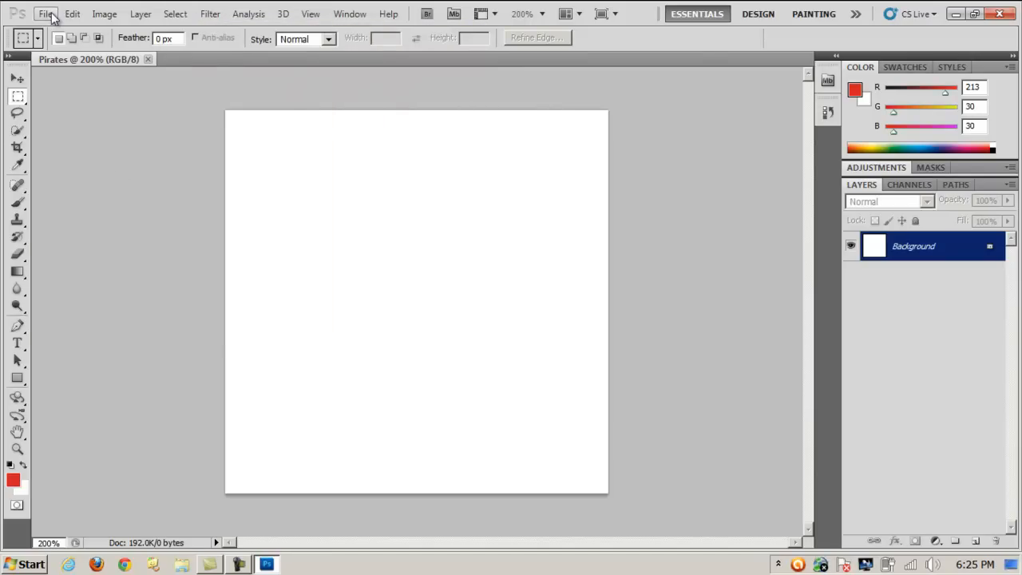
click(56, 14)
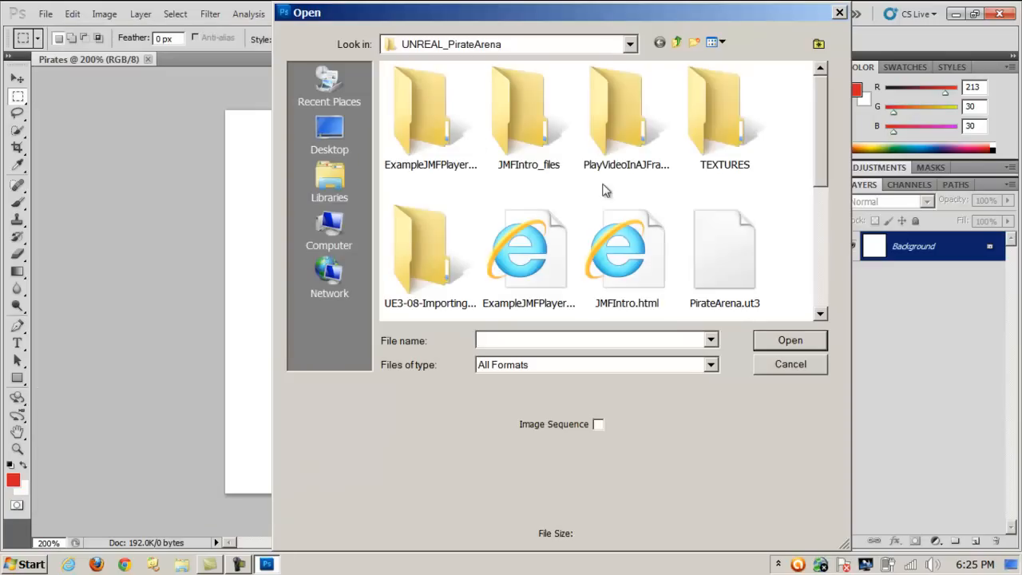
scroll(down, 3)
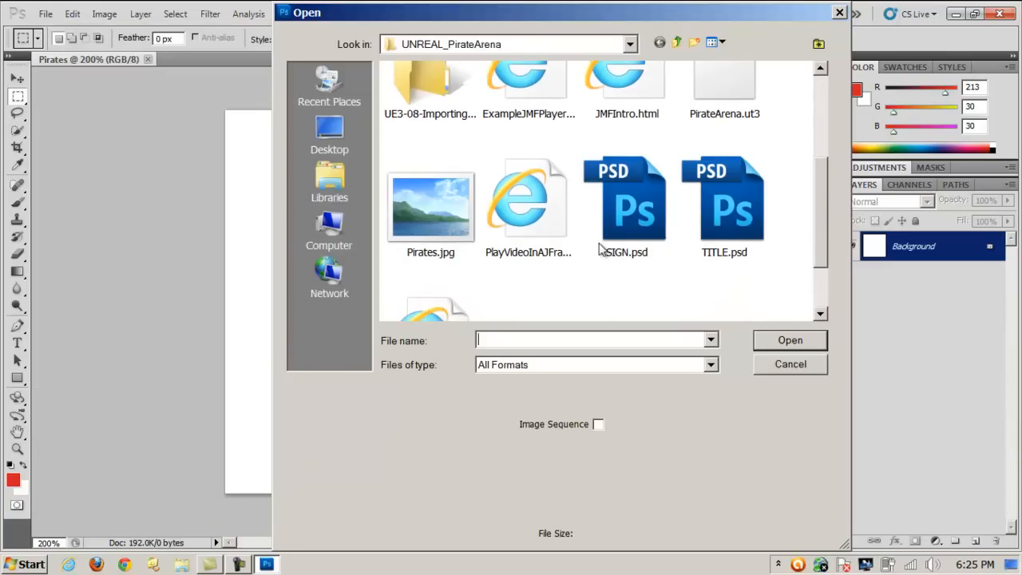
double_click(429, 206)
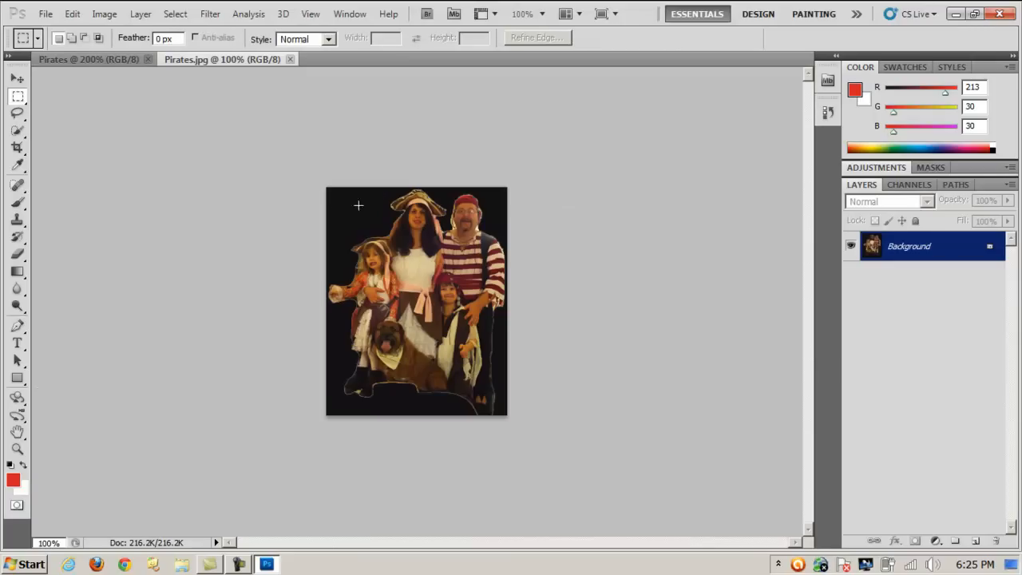
drag(328, 190, 353, 211)
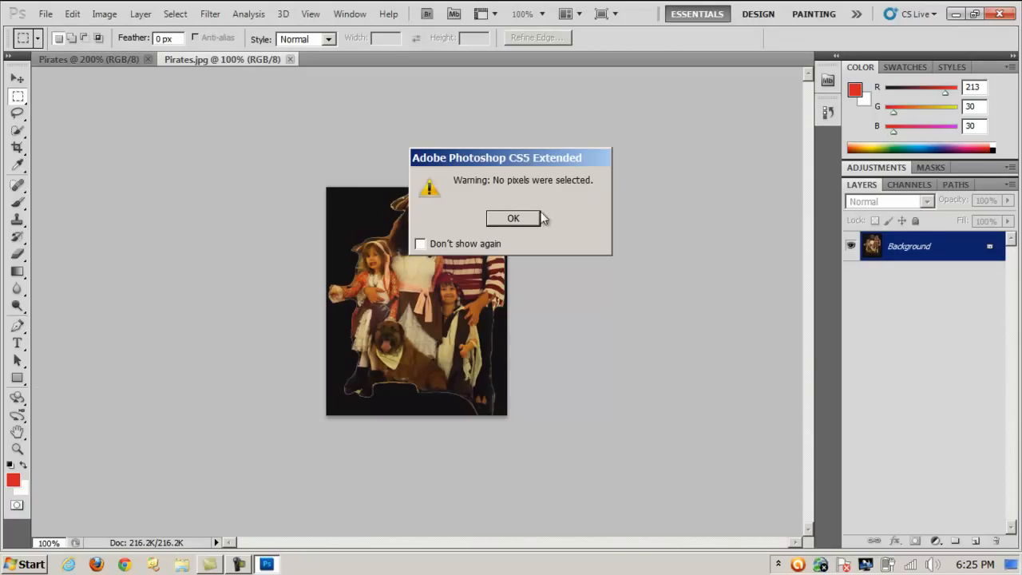
Dismiss the warning and shrink Pirates.jpg to about half size in percent via Image Size
click(513, 218)
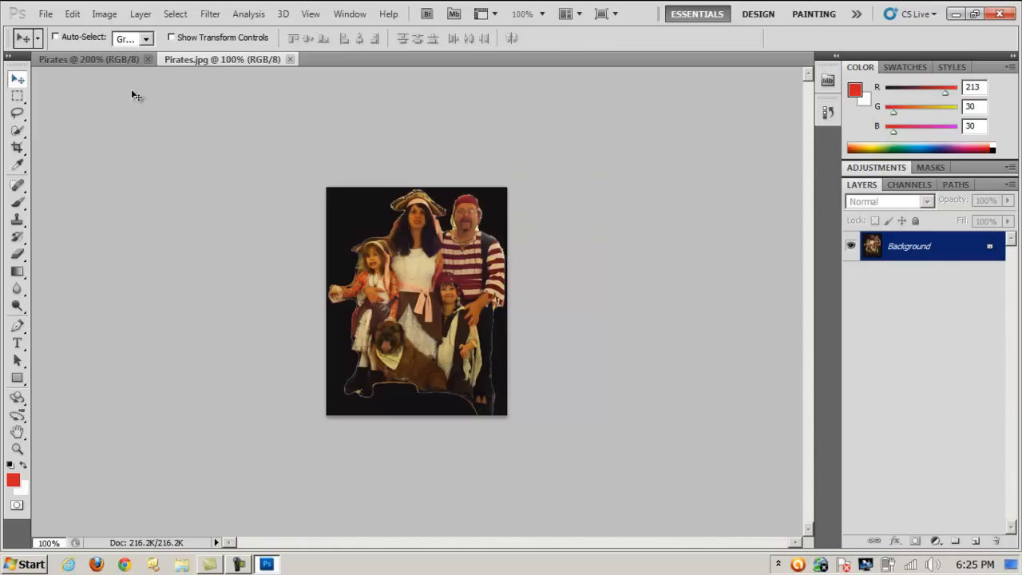
click(81, 14)
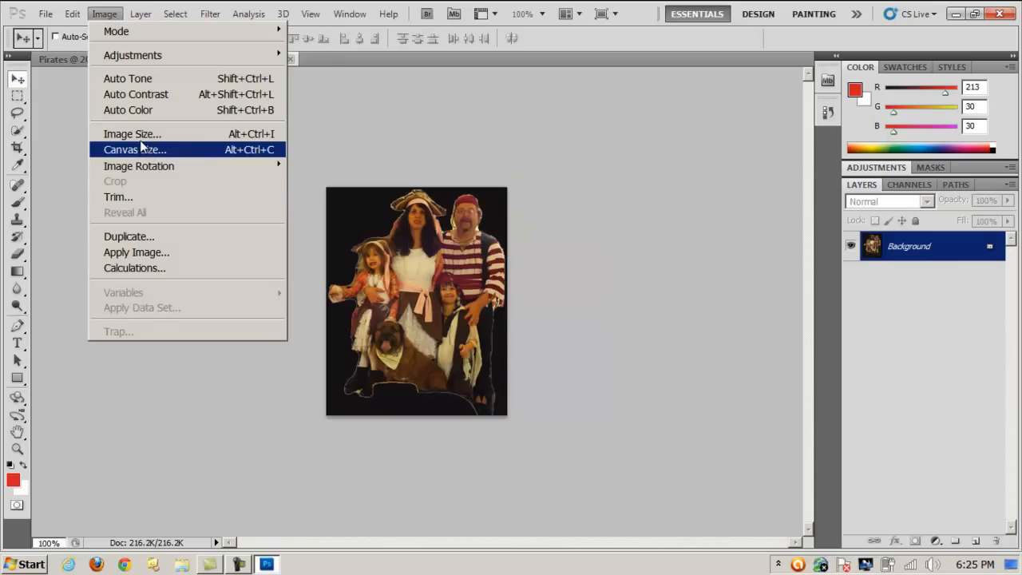
click(133, 133)
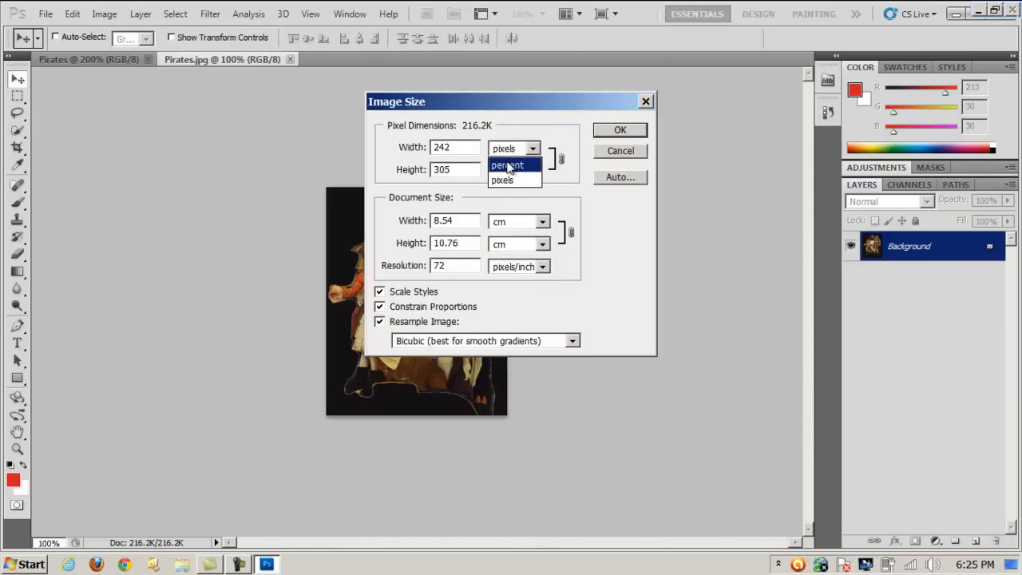
click(507, 164)
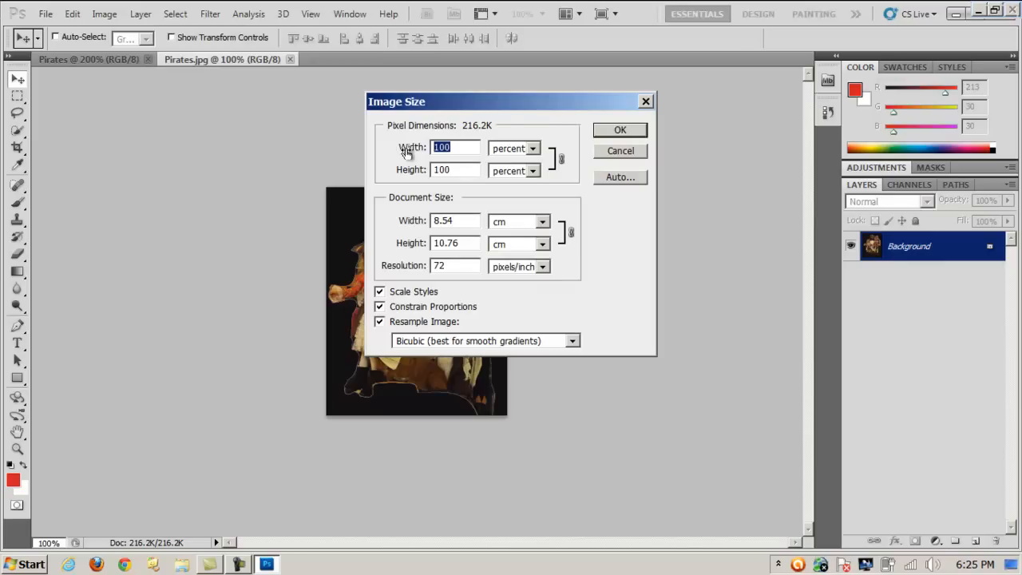
click(619, 129)
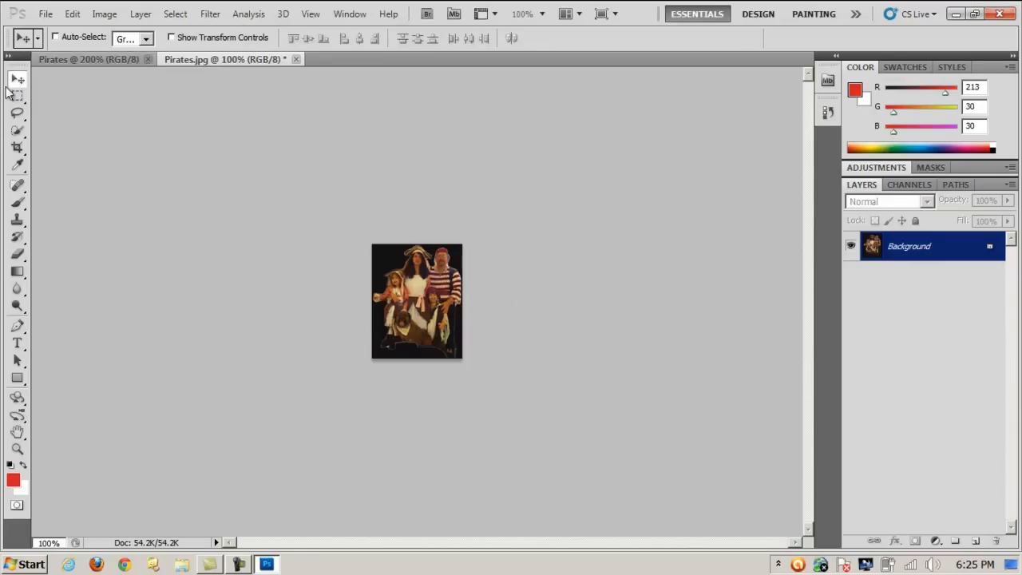
click(13, 99)
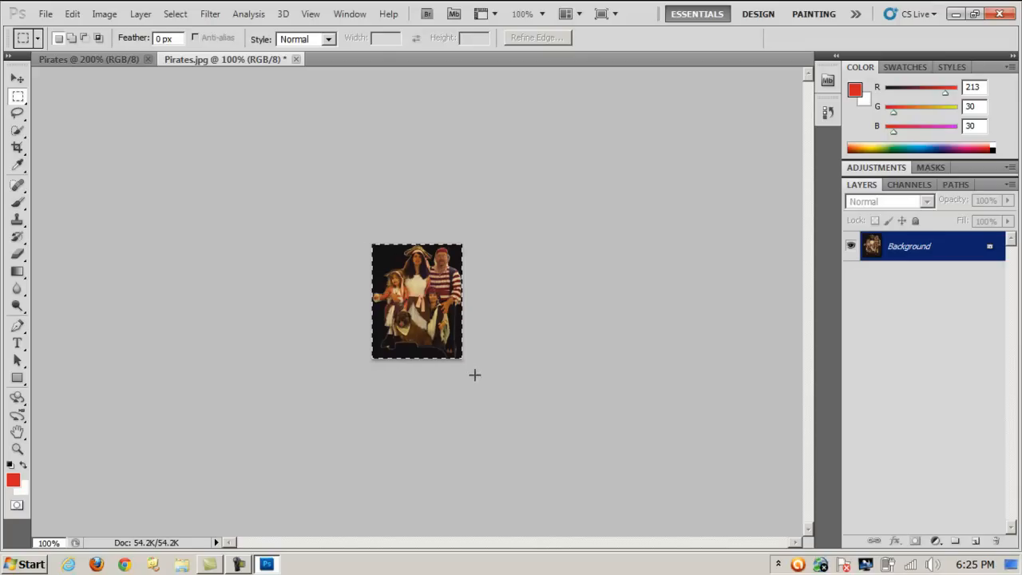
On the Pirates canvas, drag the pirate photo layer lower with the Move tool
click(54, 22)
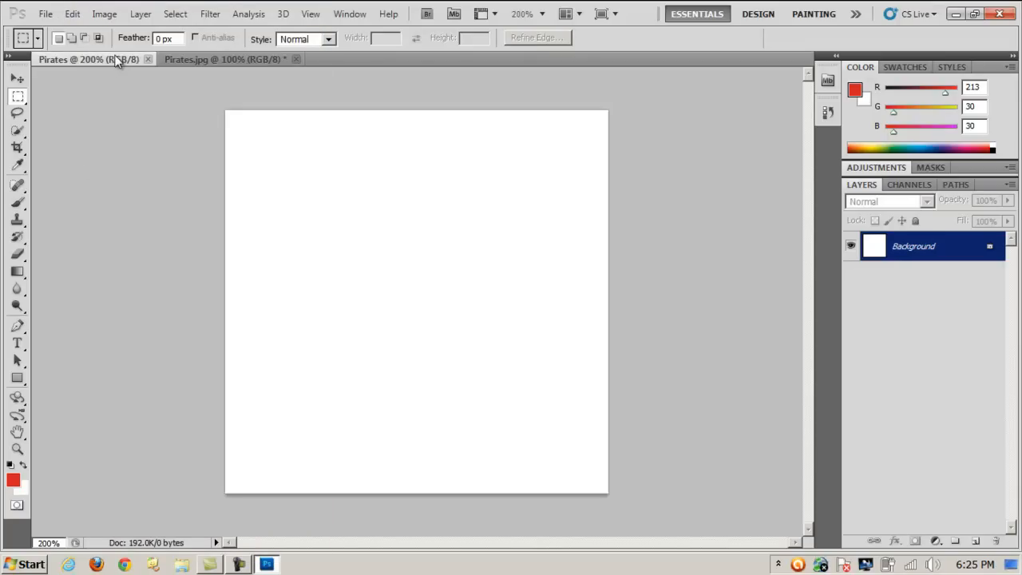
click(65, 14)
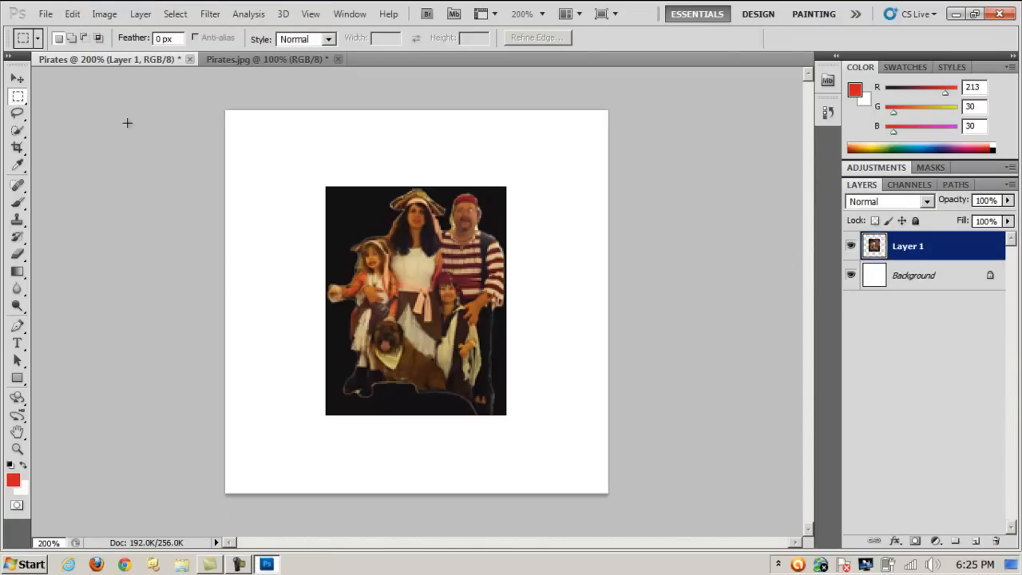
click(10, 77)
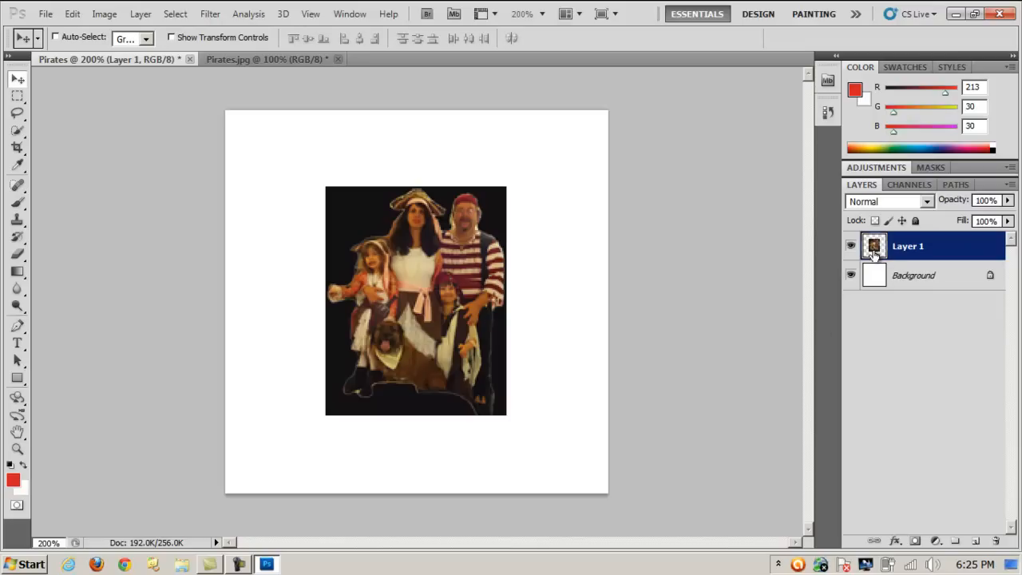
drag(416, 299, 411, 349)
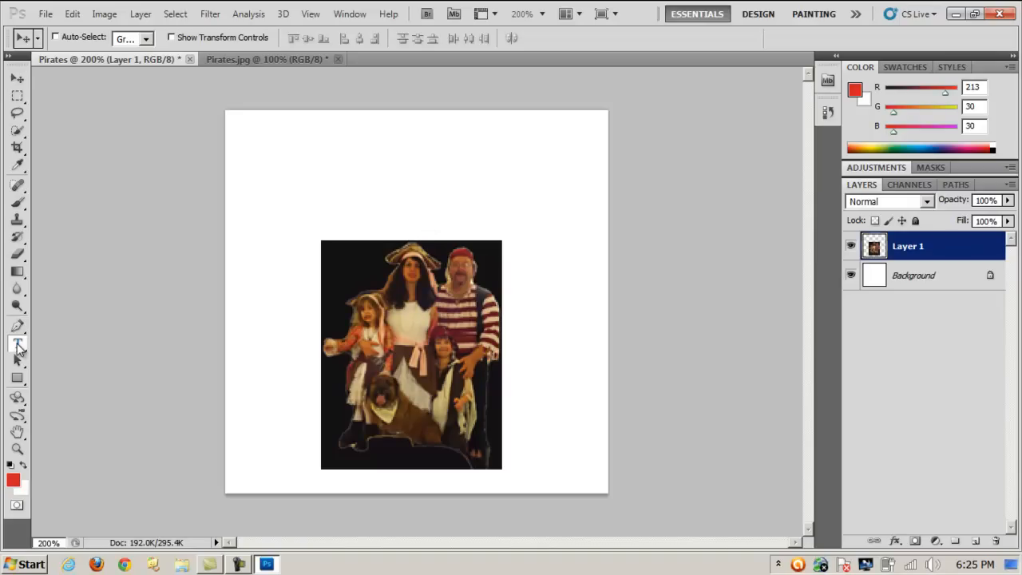
Type a 48 pt 'The Germanys' headline near the top of the page
click(18, 343)
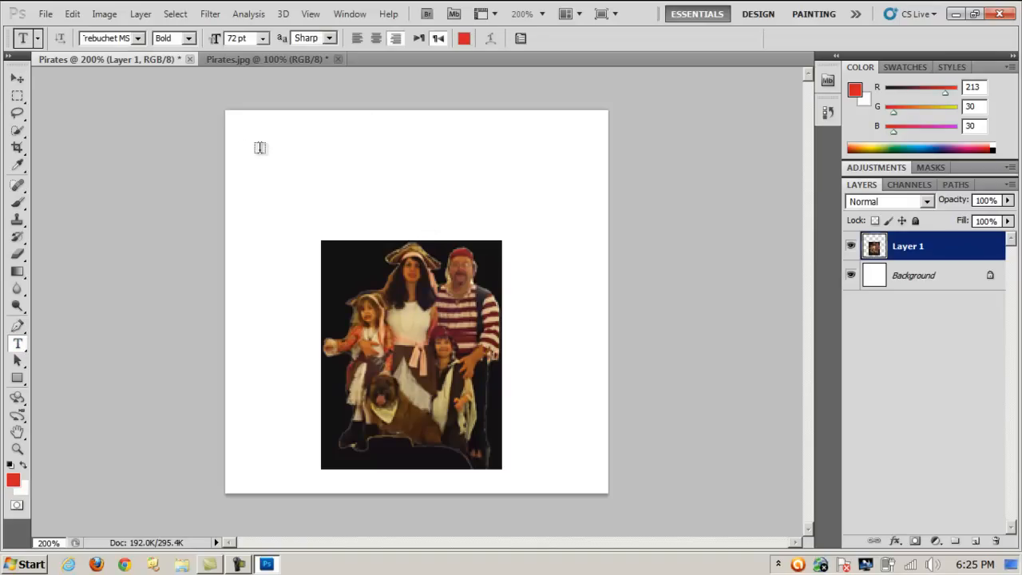
click(260, 147)
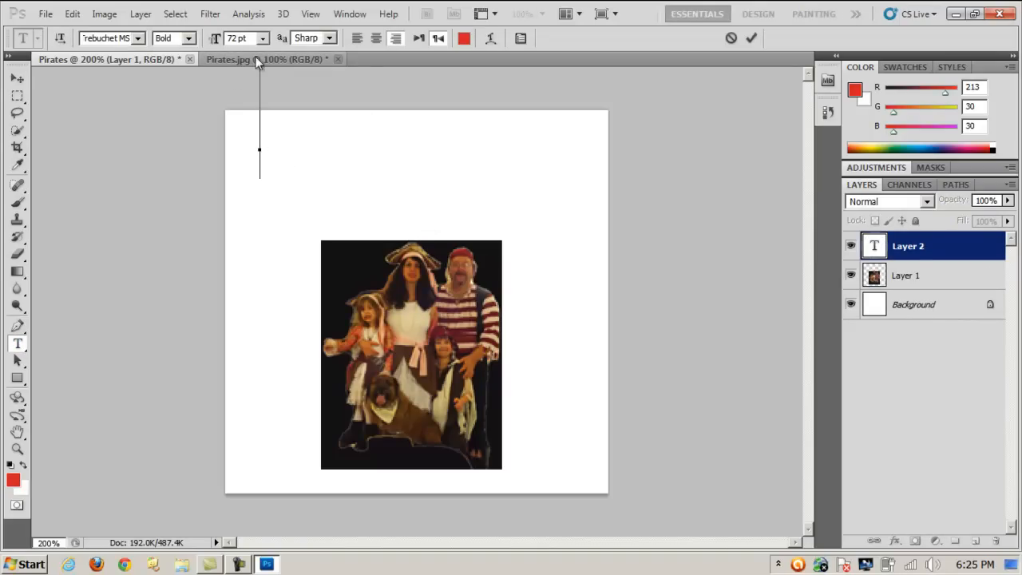
click(264, 38)
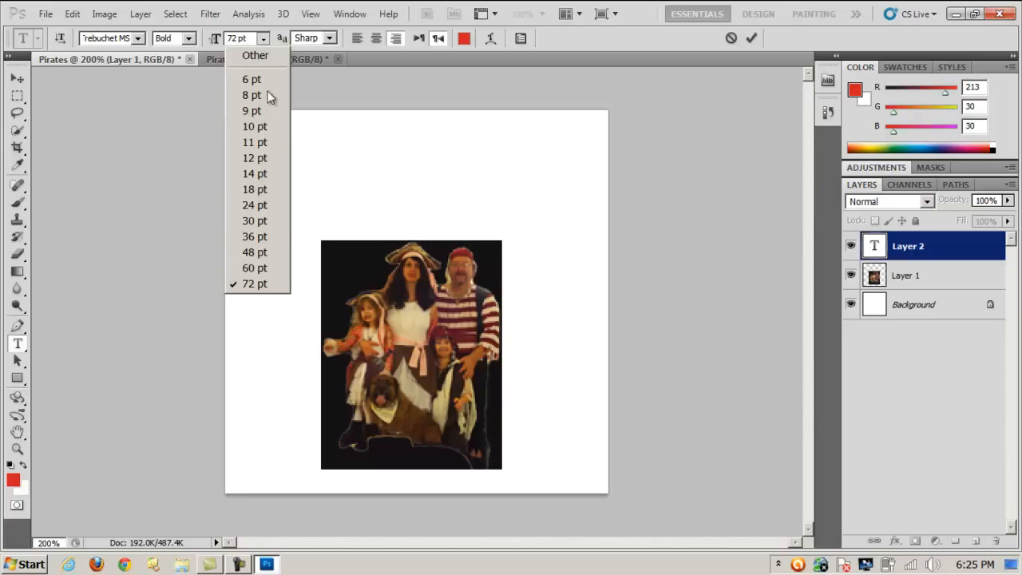
click(255, 251)
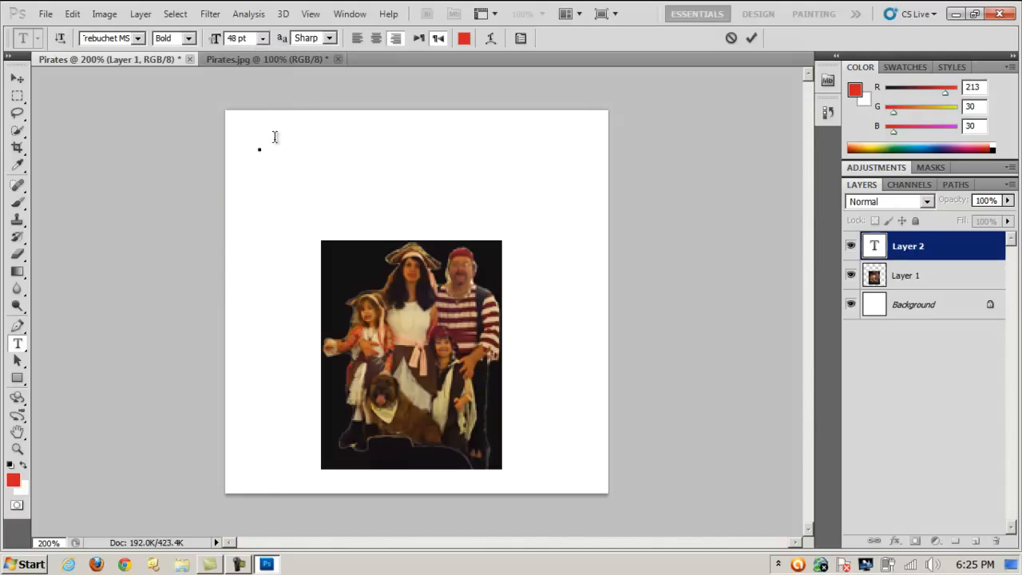
text(h)
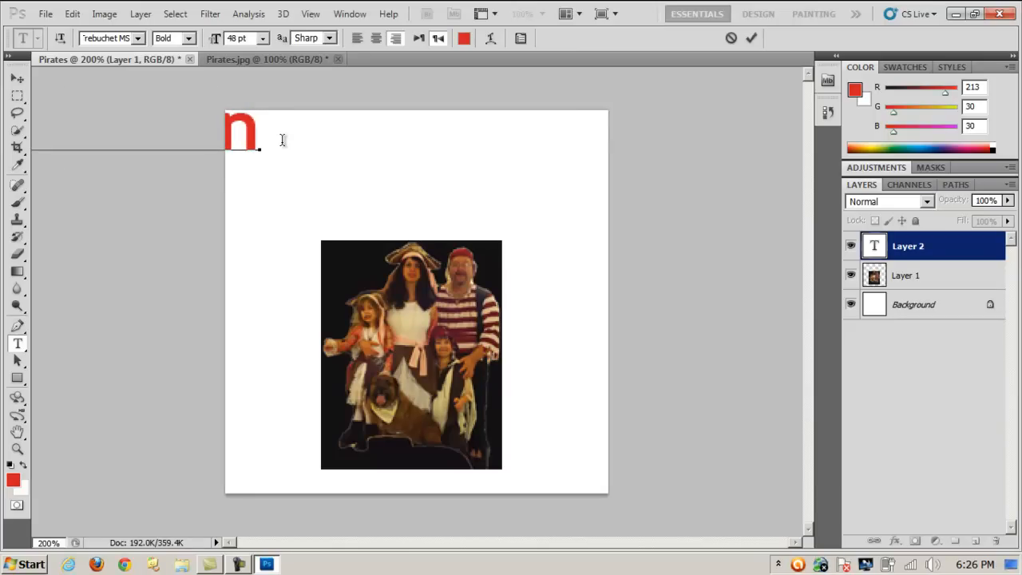
text(S)
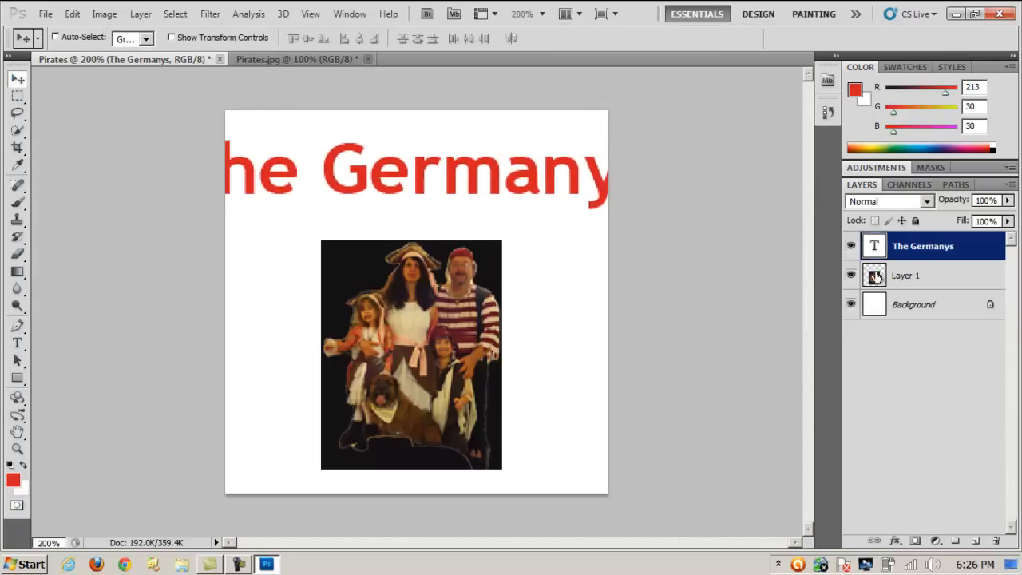
Select the headline text and reduce its size so it fits the page
double_click(874, 245)
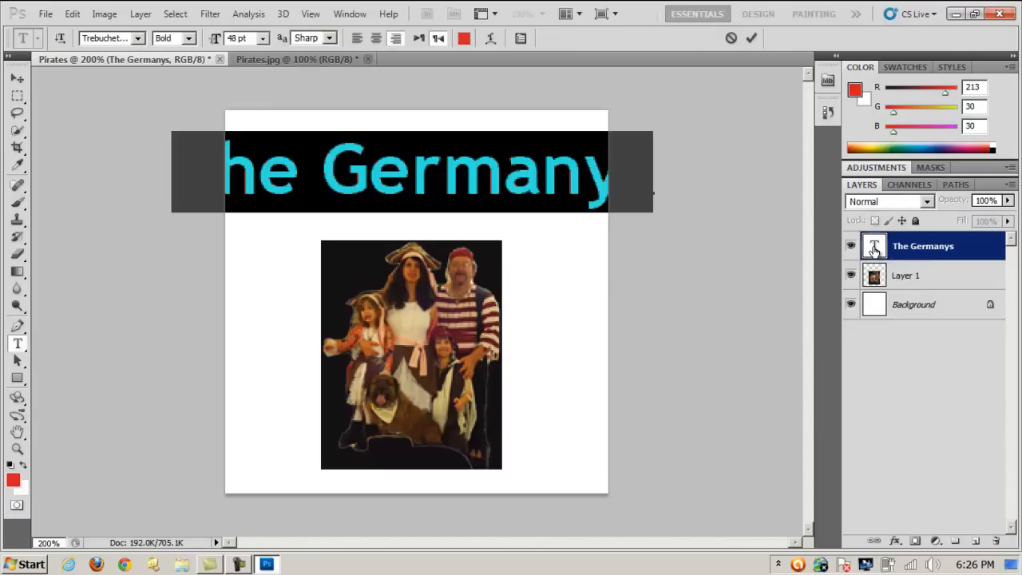
click(263, 38)
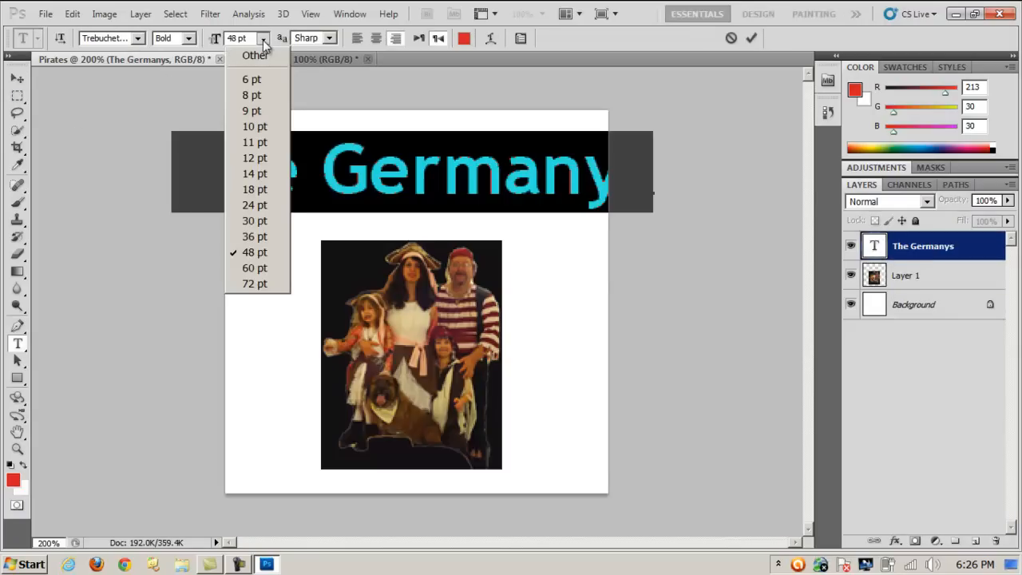
click(254, 236)
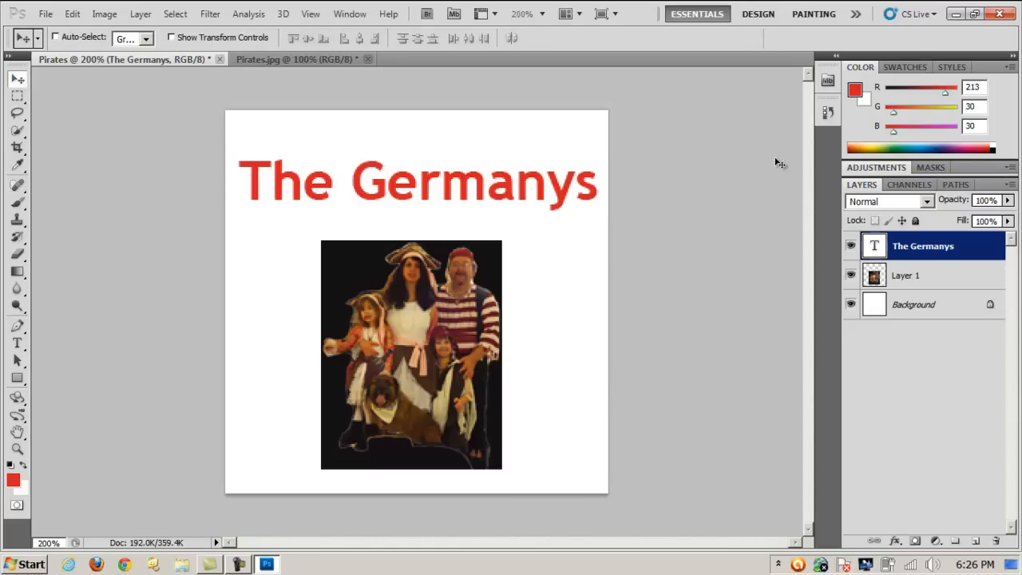
mouse_move(127, 49)
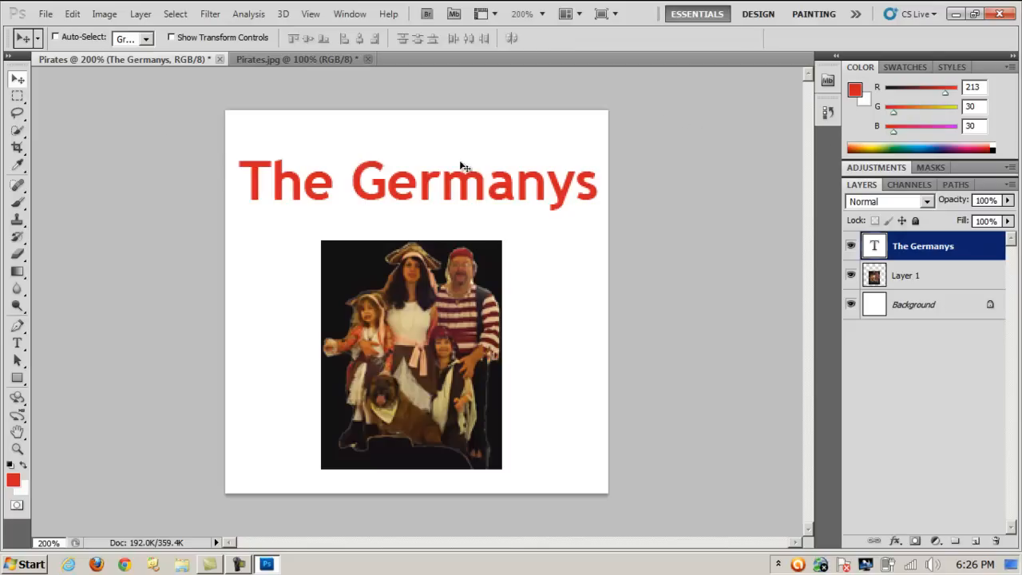
mouse_move(481, 174)
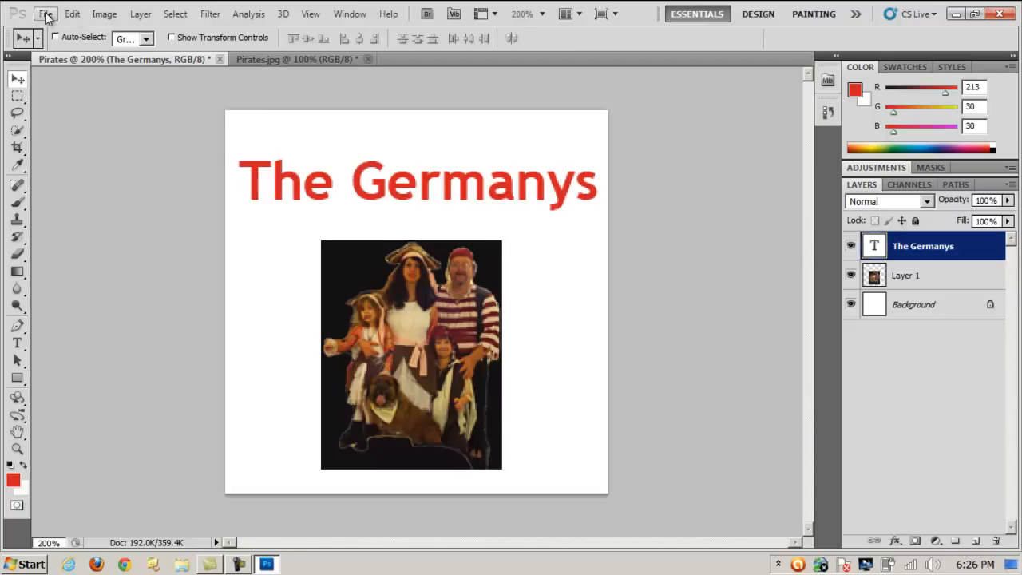
Save the image as Pirates.tga in Targa format at 24 bits per pixel
click(48, 15)
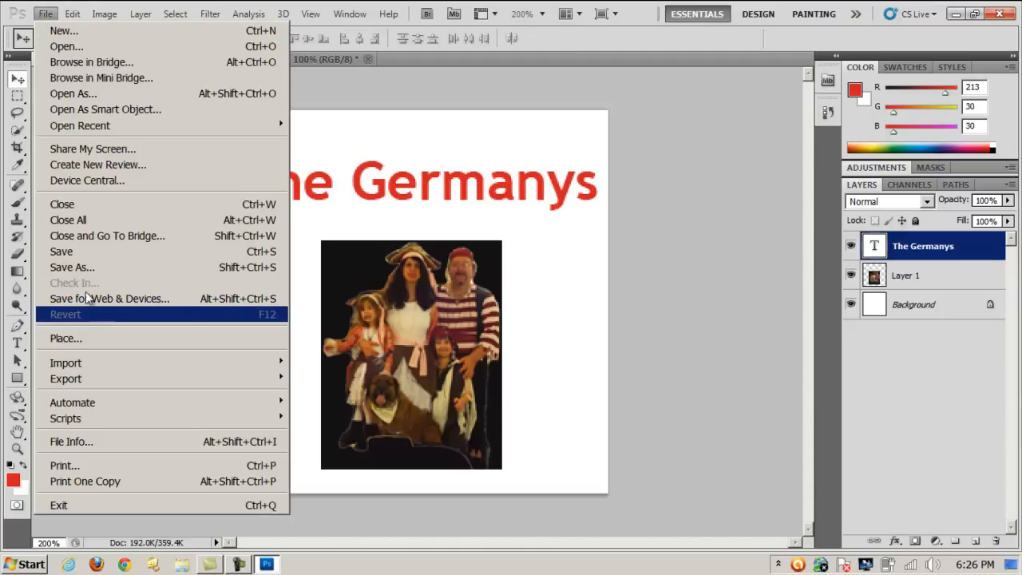
click(72, 268)
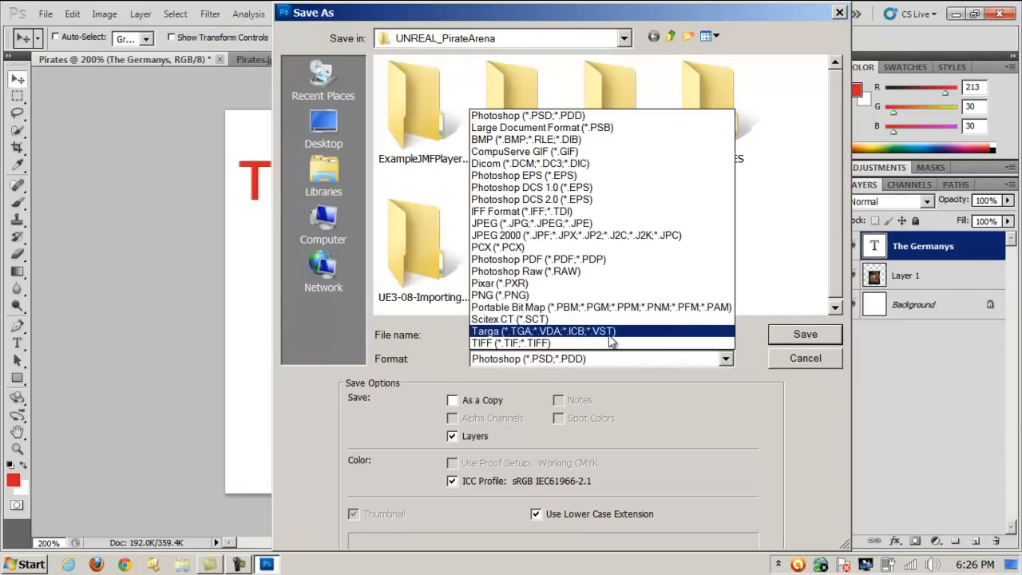
click(543, 330)
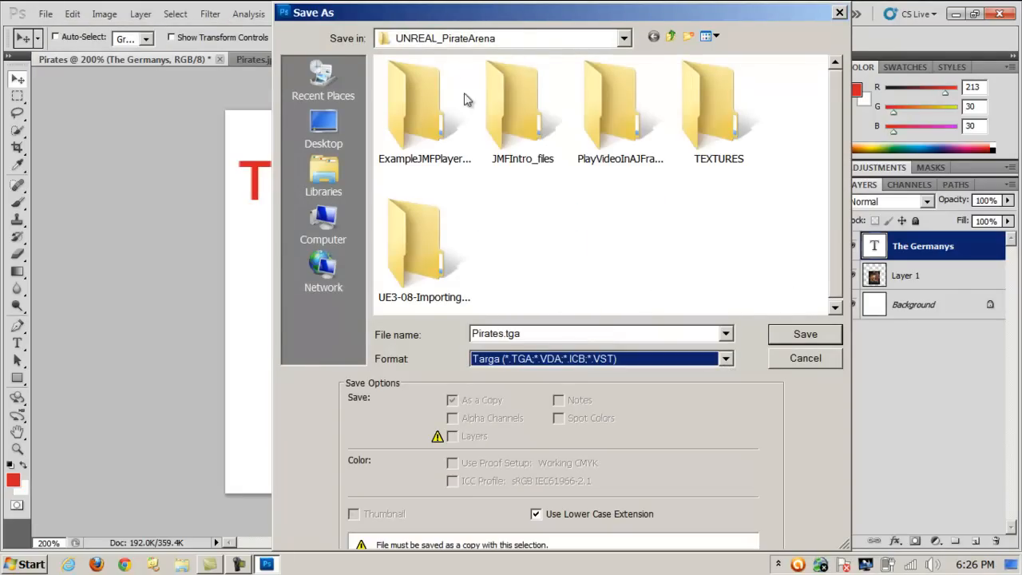
mouse_move(468, 52)
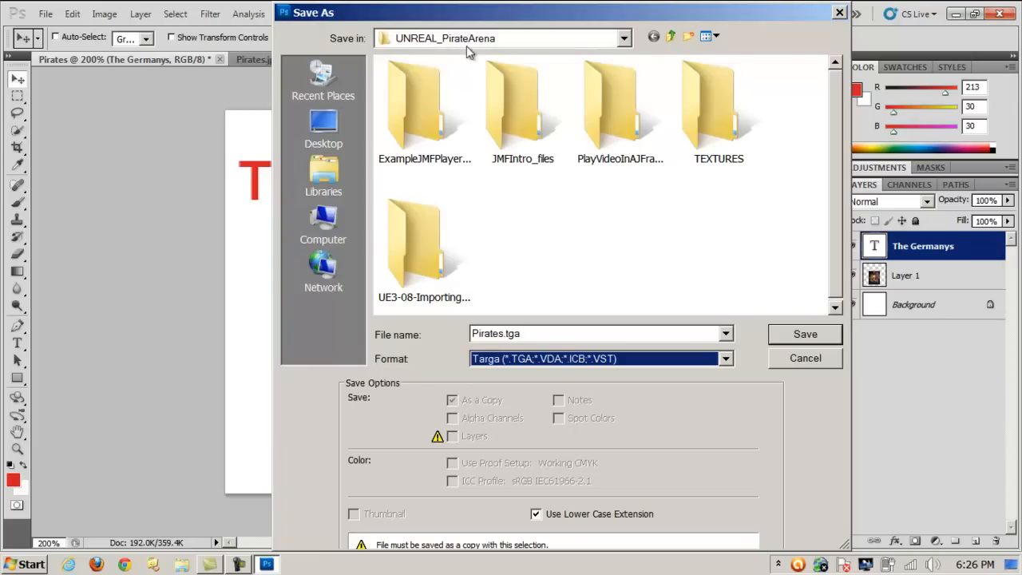
mouse_move(724, 253)
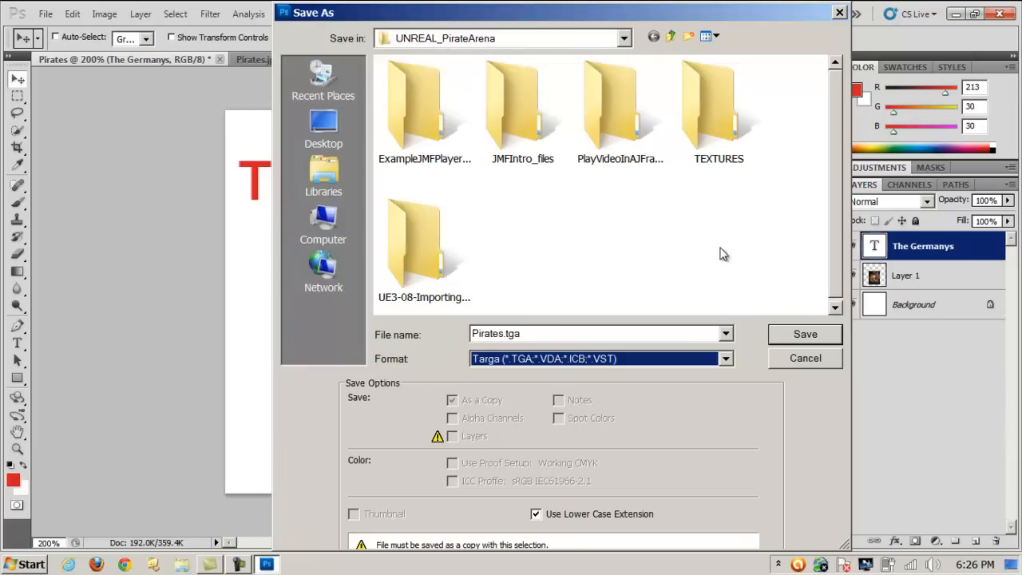
mouse_move(805, 335)
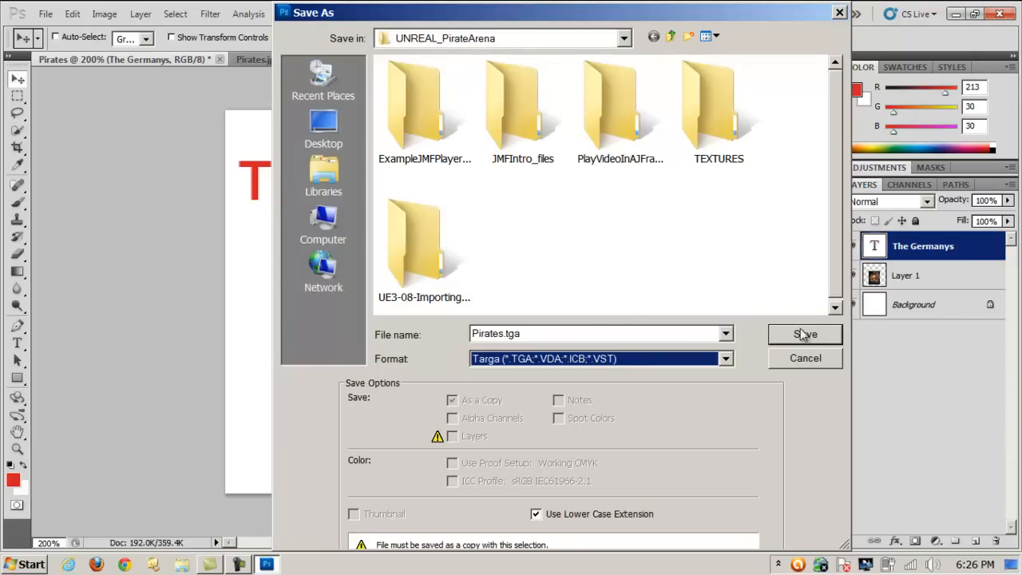
click(805, 334)
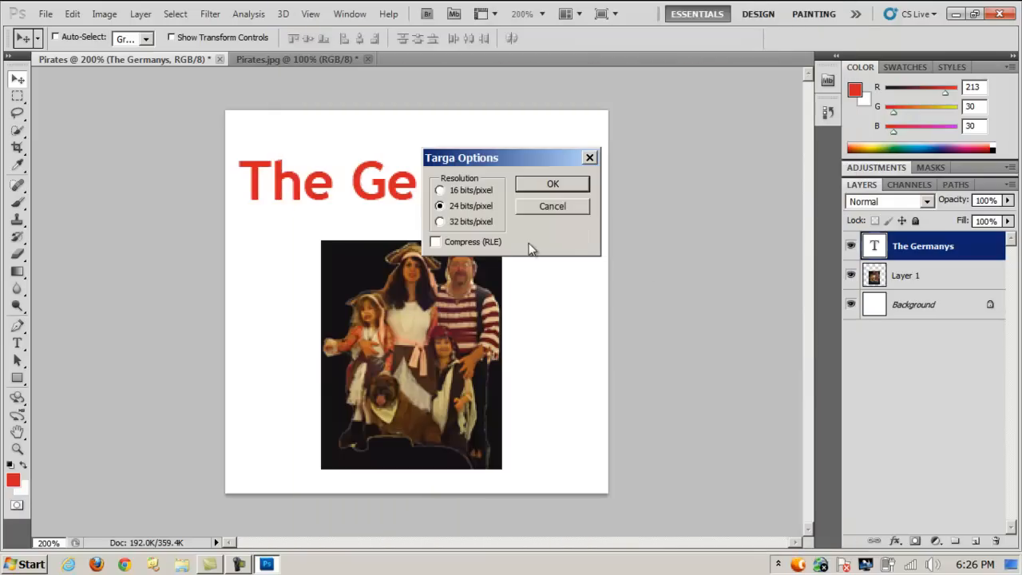
mouse_move(465, 216)
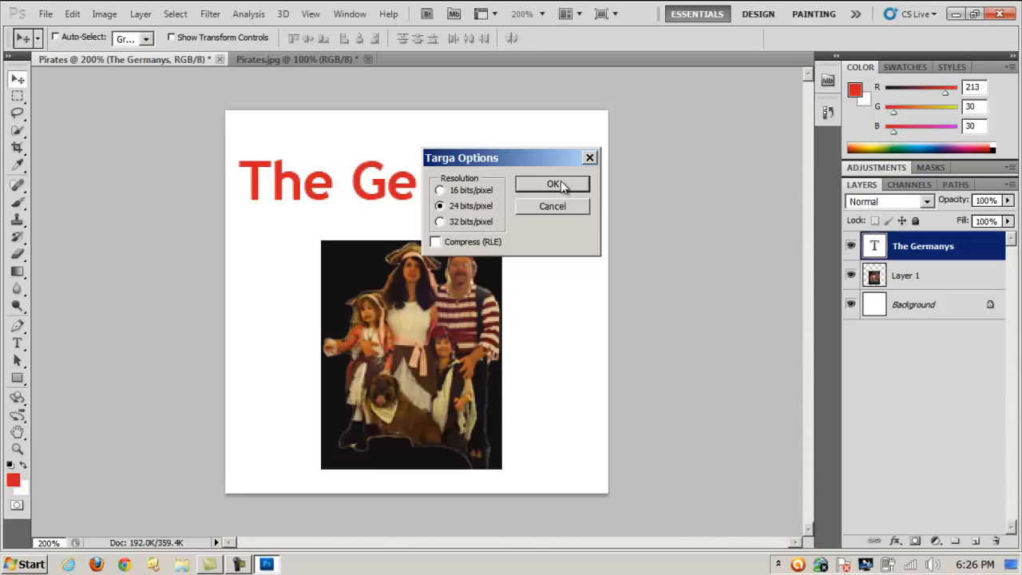
click(551, 184)
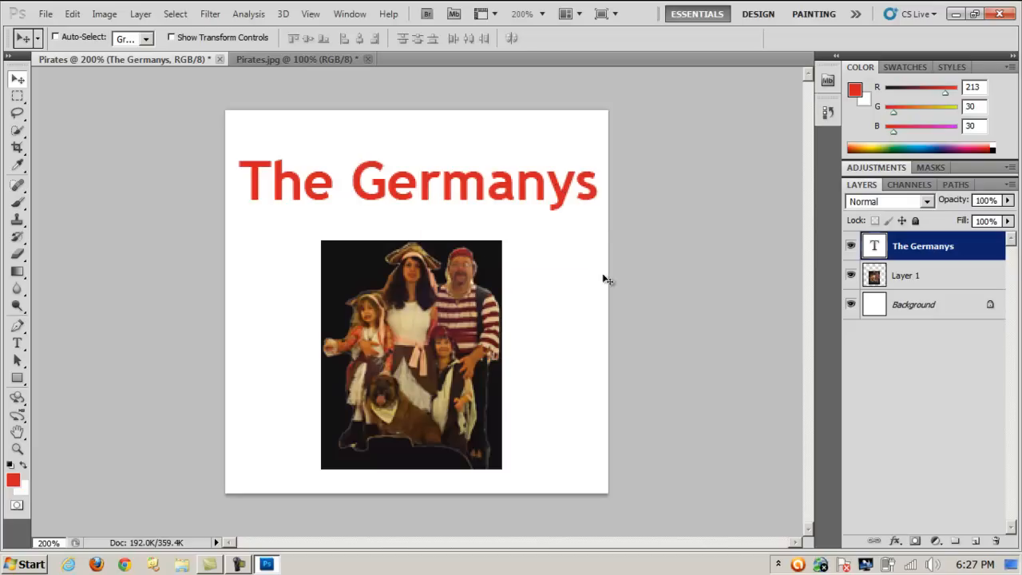
mouse_move(531, 346)
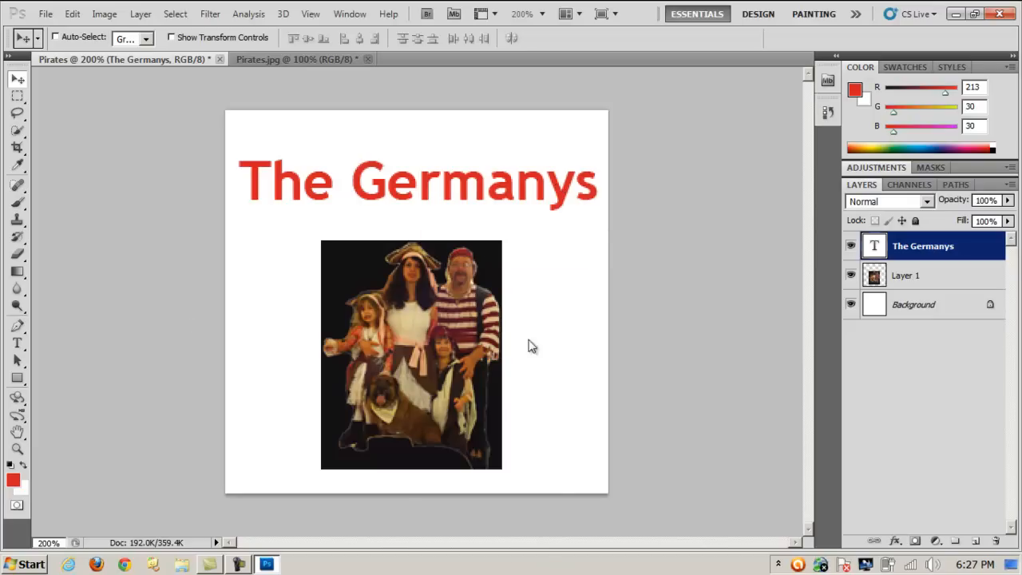
mouse_move(383, 278)
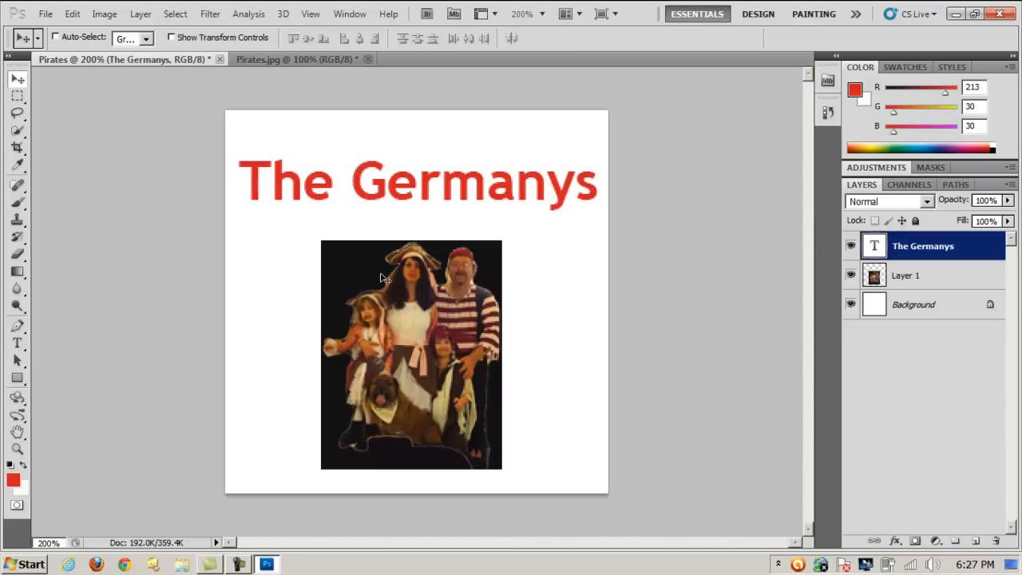
mouse_move(455, 222)
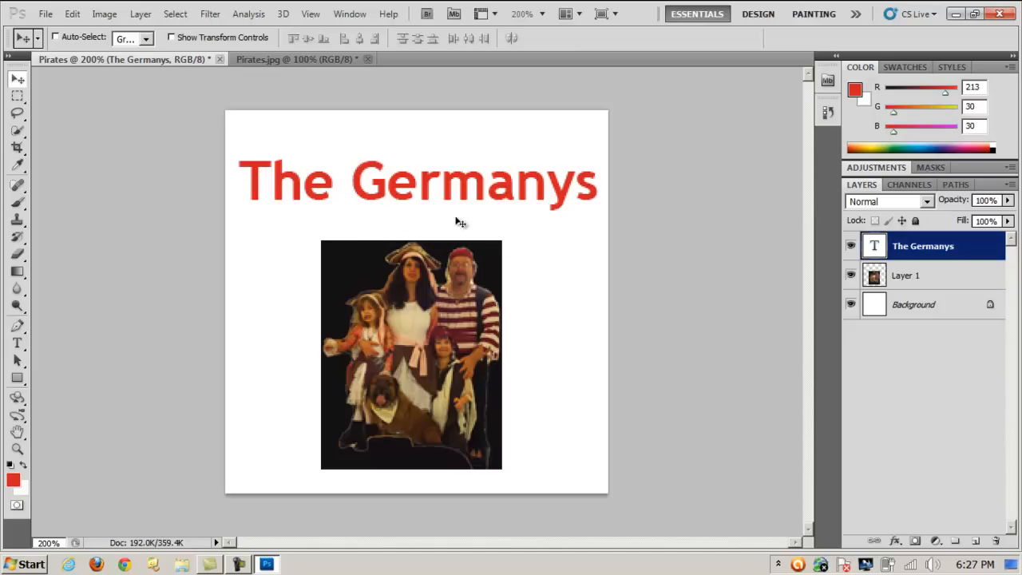
mouse_move(701, 37)
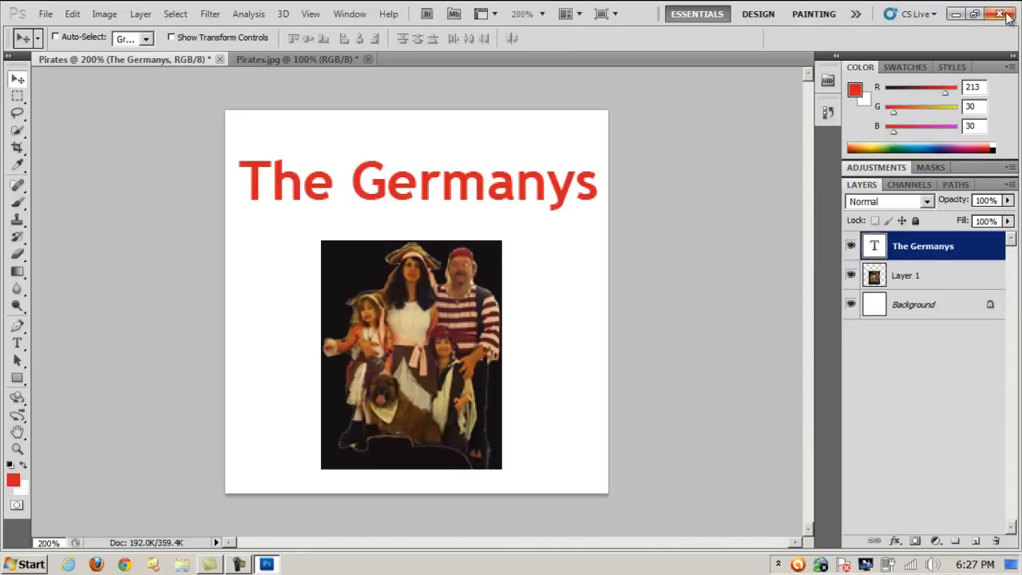
Exit Photoshop CS5 using the window's close button
click(1005, 16)
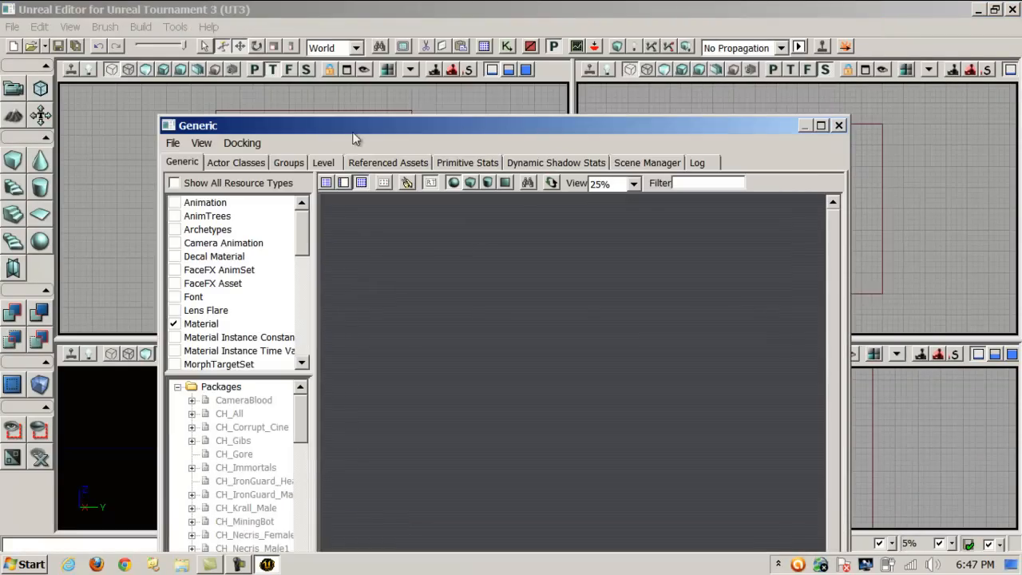
mouse_move(839, 128)
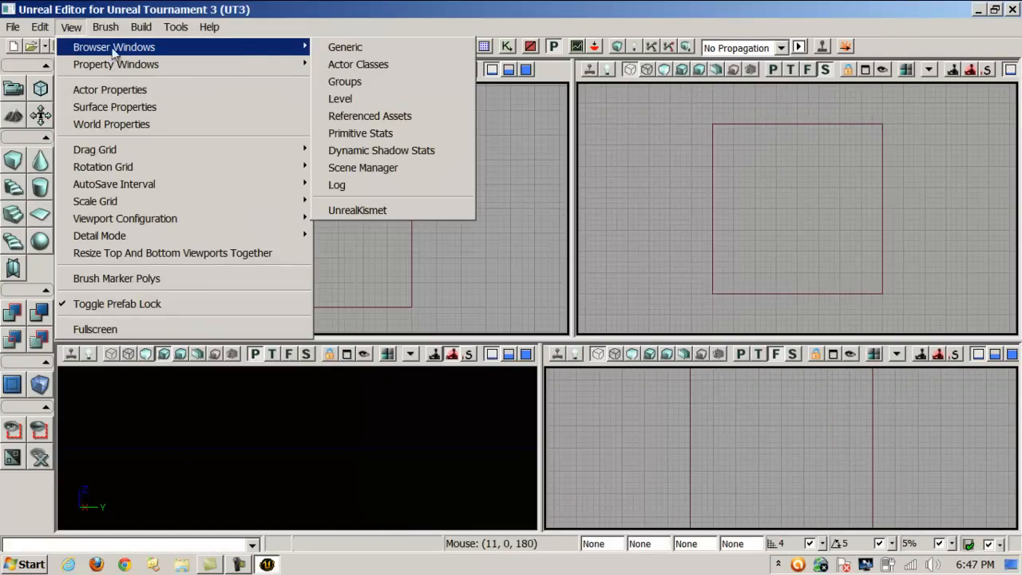
Choose Pirates.tga from the UNREAL_PirateArena folder for import
click(344, 47)
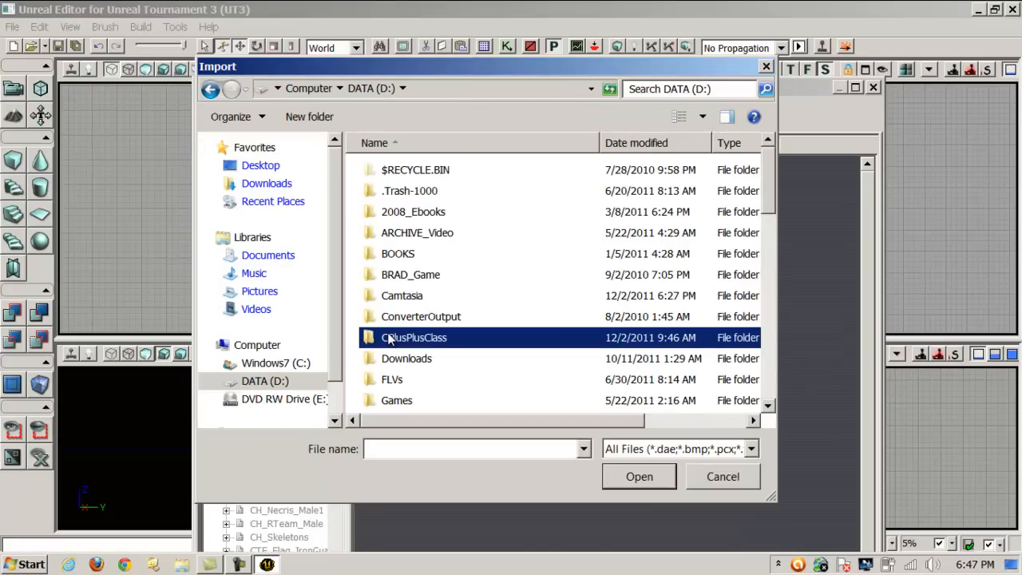
scroll(down, 3)
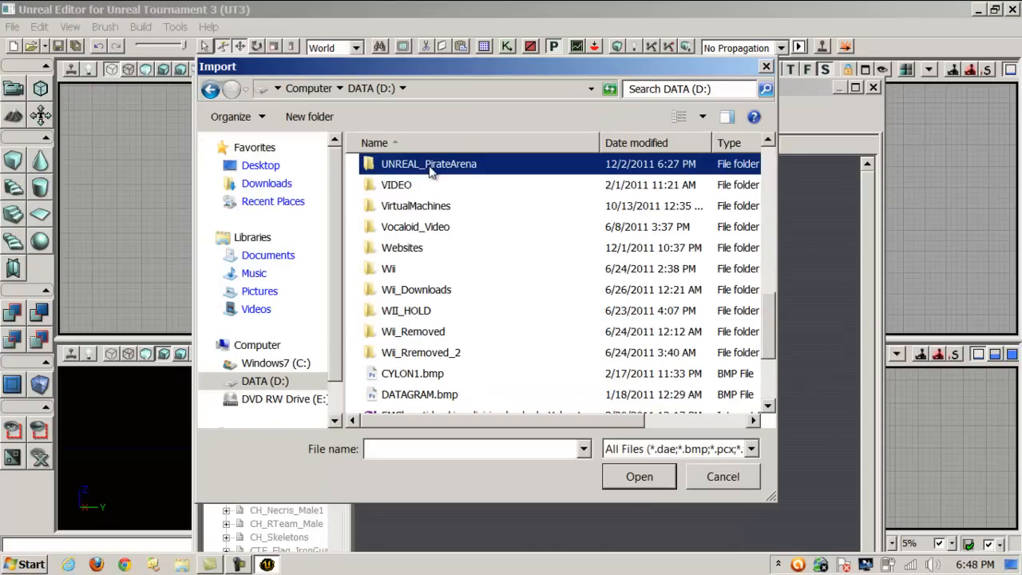
double_click(429, 164)
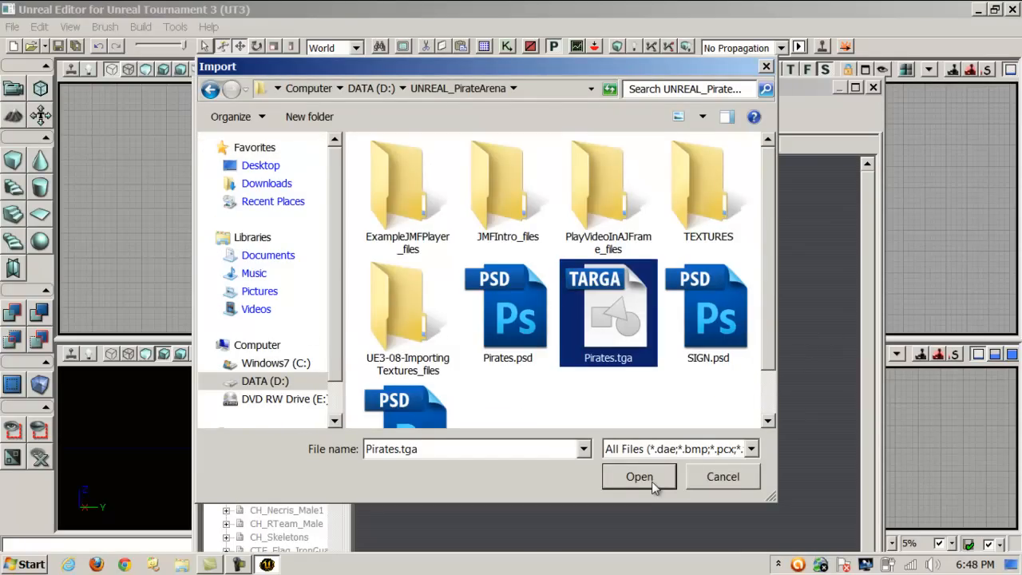
click(639, 476)
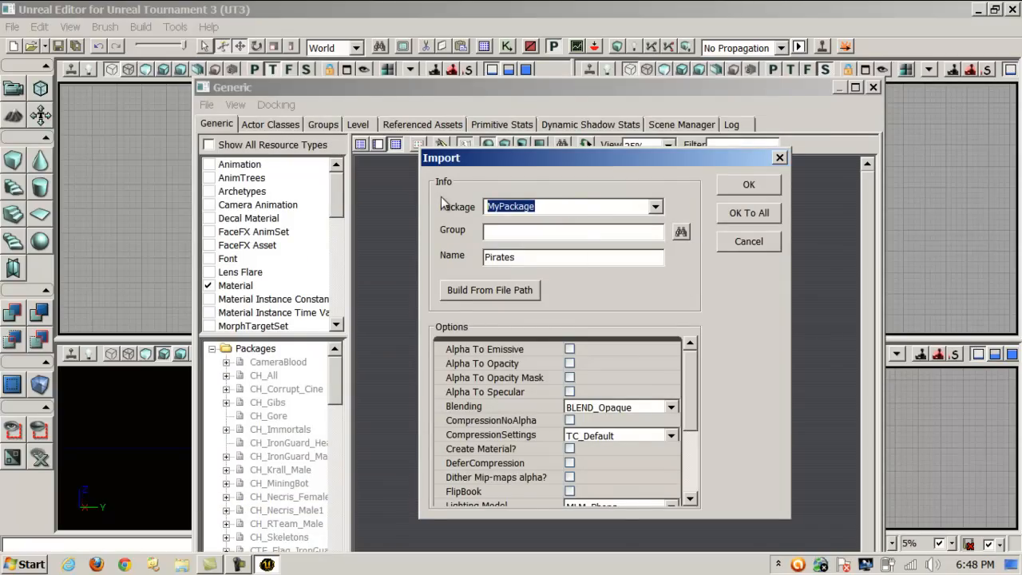
Import the Pirates texture into package PirateArenaDeco, keeping the name Pirates
text(PirateArena)
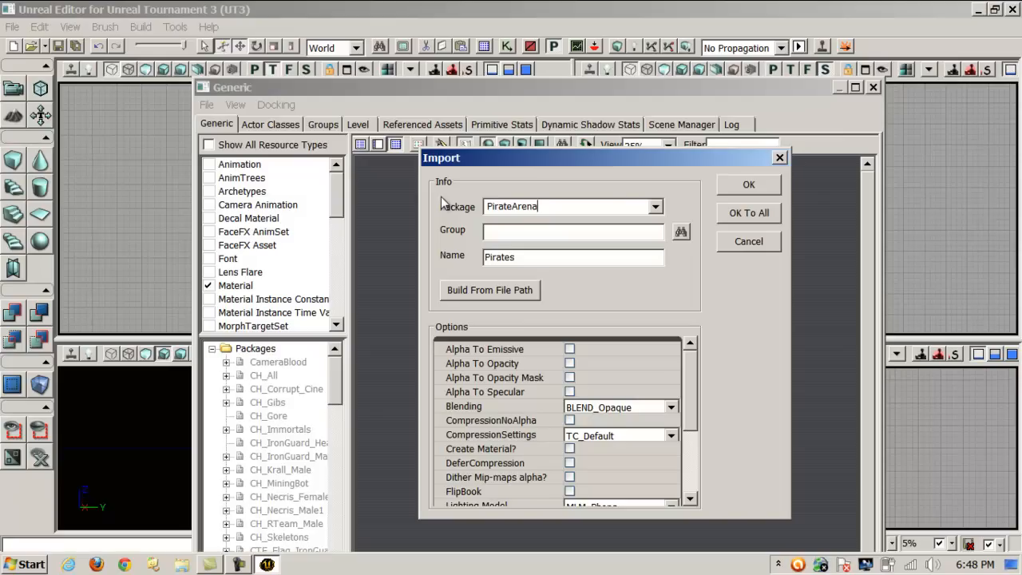
mouse_move(595, 222)
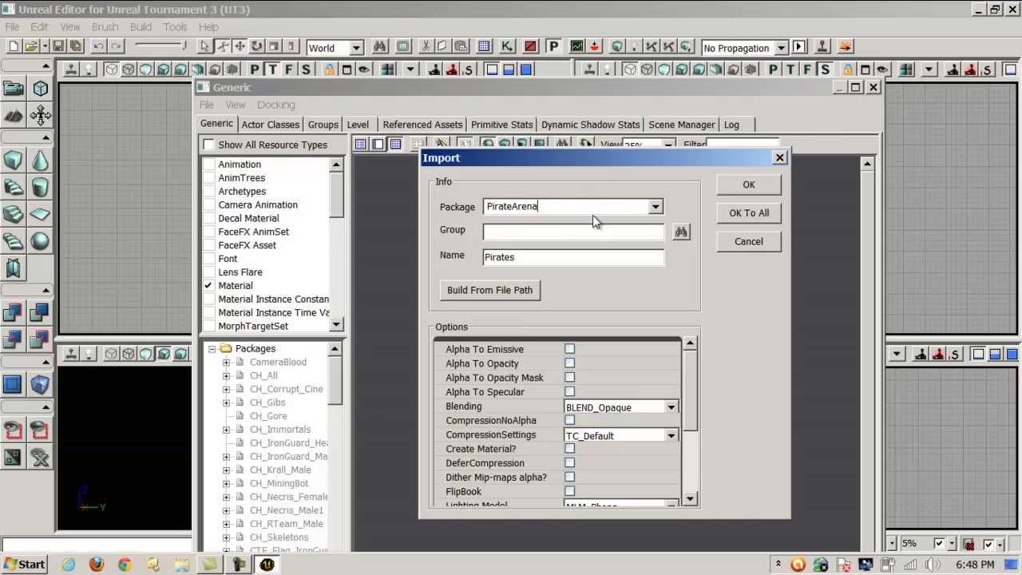
text(Deco)
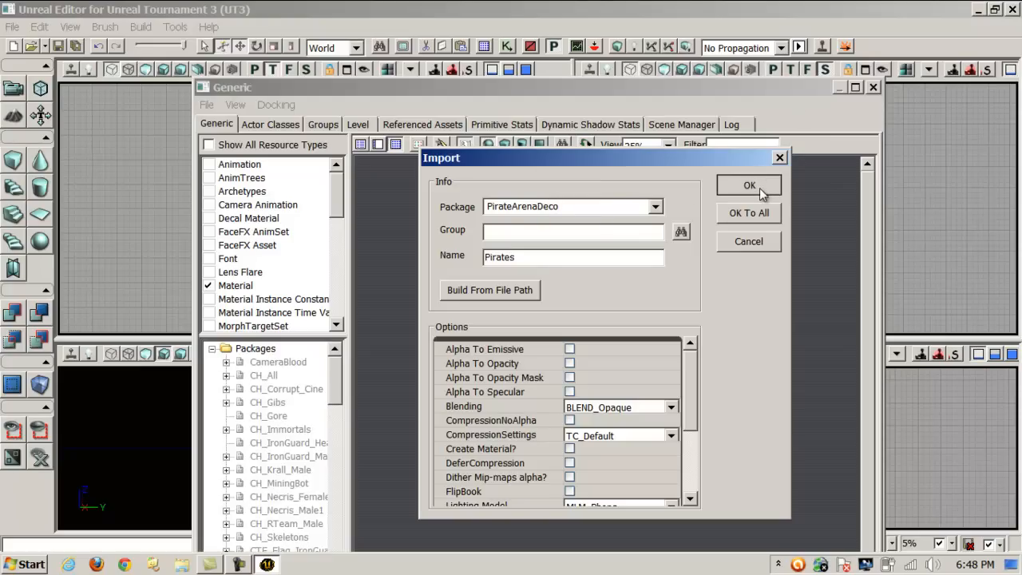
click(748, 184)
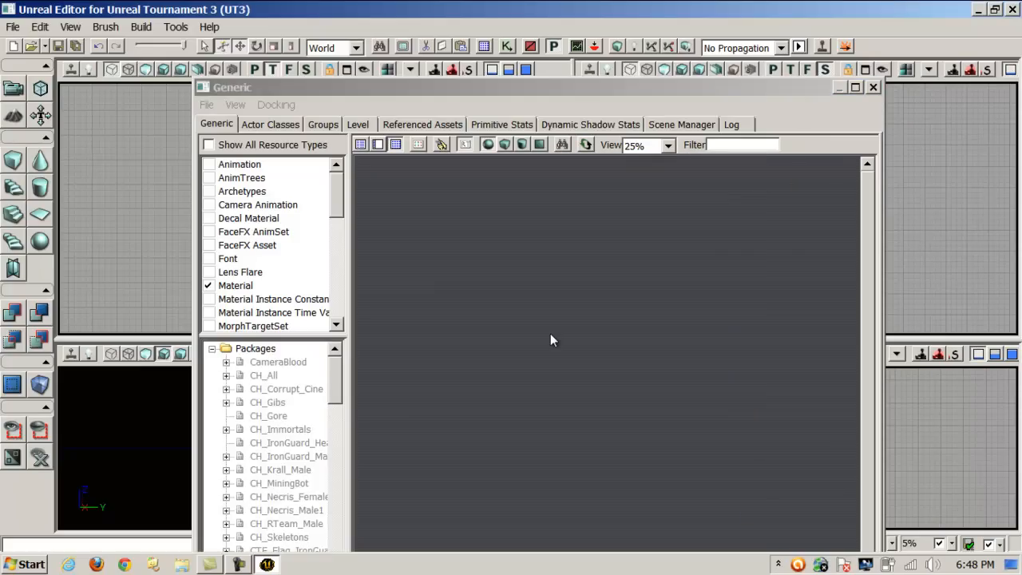
mouse_move(341, 194)
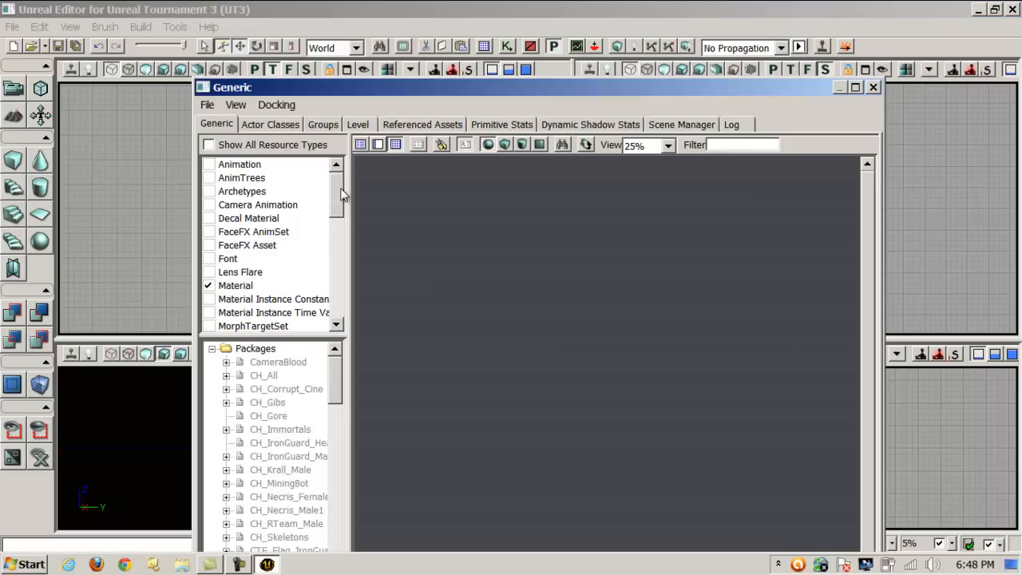
Select the PirateArenaDeco package to display the imported 256x256 Pirates texture
scroll(down, 3)
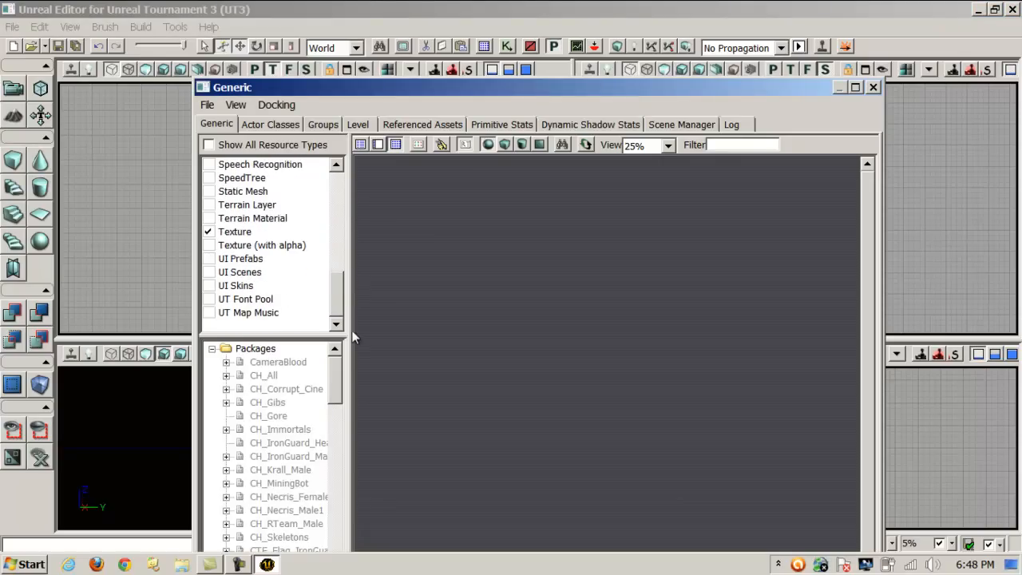
scroll(down, 3)
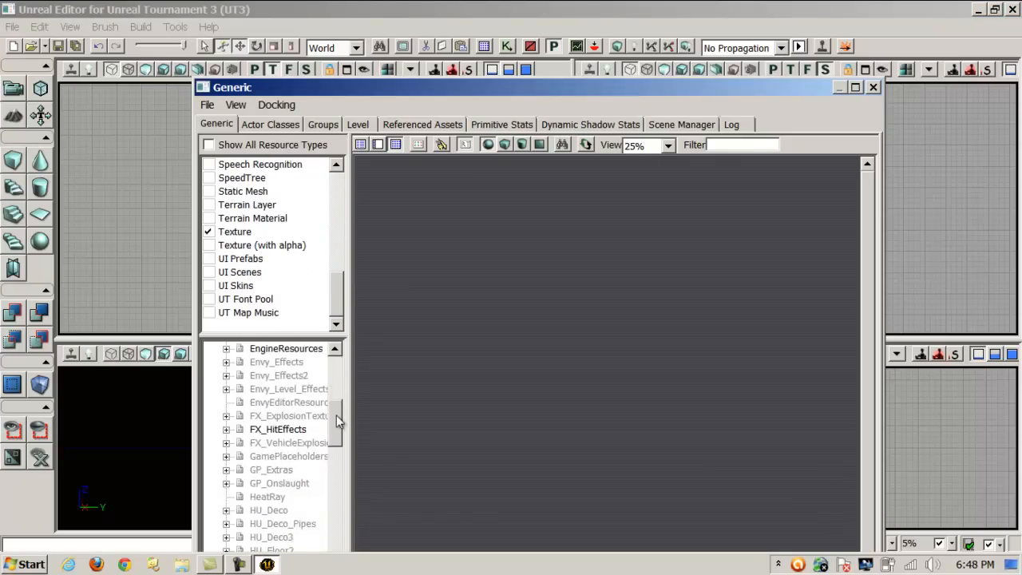
scroll(down, 3)
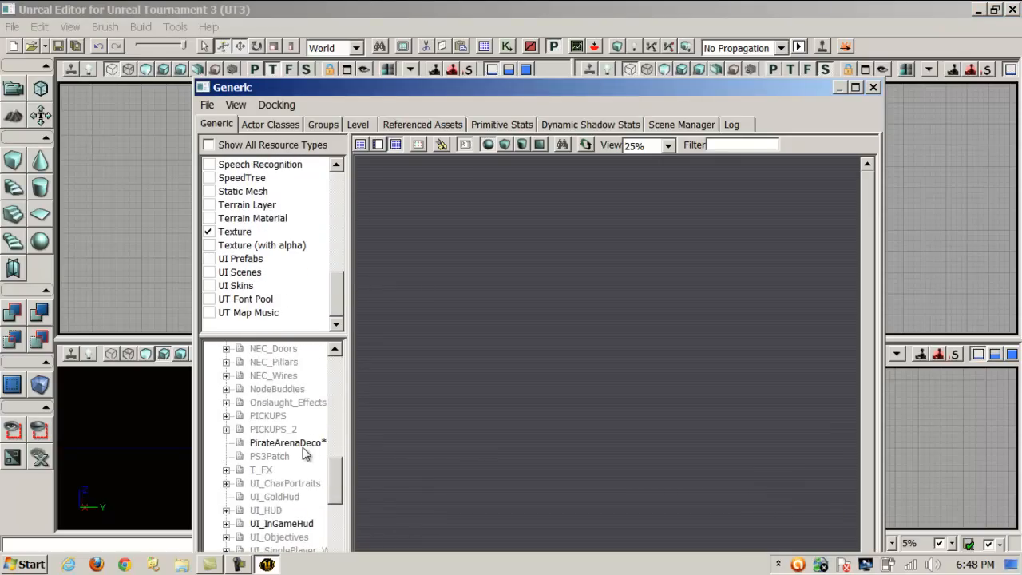
click(286, 443)
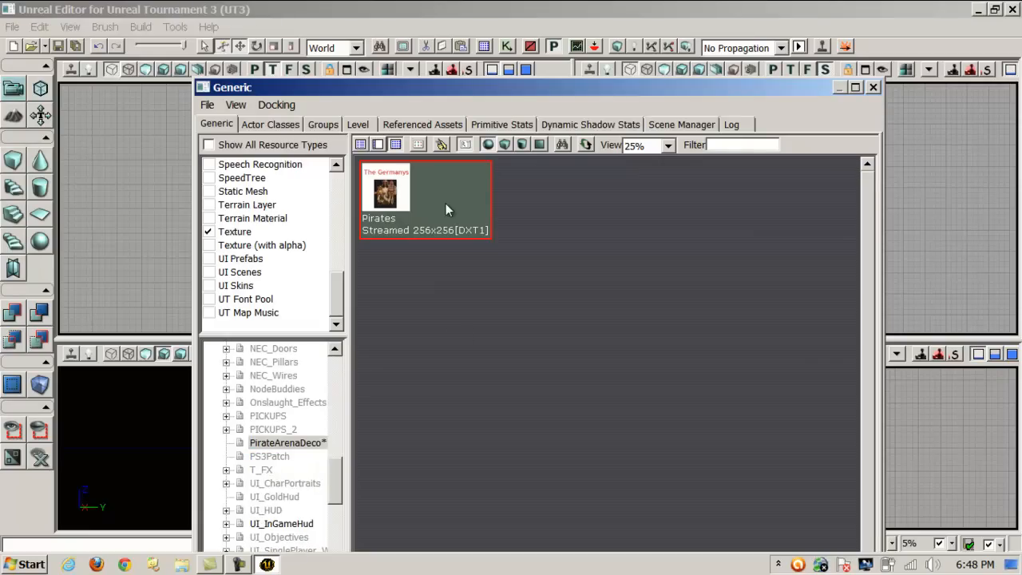
mouse_move(442, 219)
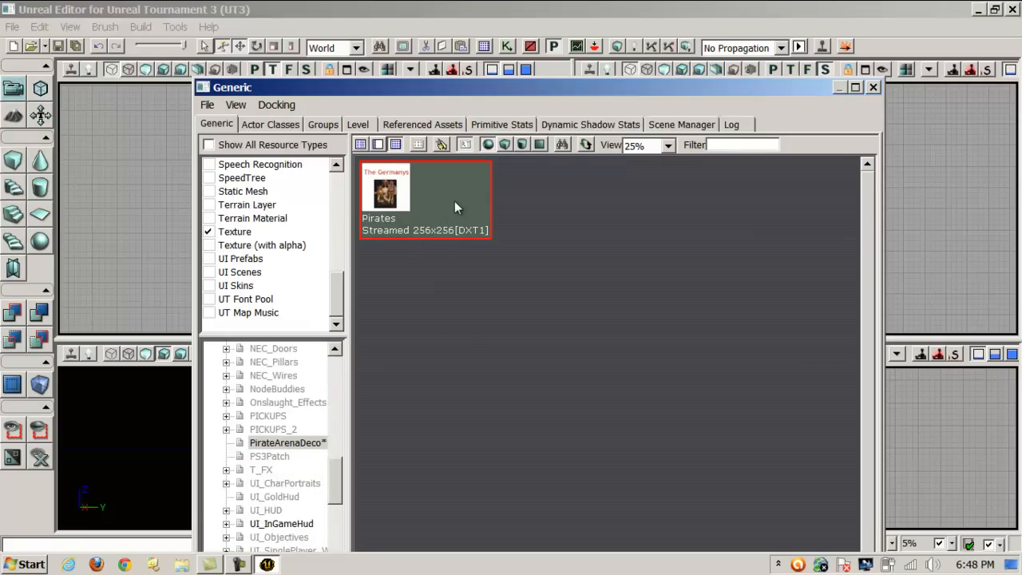
mouse_move(445, 206)
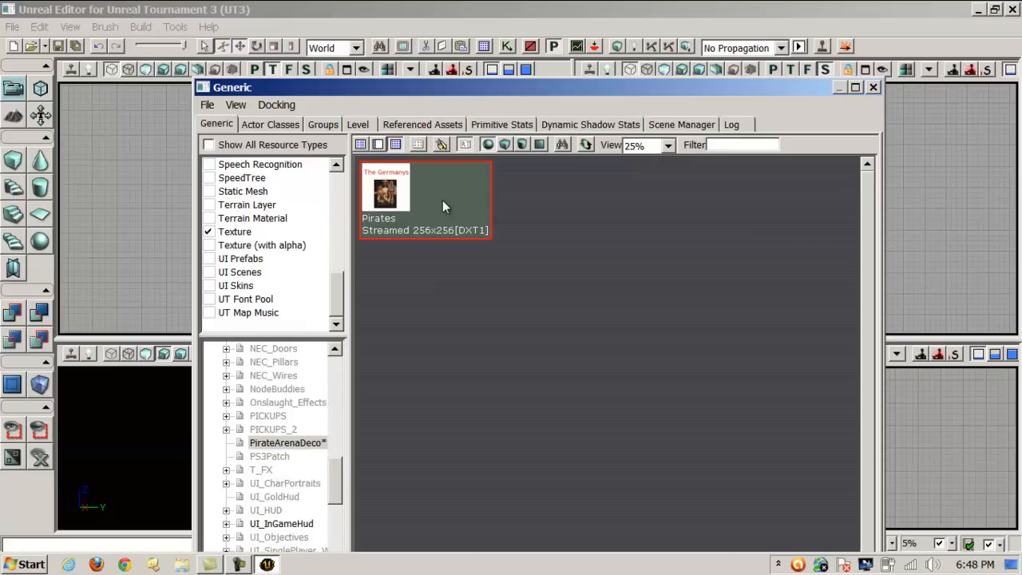
Create a Pirates_Mat material from the Pirates texture in PirateArenaDeco
right_click(445, 207)
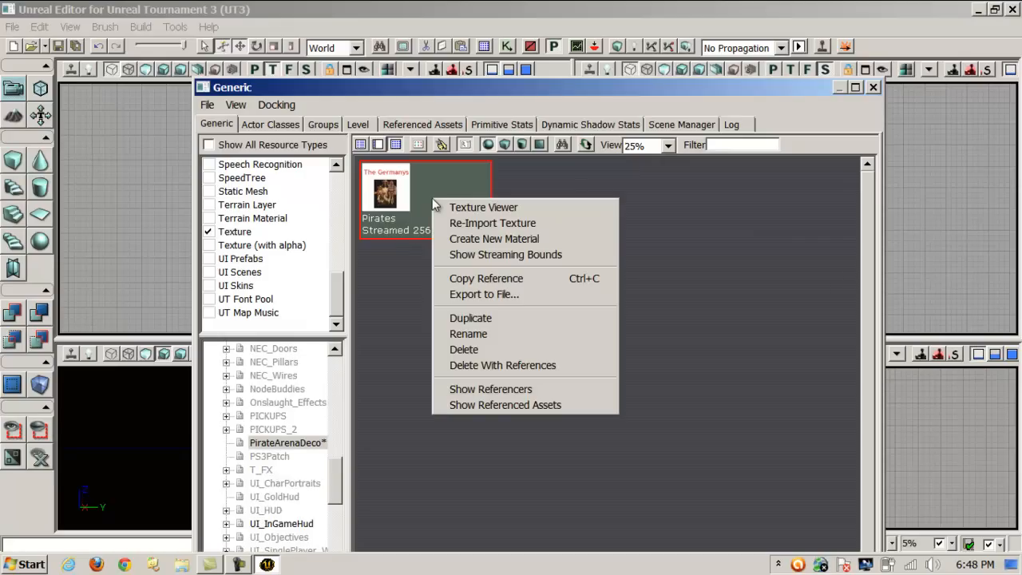
click(493, 238)
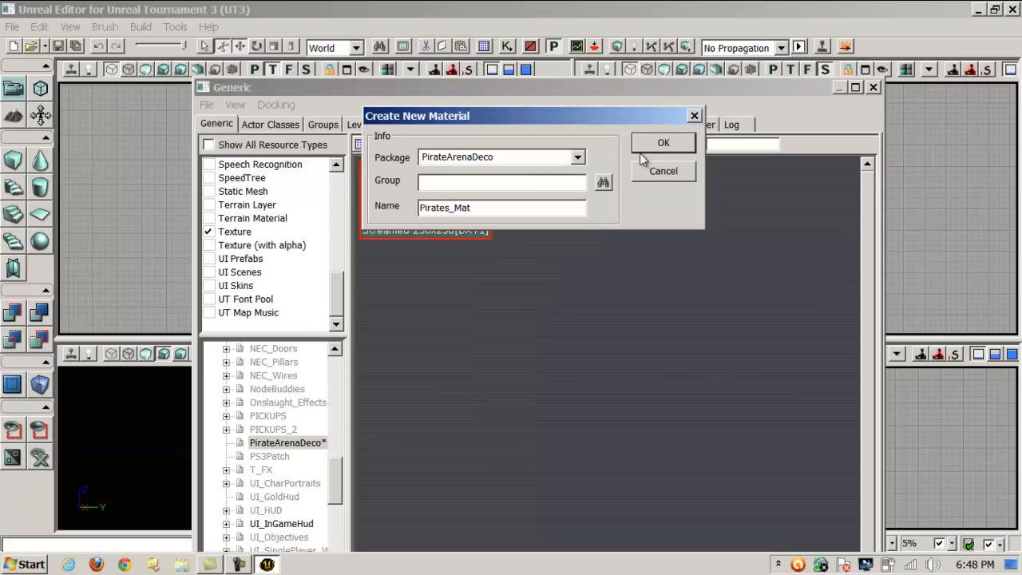
click(664, 142)
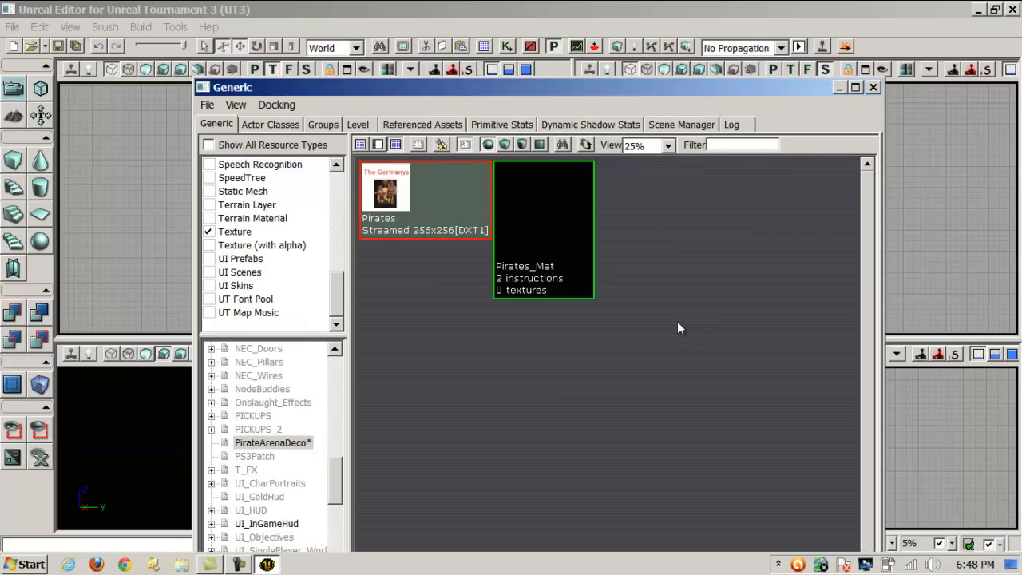
mouse_move(544, 226)
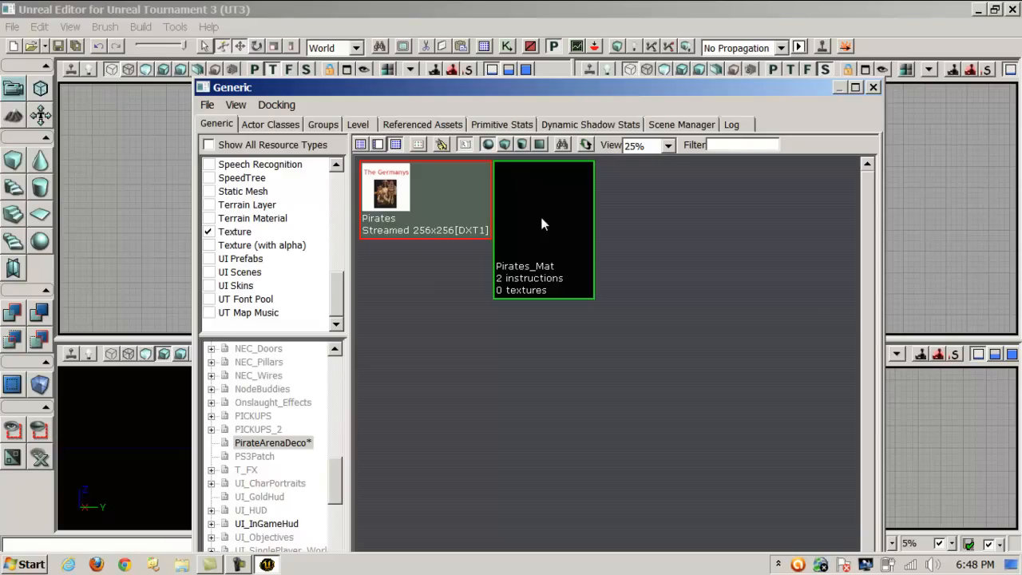
Open Pirates_Mat in the Material Editor and move the Pirates Texture Sample node aside
right_click(543, 224)
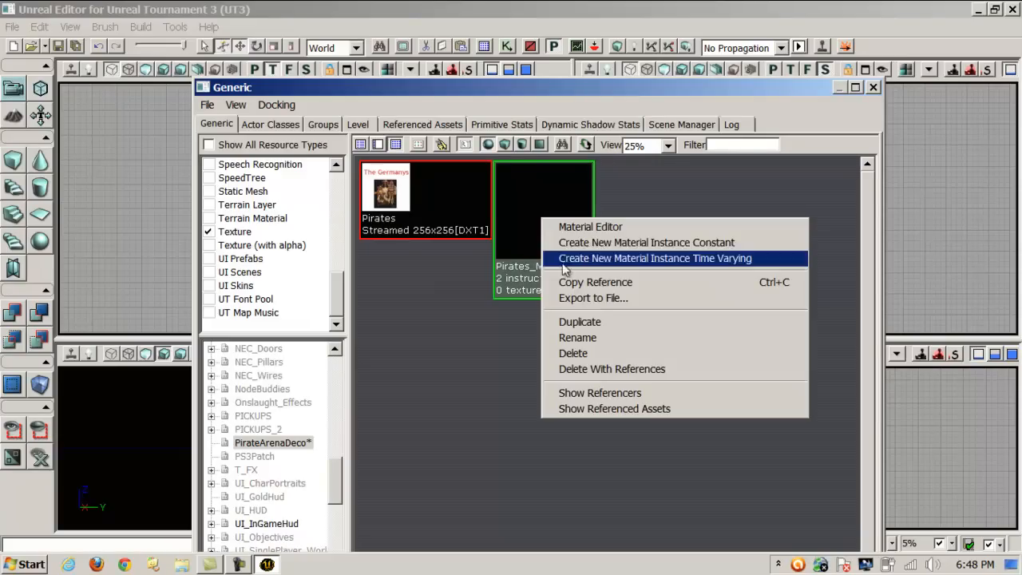
click(591, 226)
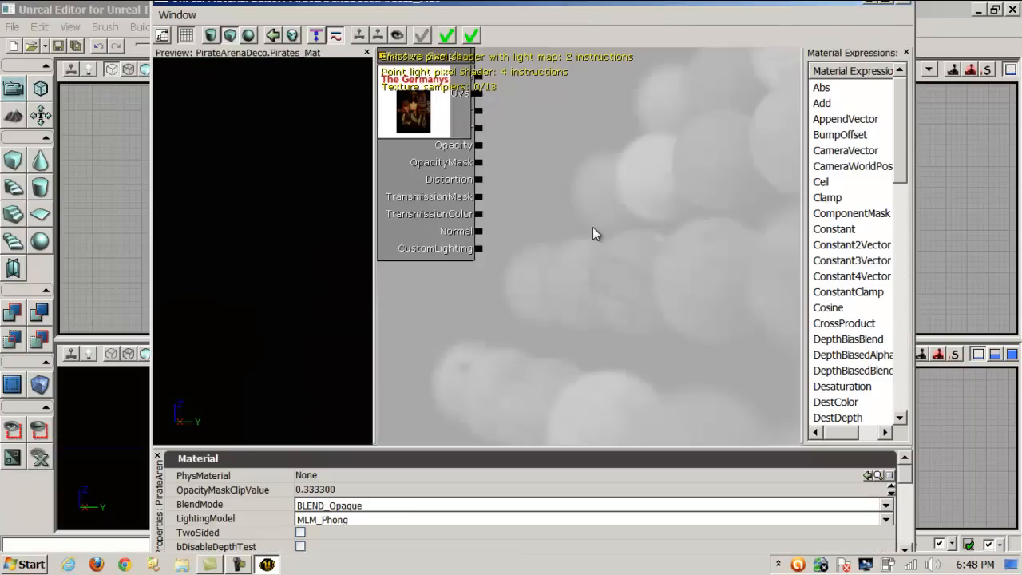
mouse_move(581, 88)
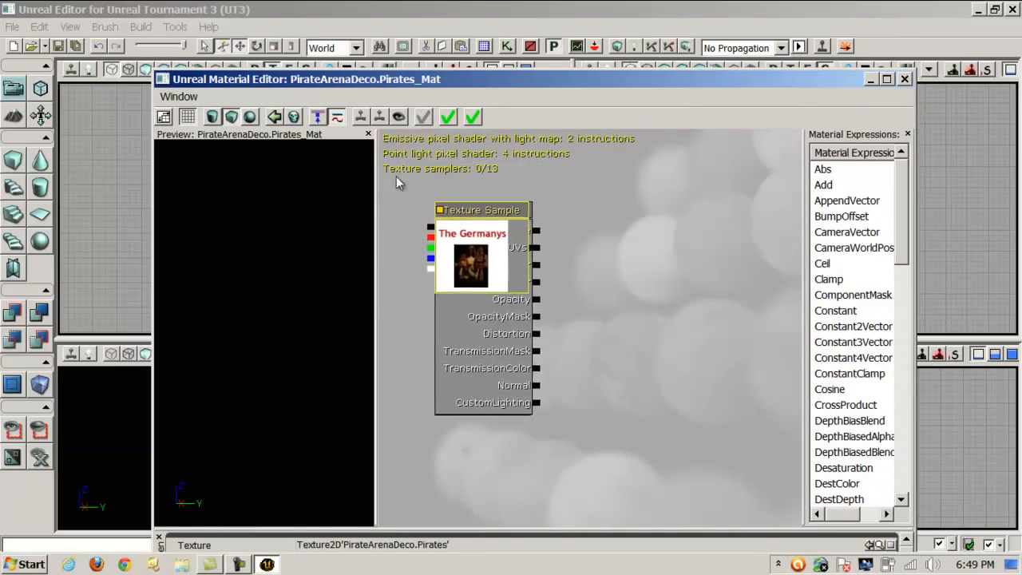
drag(481, 209, 445, 188)
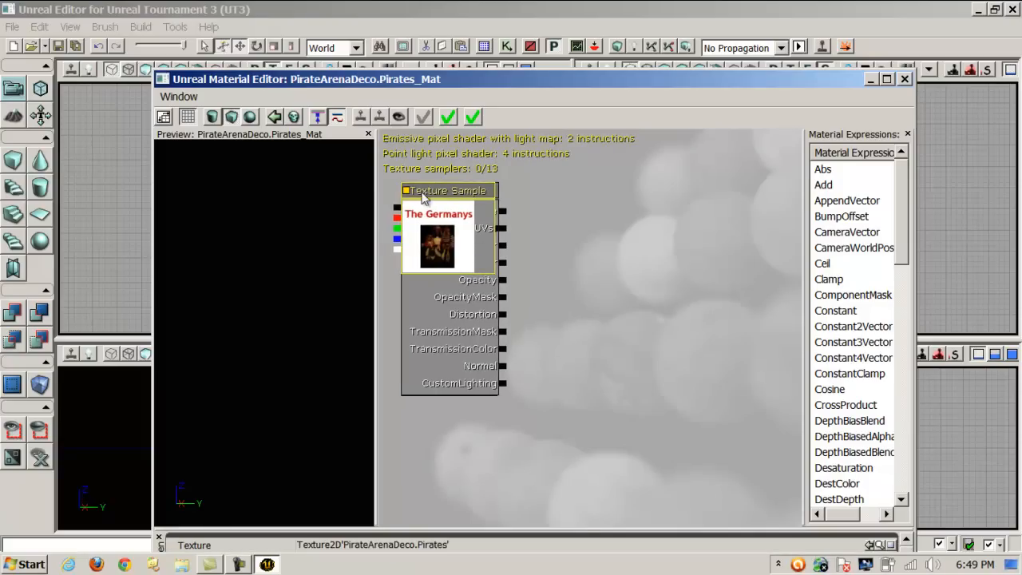
mouse_move(459, 243)
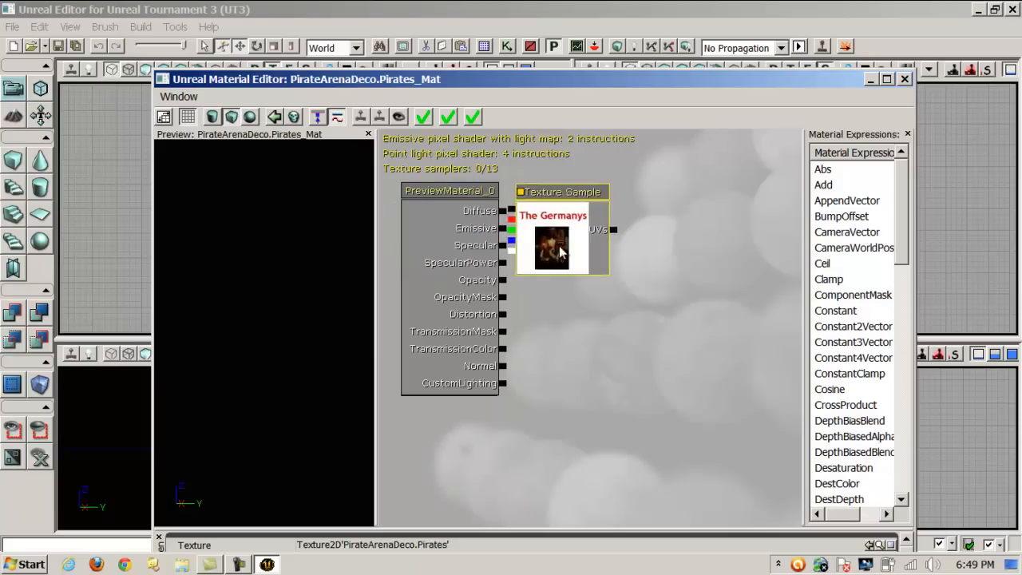
drag(559, 240, 655, 311)
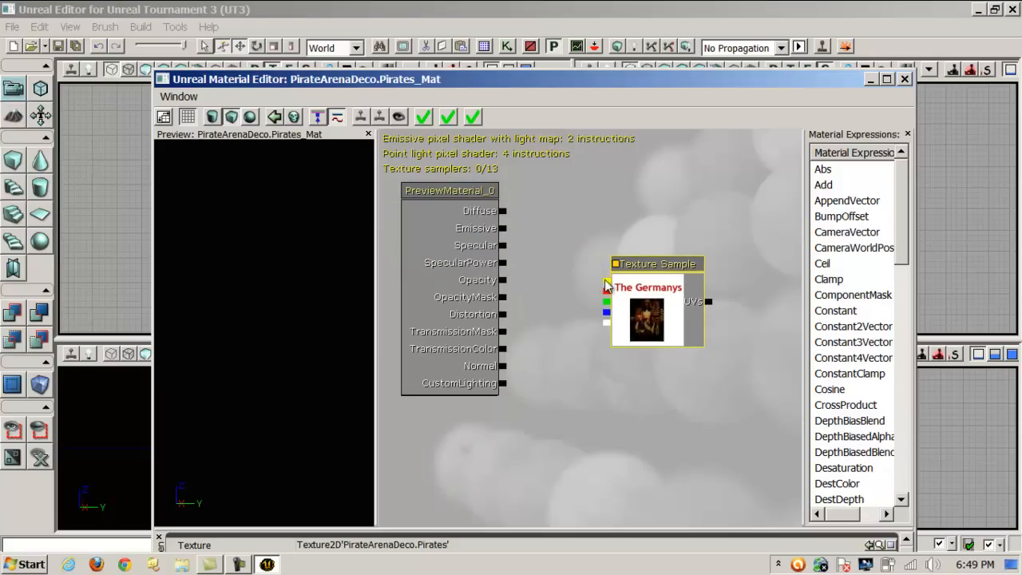
mouse_move(611, 286)
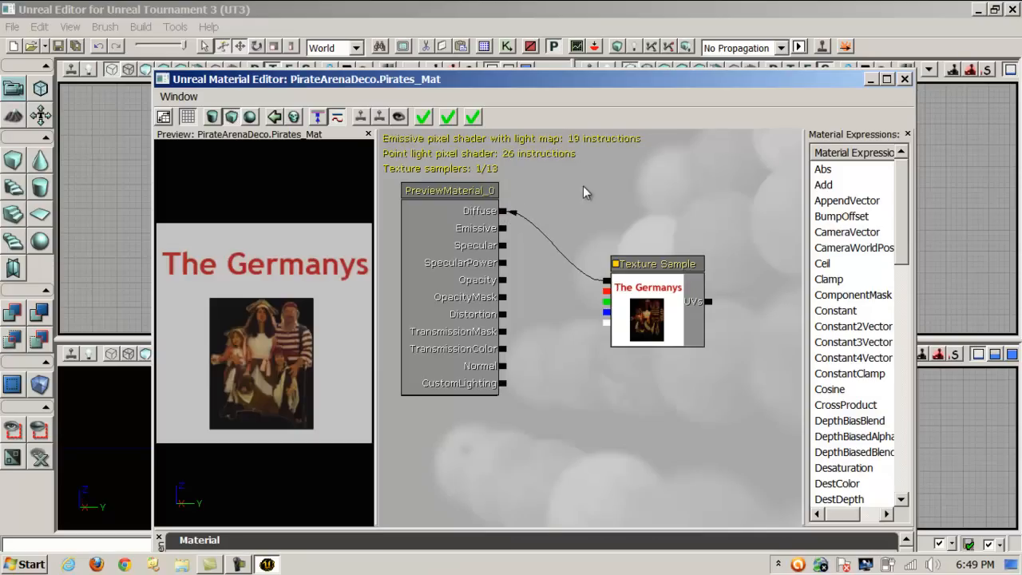
mouse_move(275, 331)
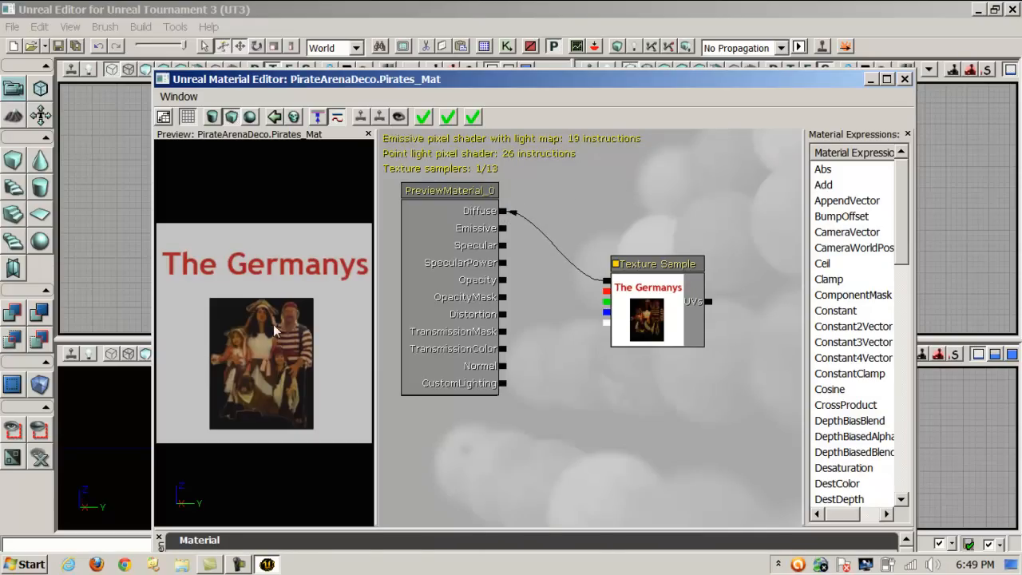
mouse_move(474, 124)
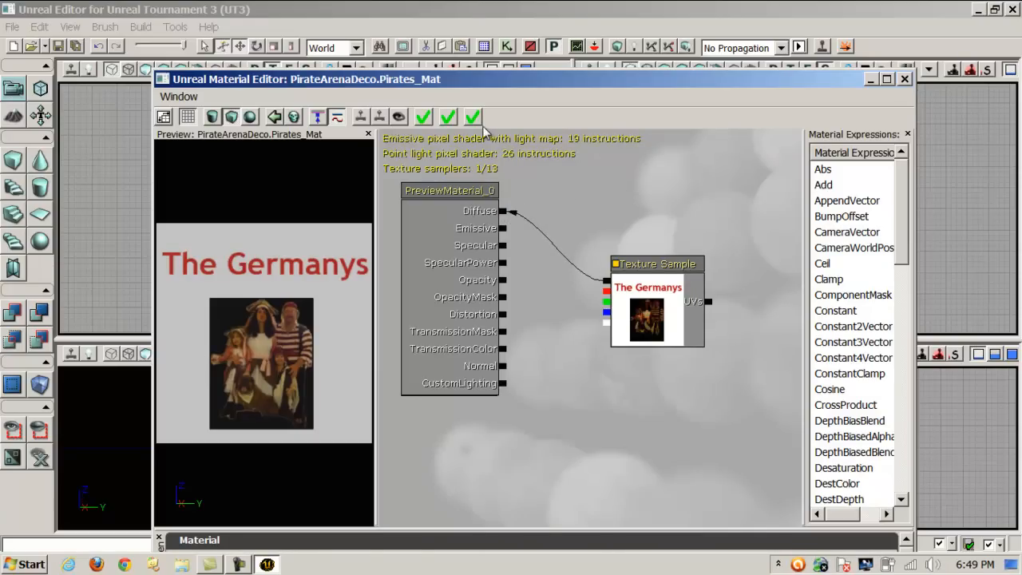
mouse_move(425, 118)
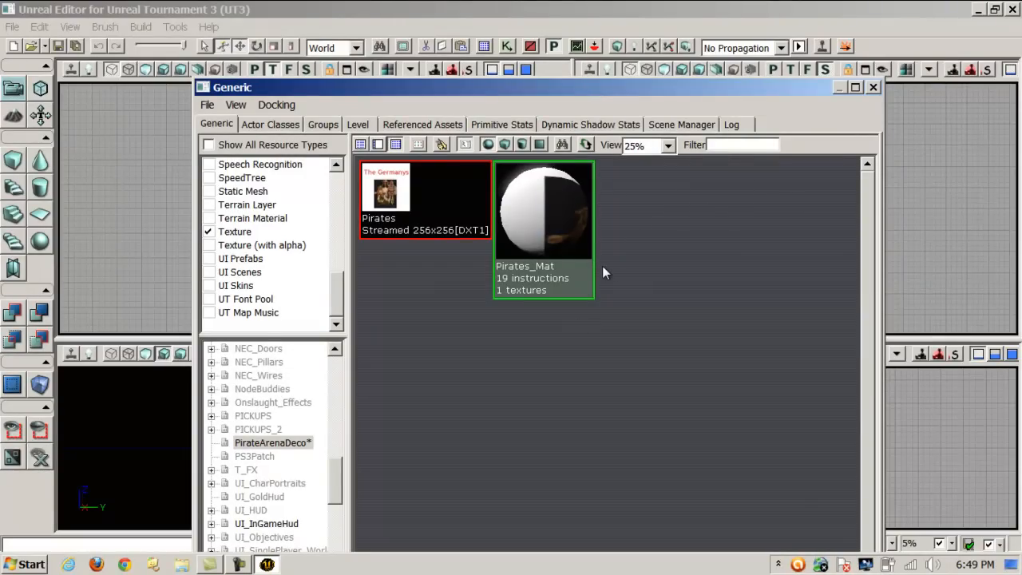
mouse_move(609, 272)
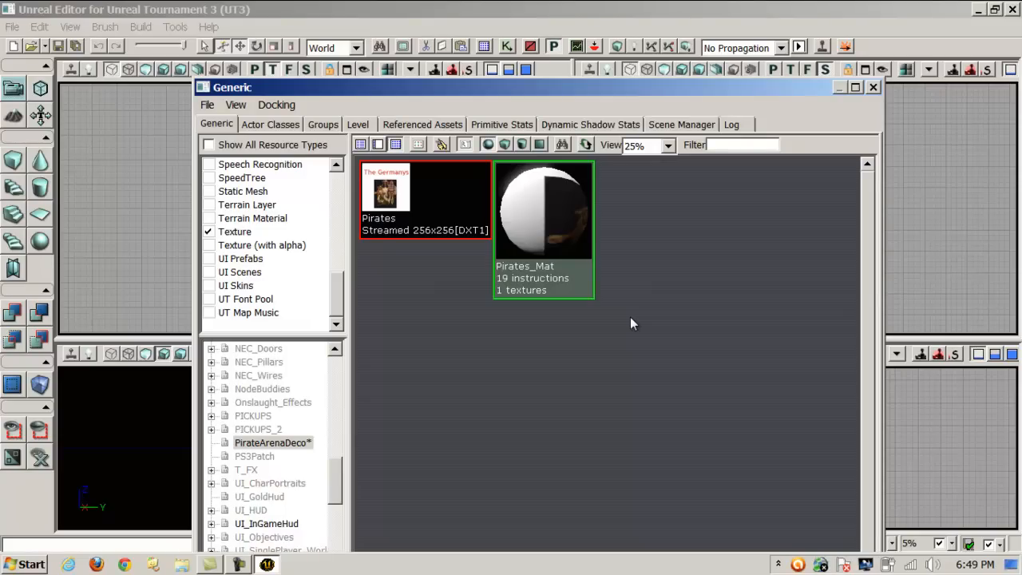
mouse_move(548, 101)
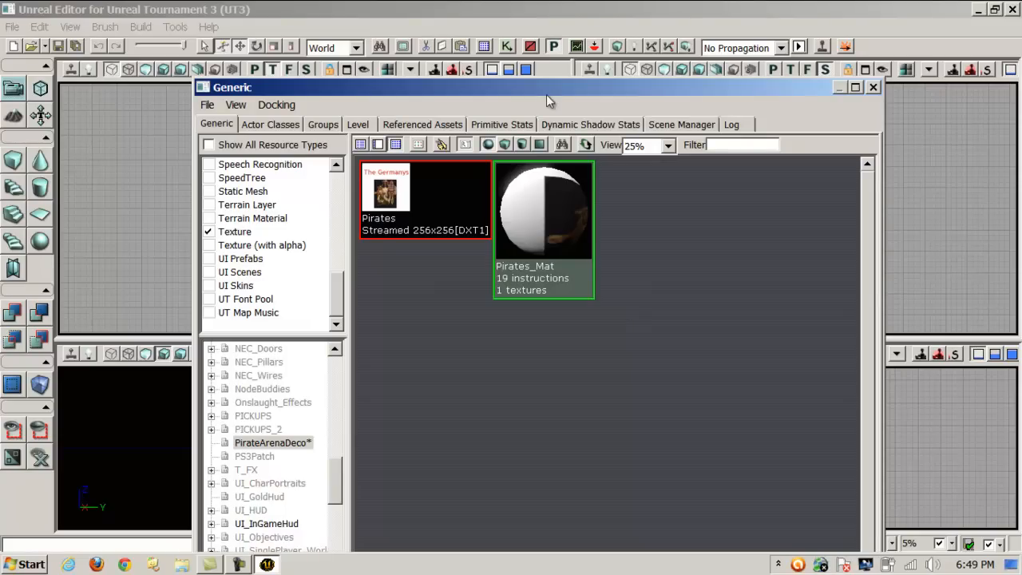
Reposition the Generic Browser window
drag(548, 101, 580, 111)
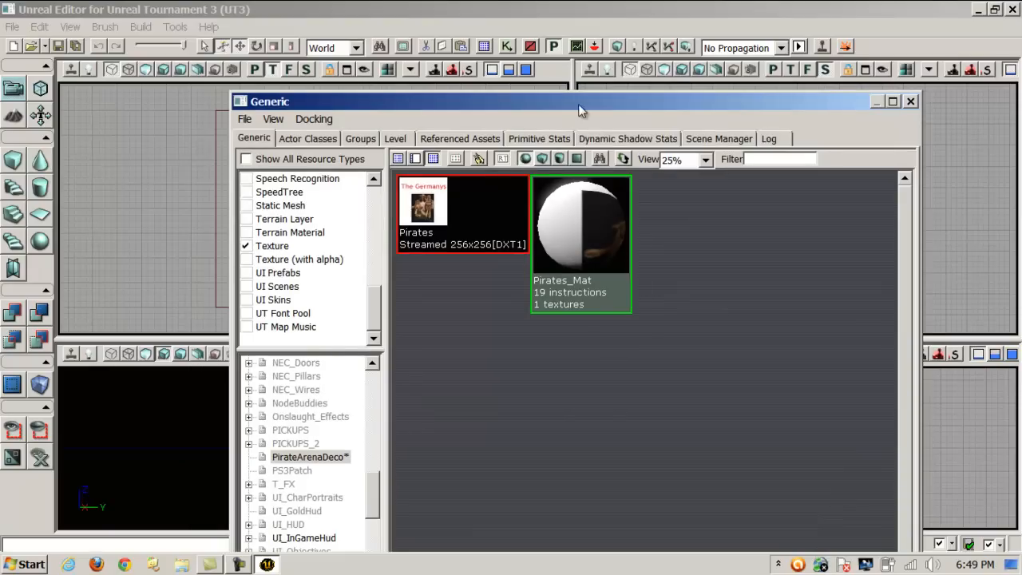
mouse_move(856, 105)
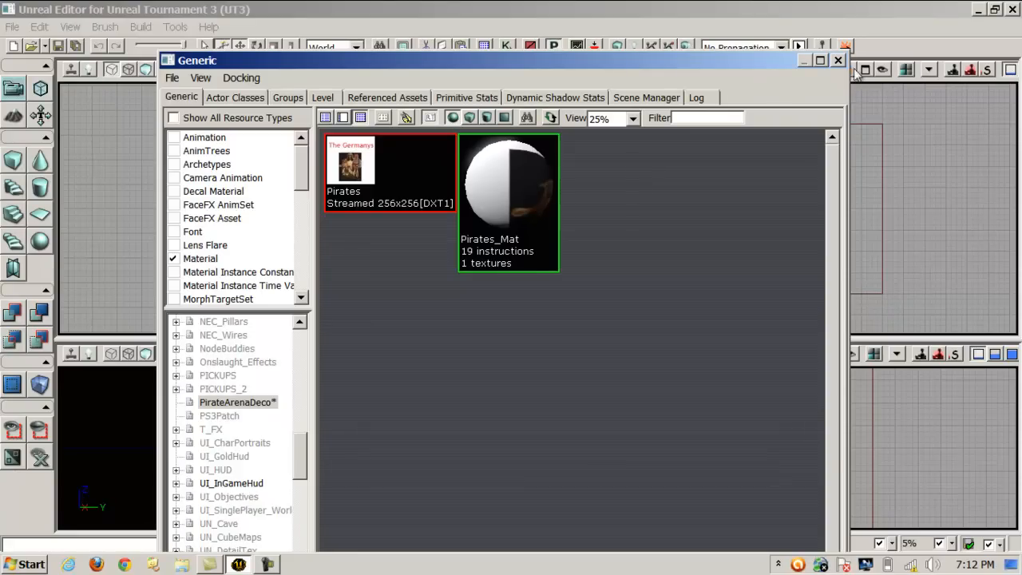
mouse_move(650, 72)
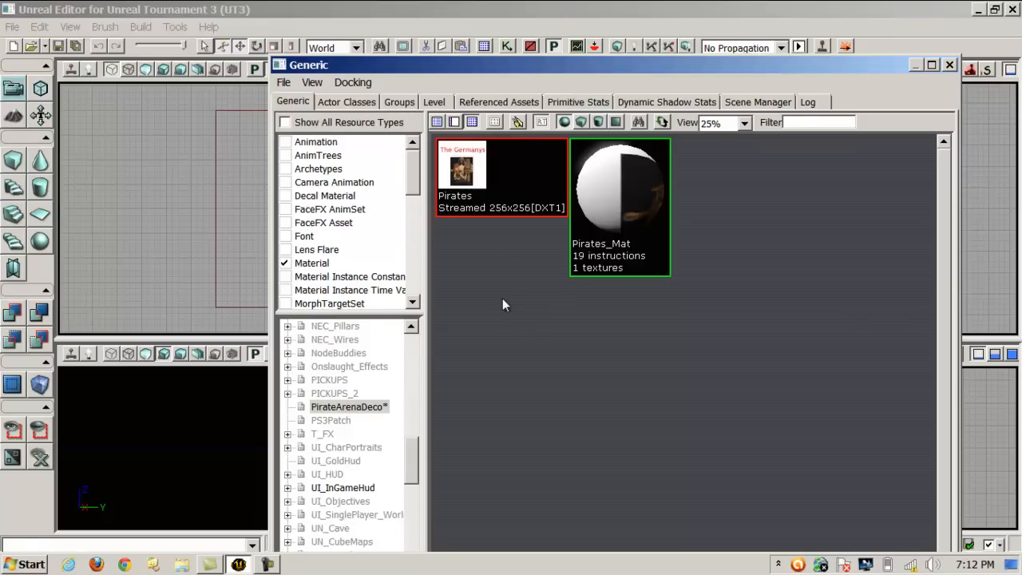
mouse_move(595, 196)
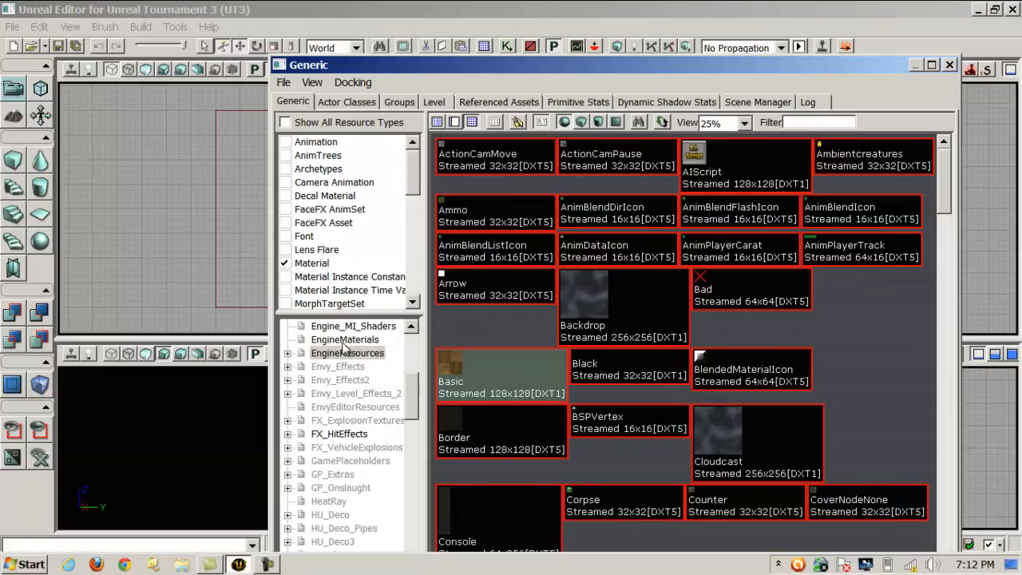
Browse EngineMaterials, then HU_Deco, and select the M_S_HU_Deco_Barrier material
click(345, 338)
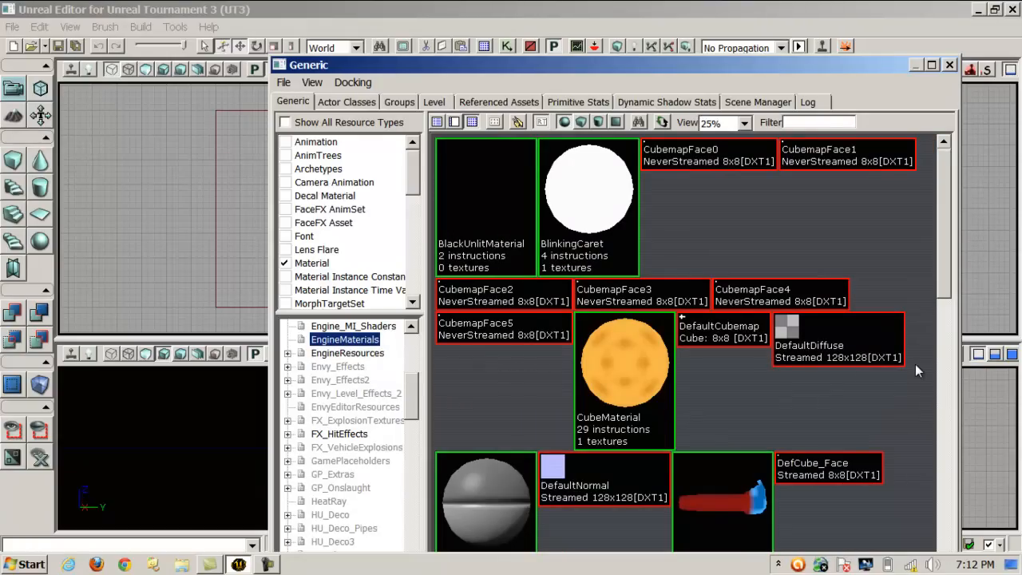
scroll(down, 3)
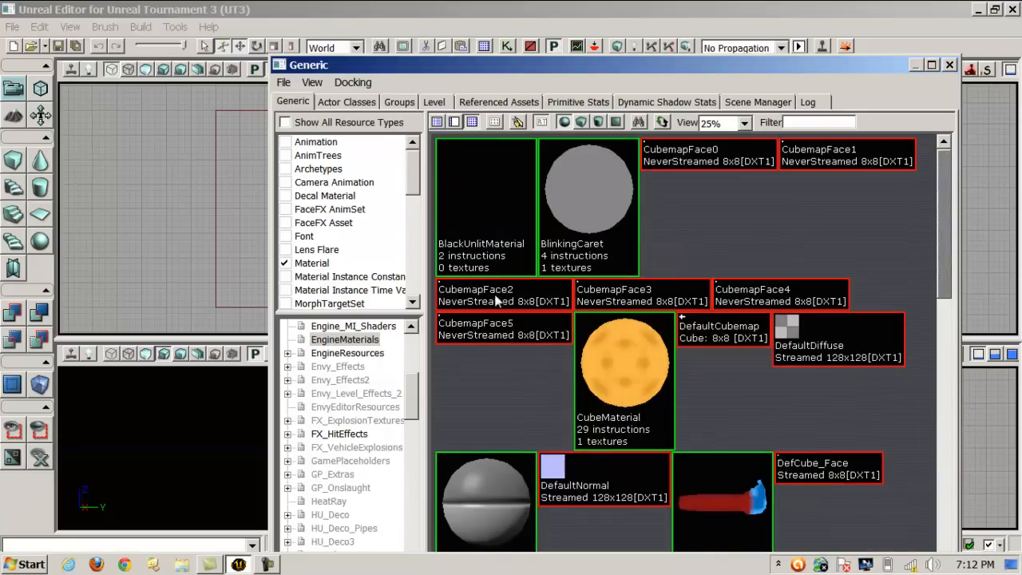
scroll(down, 3)
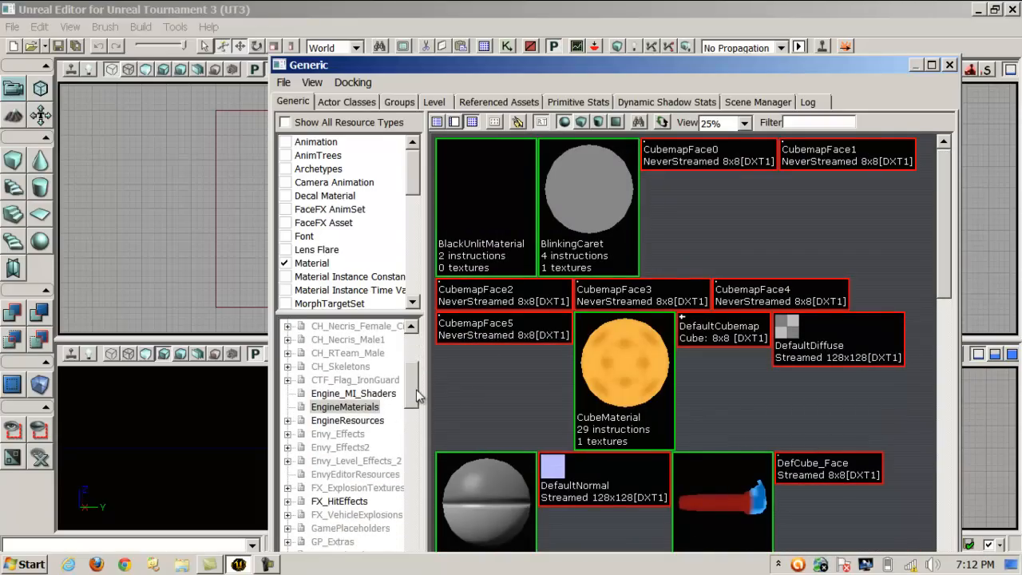
scroll(down, 3)
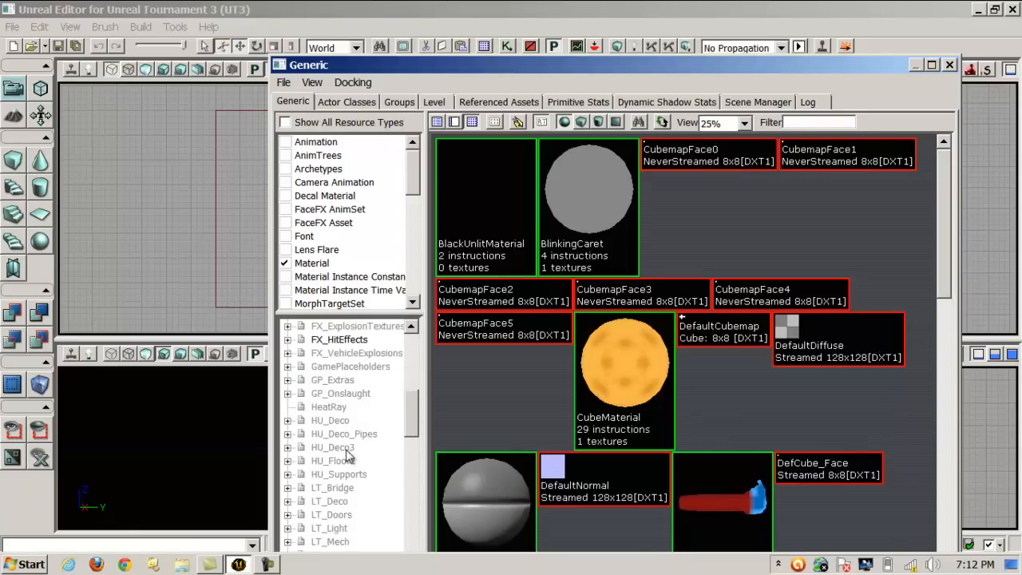
click(330, 420)
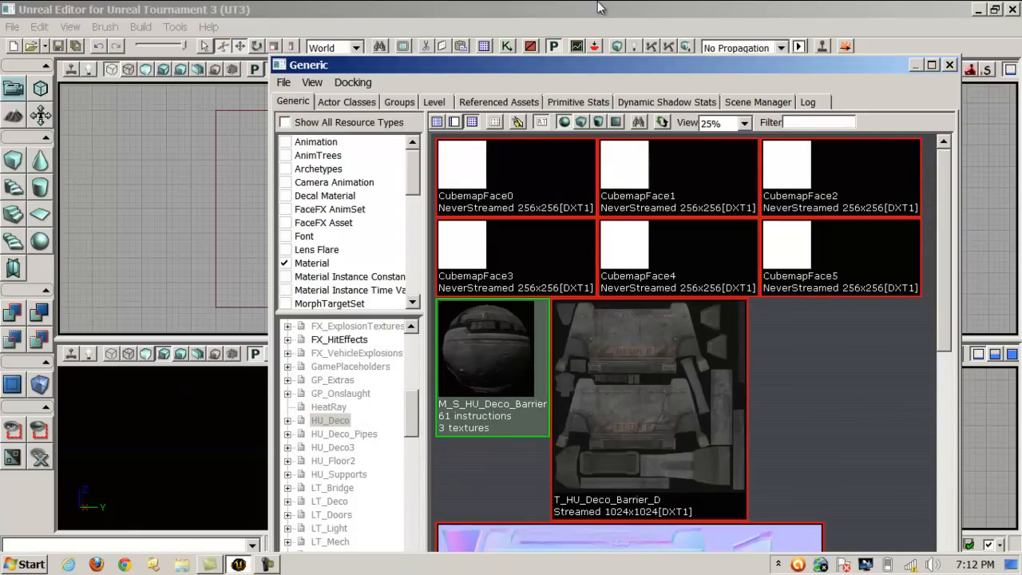
click(950, 65)
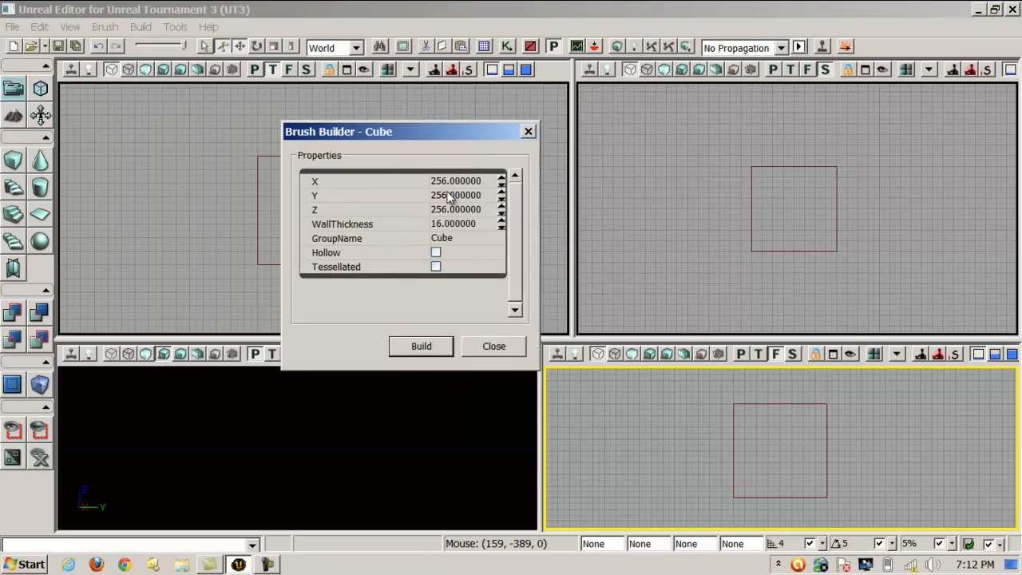
Build a hollow 2048 × 2048 × 256 cube brush with wall thickness 16
click(456, 181)
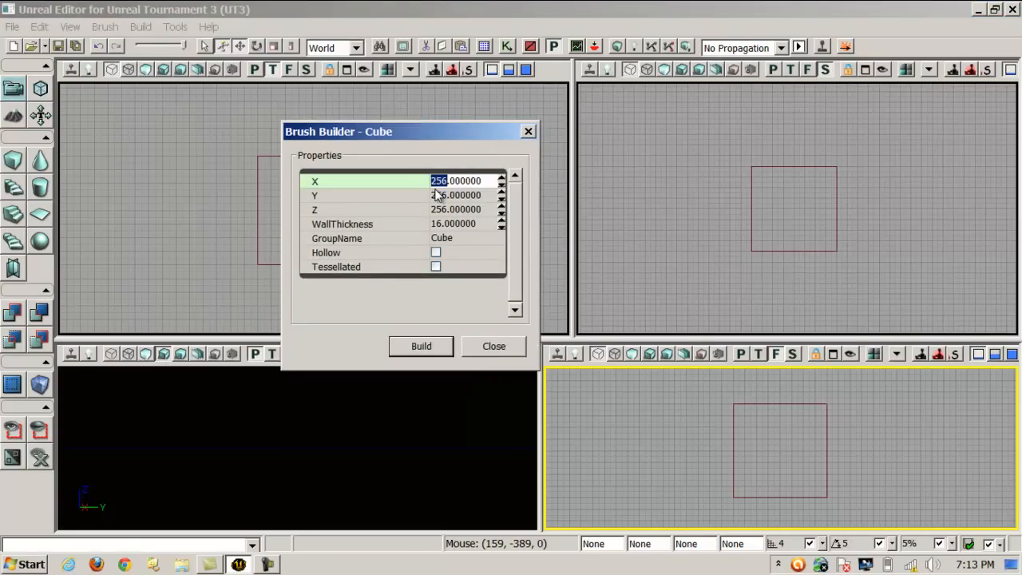
text(2048.000000)
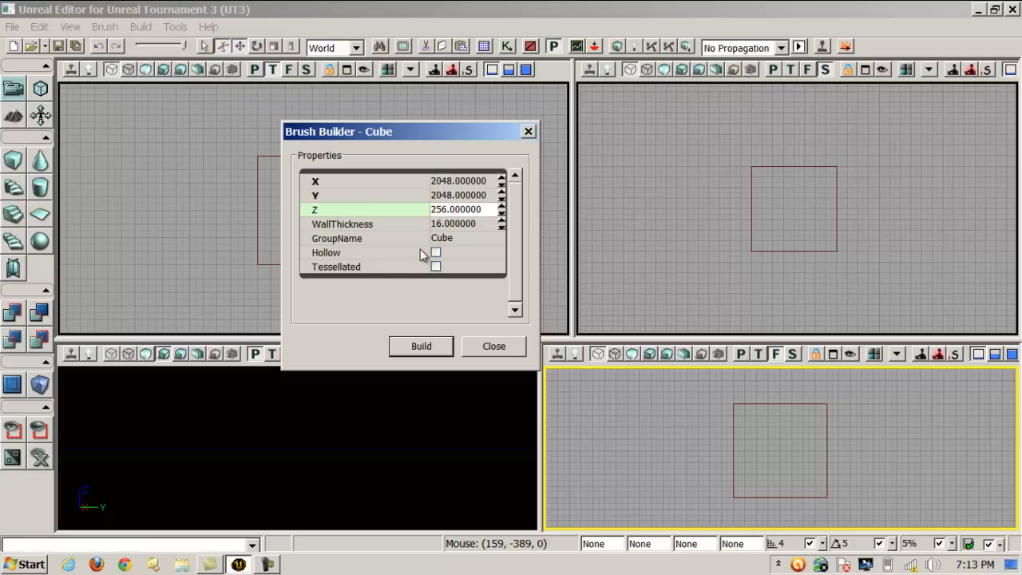
click(435, 252)
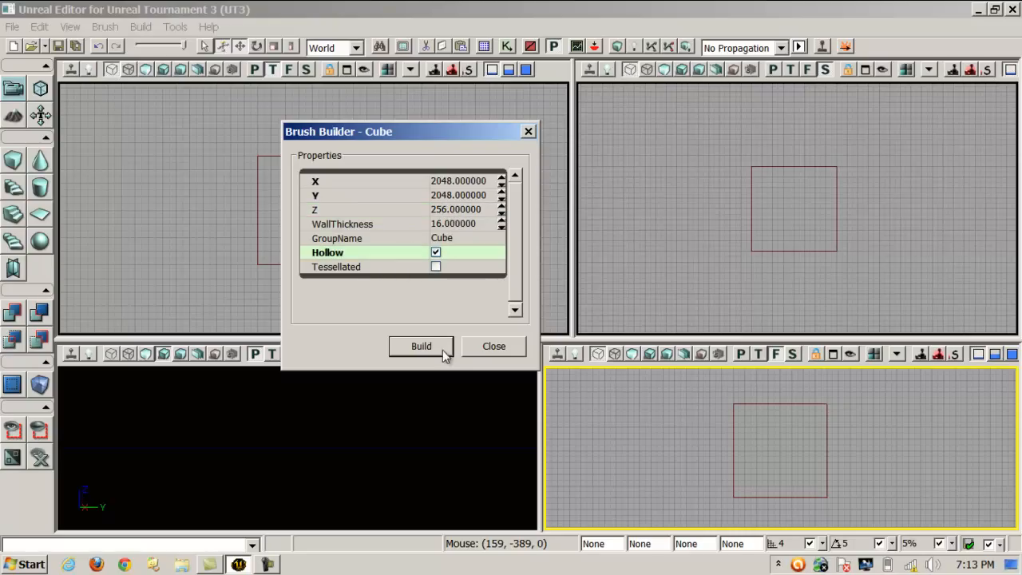
mouse_move(449, 138)
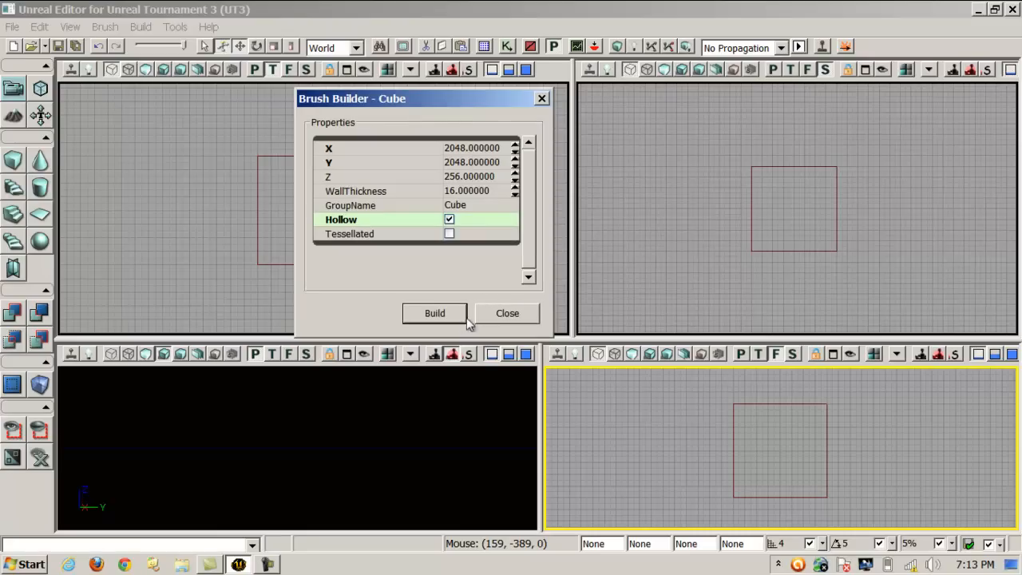
click(434, 313)
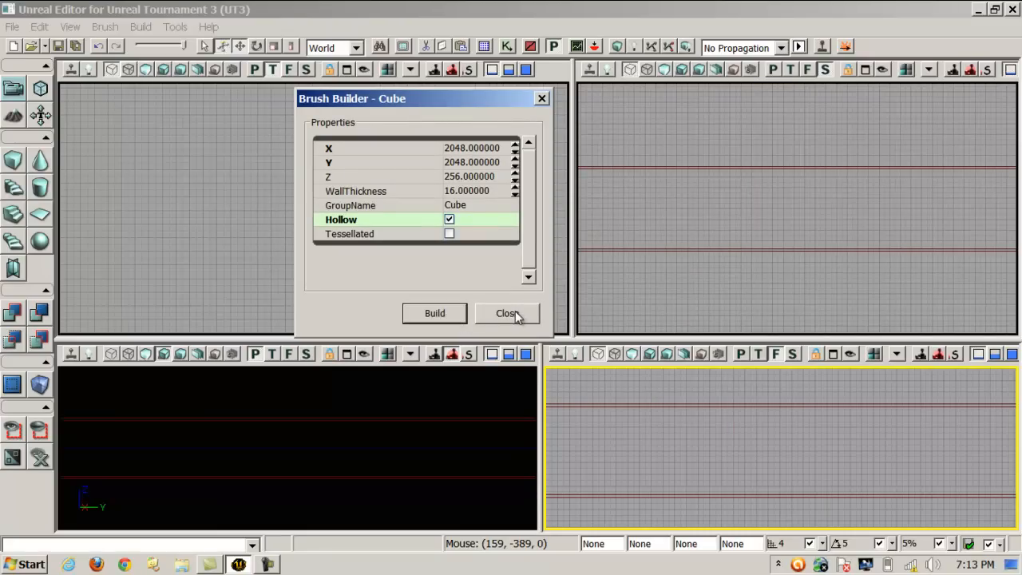
click(507, 313)
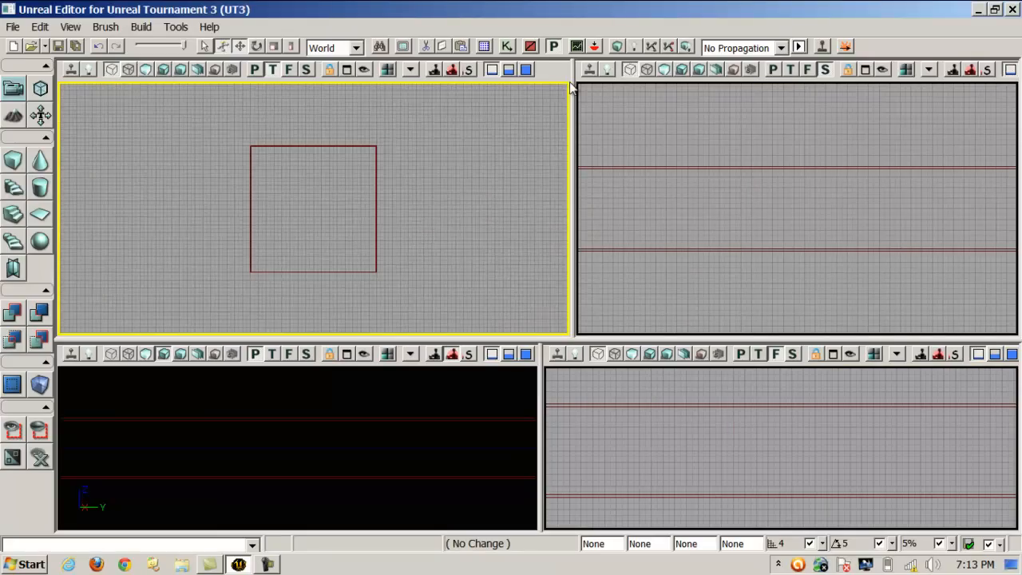
Apply CSG Add to the hollow 2048 × 2048 × 256 cube brush
click(794, 216)
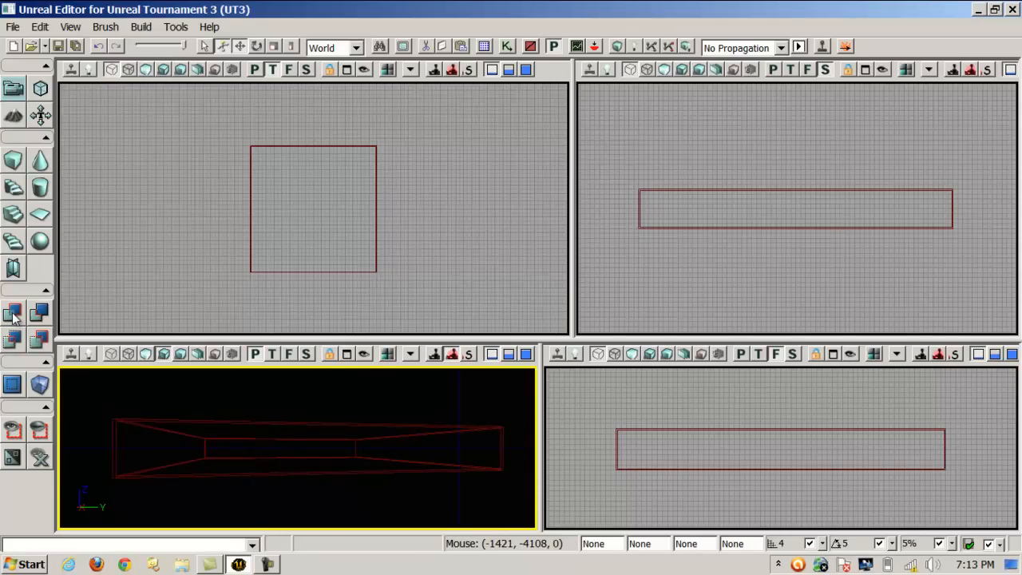
mouse_move(373, 210)
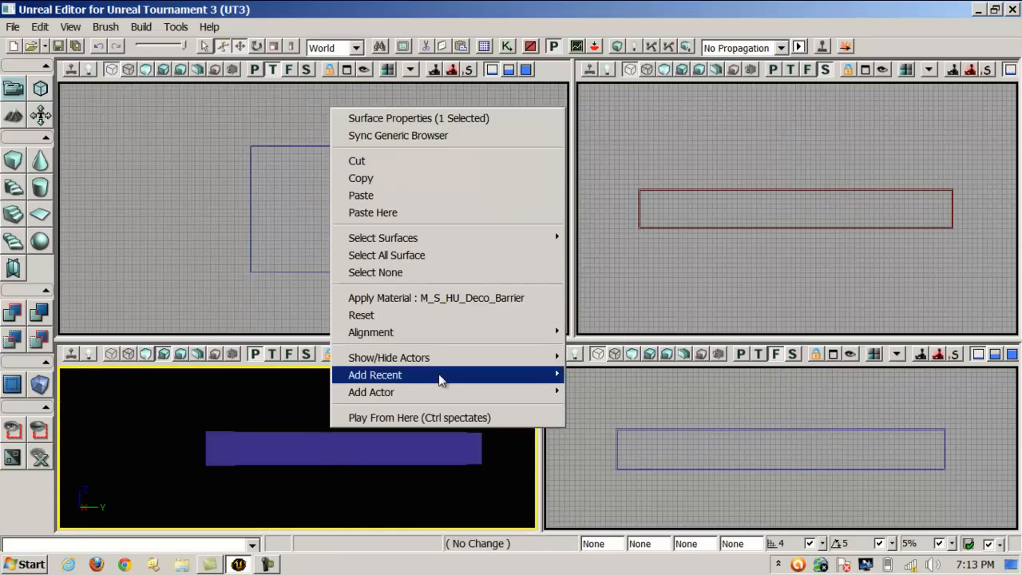
mouse_move(369, 393)
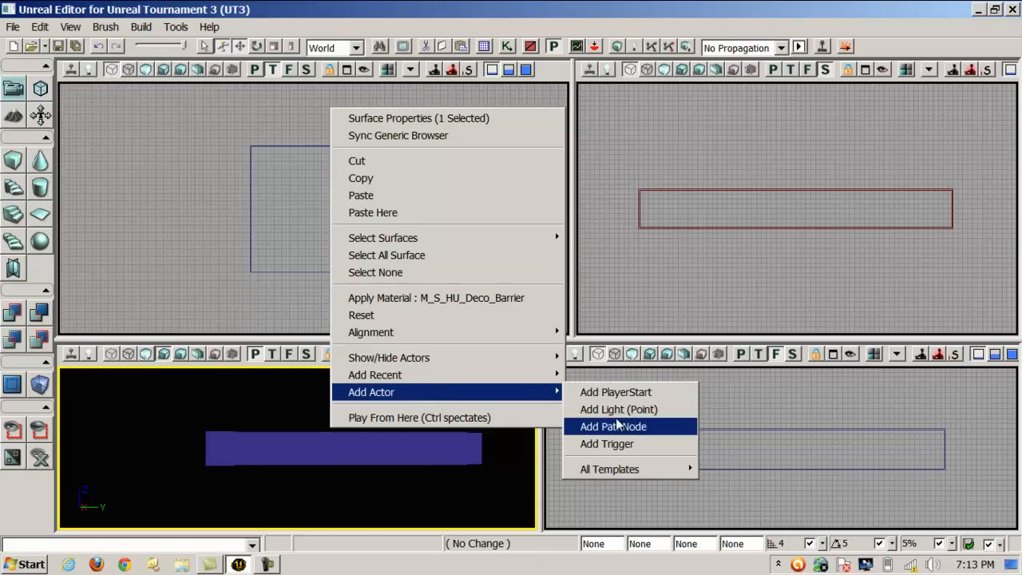
Add PointLight_0 to the room, pan into the interior, and begin adding another actor
click(618, 410)
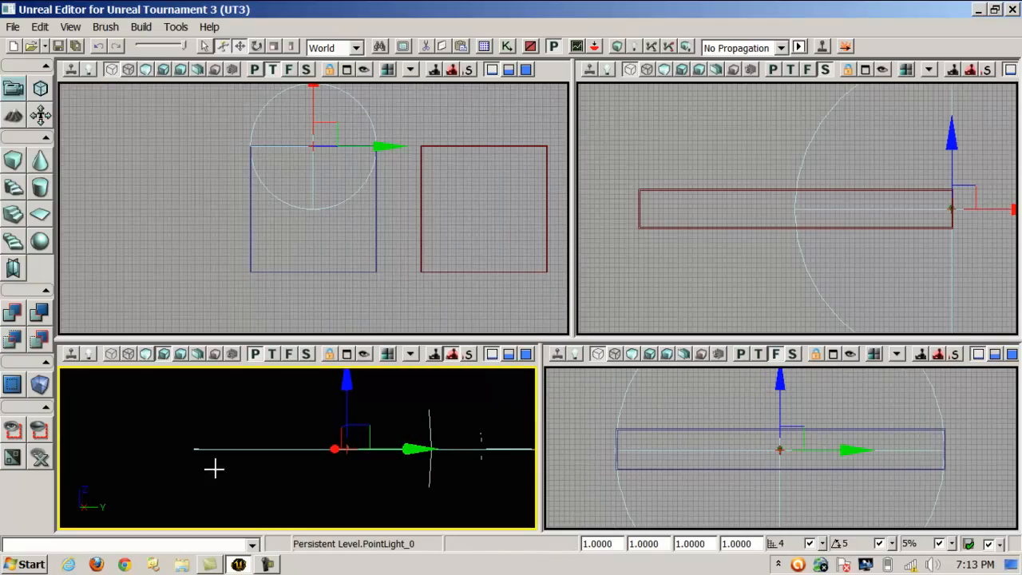
drag(336, 447, 455, 447)
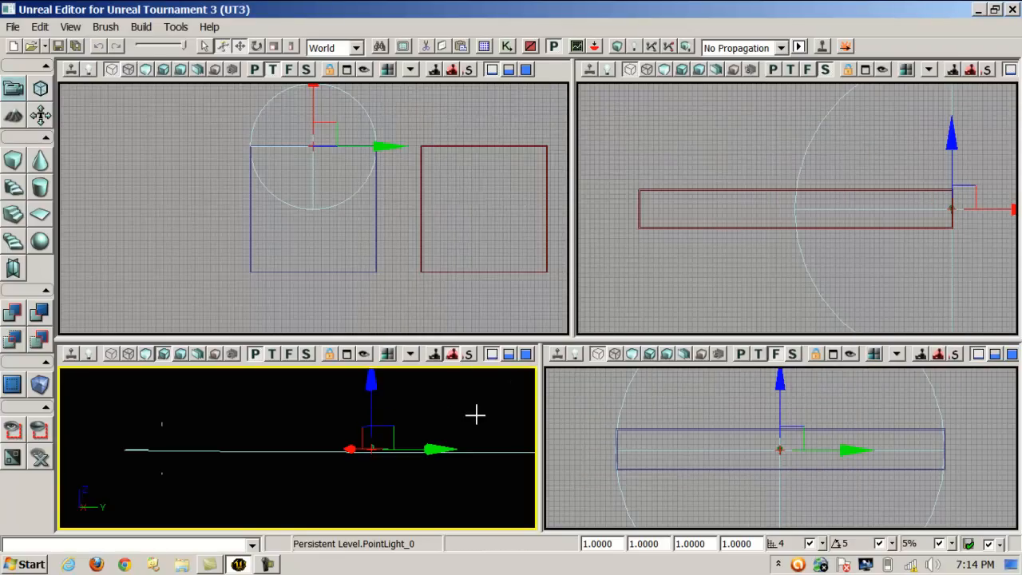
drag(444, 448, 437, 450)
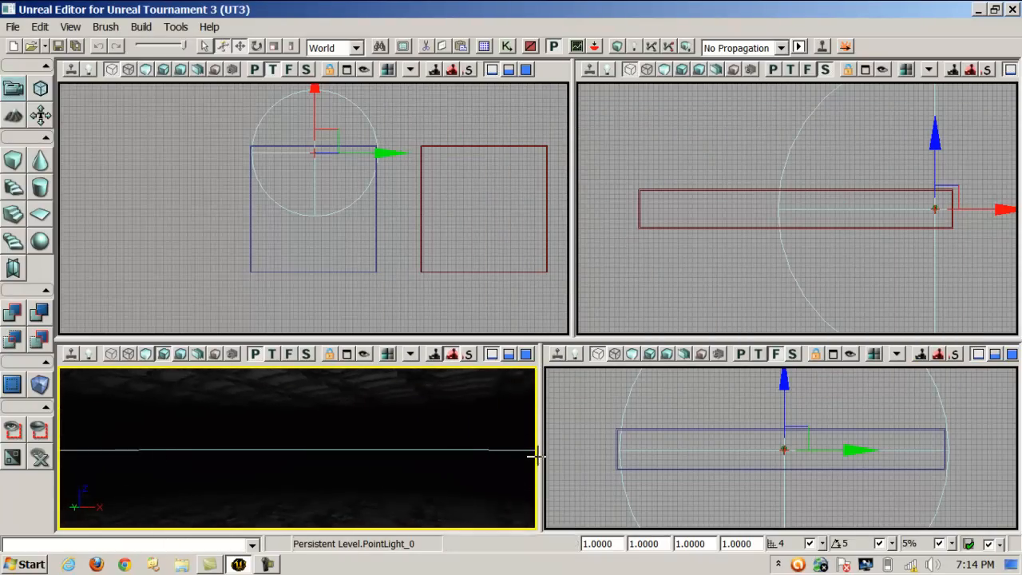
right_click(192, 452)
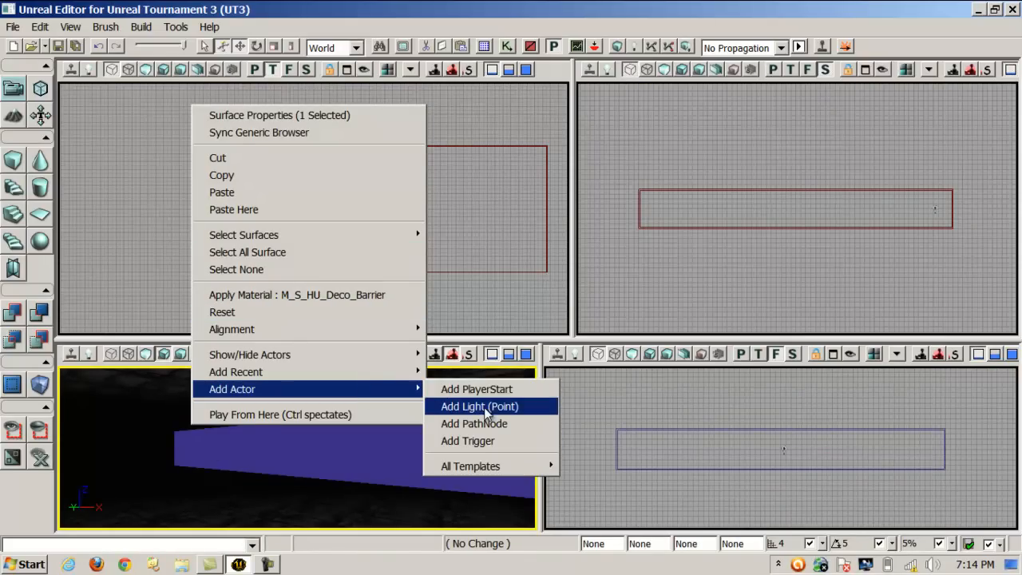
mouse_move(490, 423)
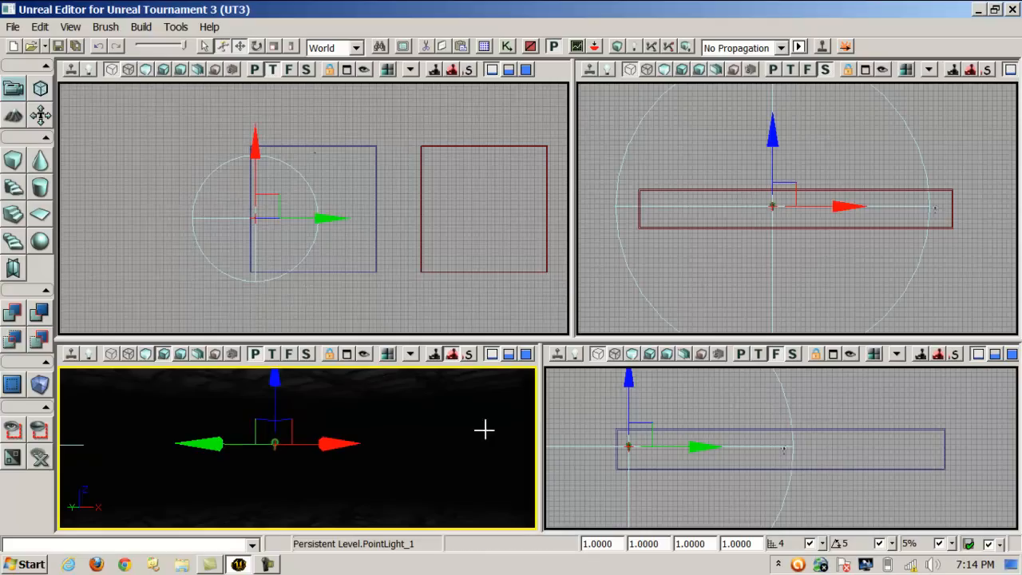
mouse_move(747, 73)
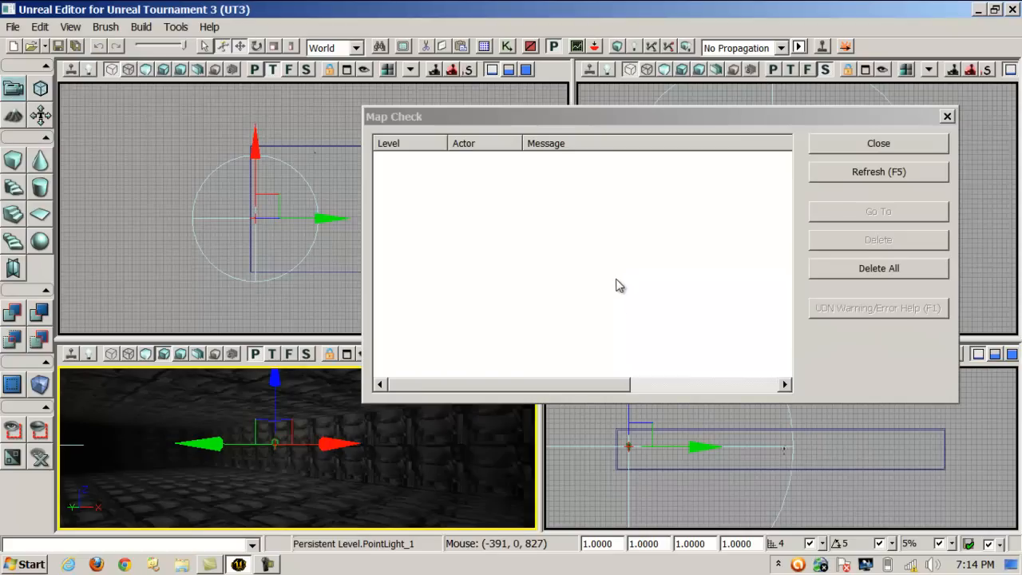
mouse_move(585, 317)
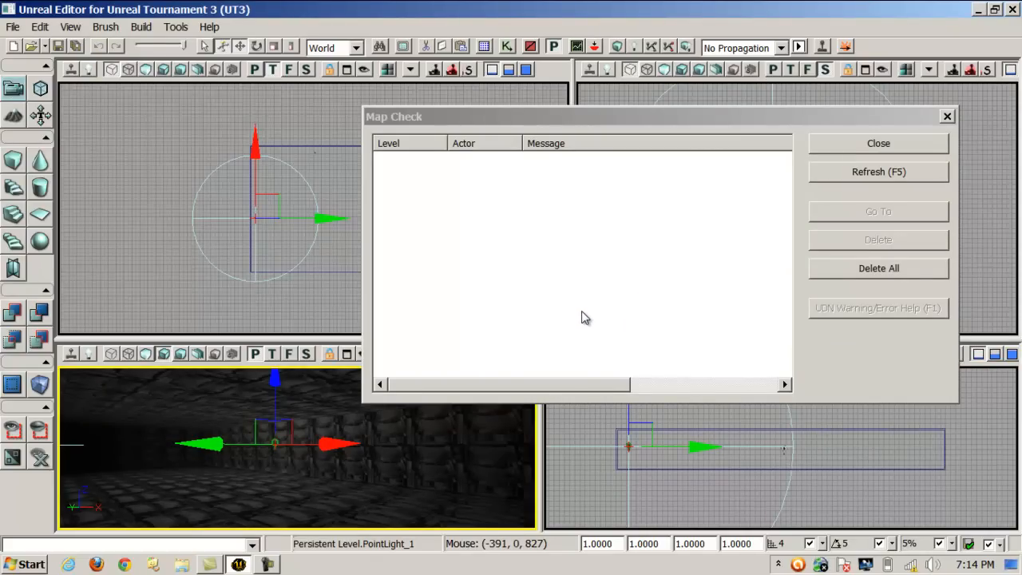
Close the empty Map Check report after rebuilding the lit room
click(878, 143)
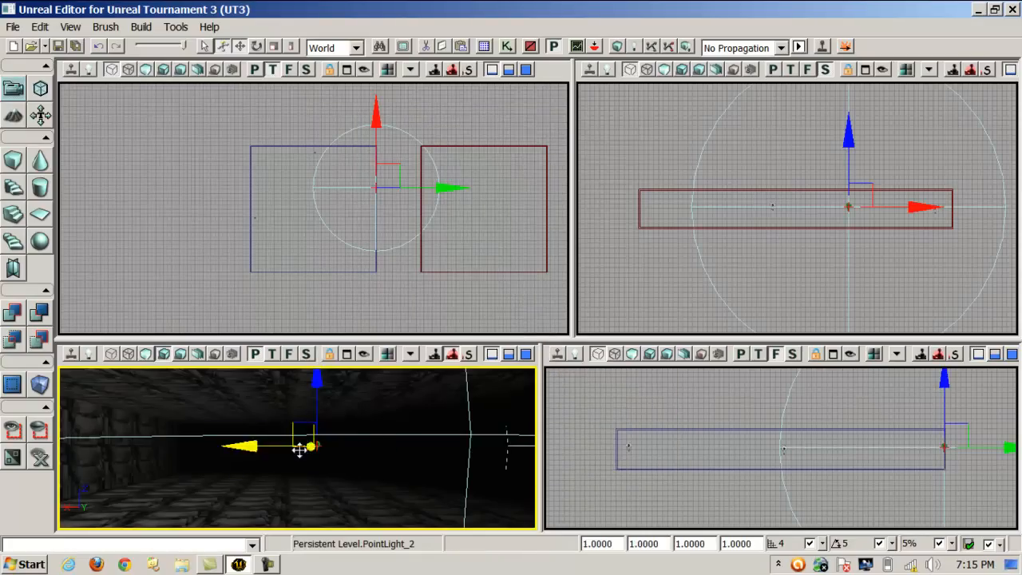
Move the third point light near the room's edge, rebuild, and close Map Check
drag(299, 447, 312, 423)
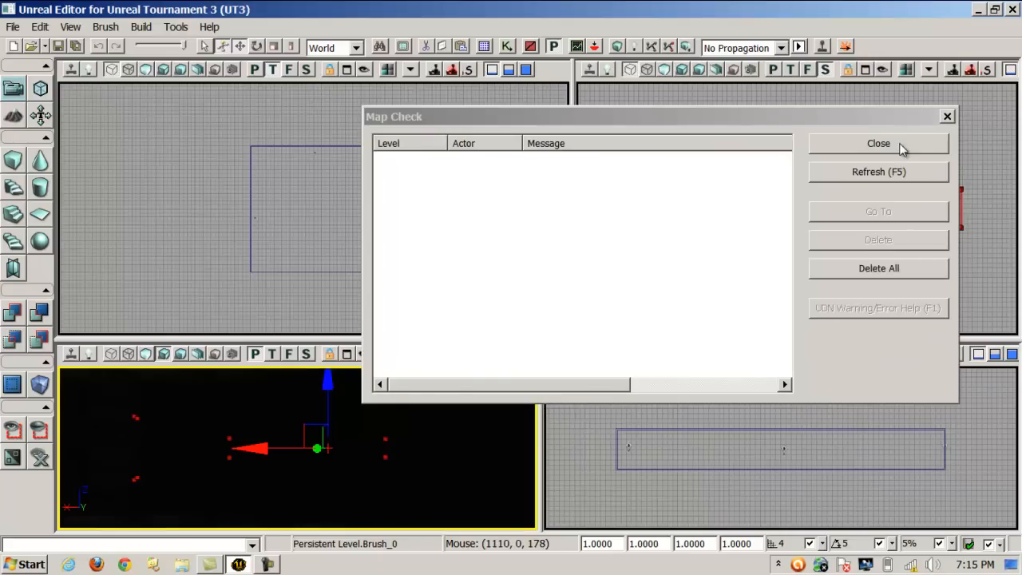
click(878, 144)
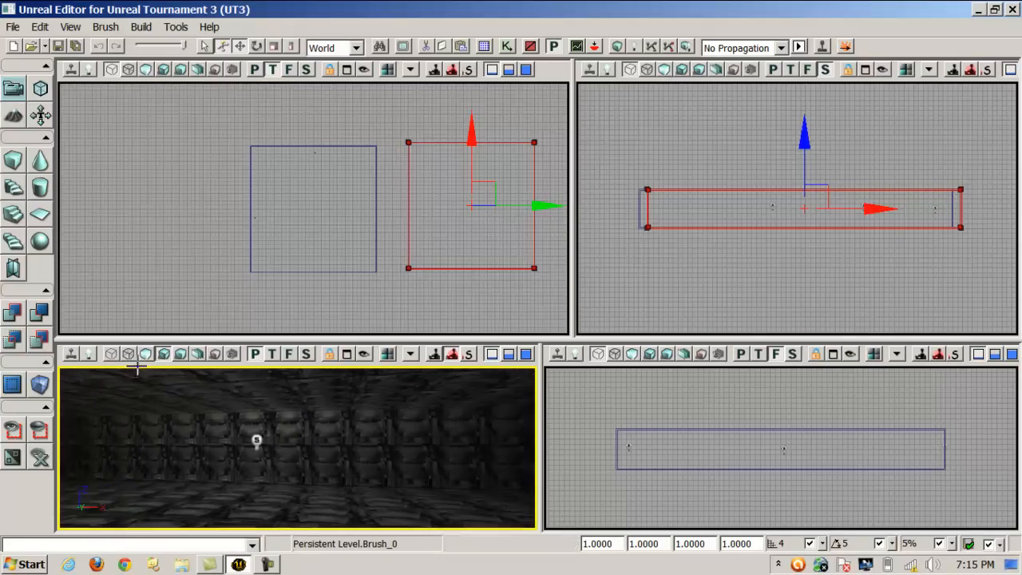
Apply Pirates_Mat from the PirateArenaDeco package to the room's long stone wall
drag(257, 440, 197, 414)
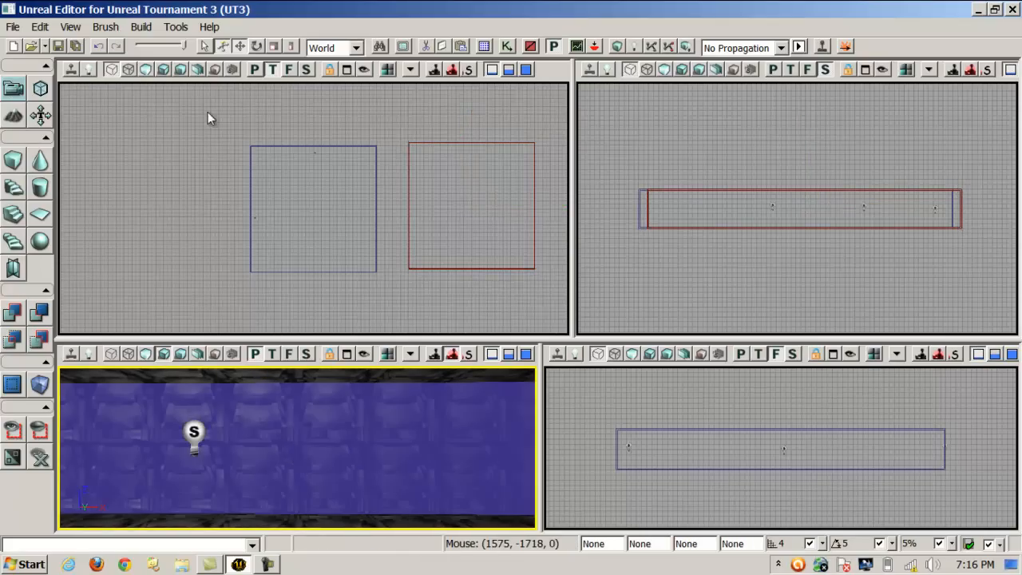
click(72, 26)
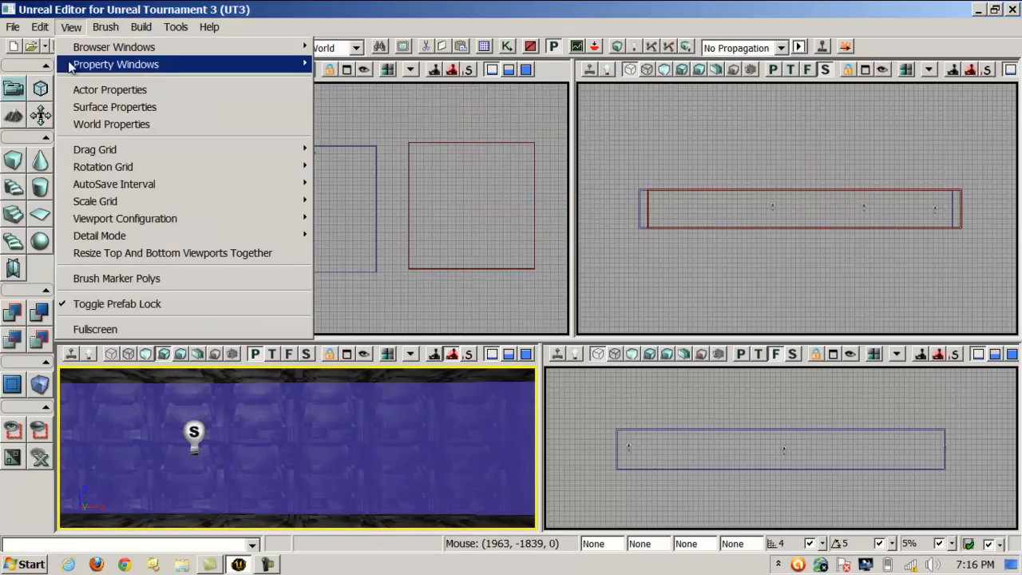
click(125, 46)
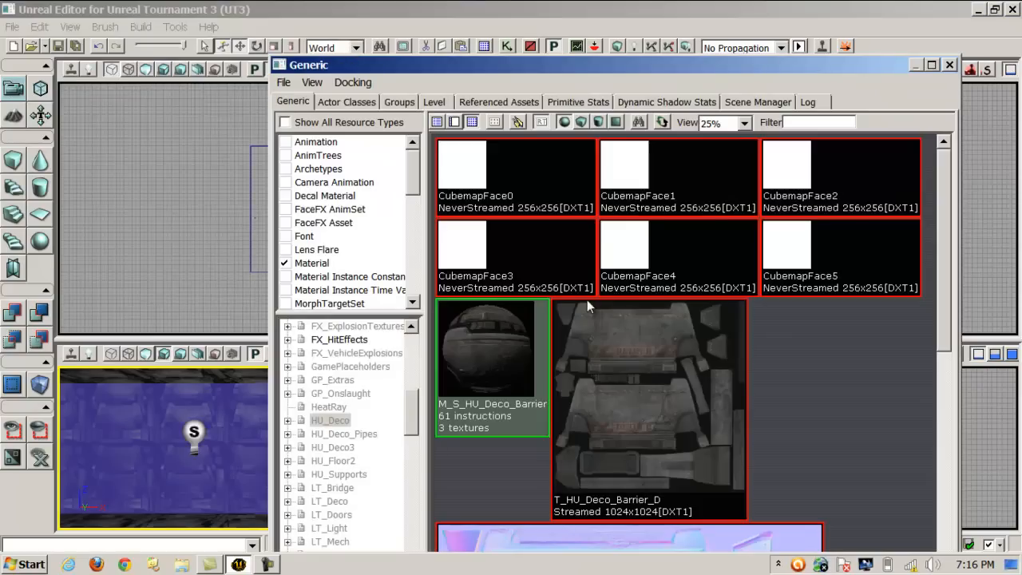
scroll(down, 3)
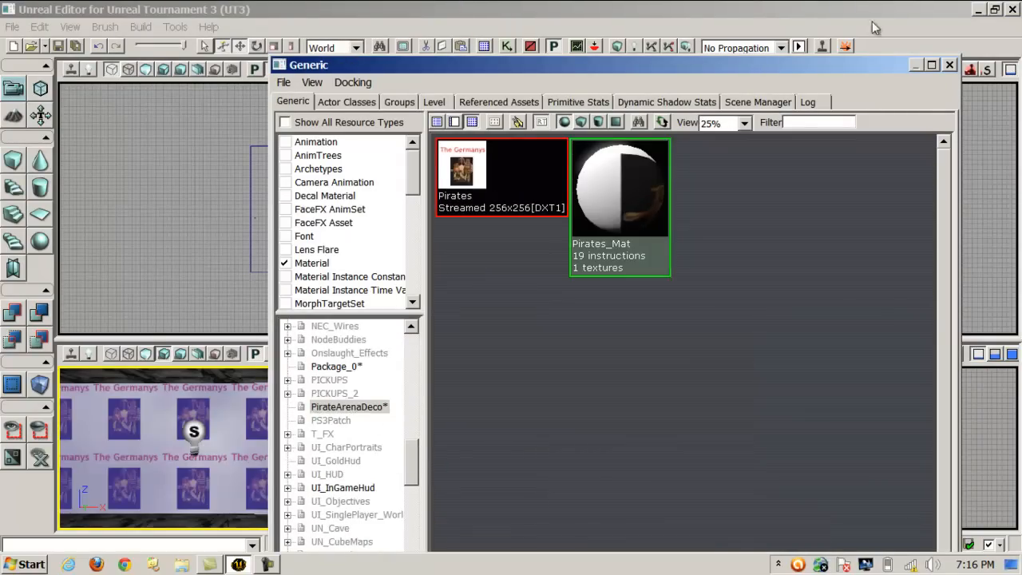
click(950, 65)
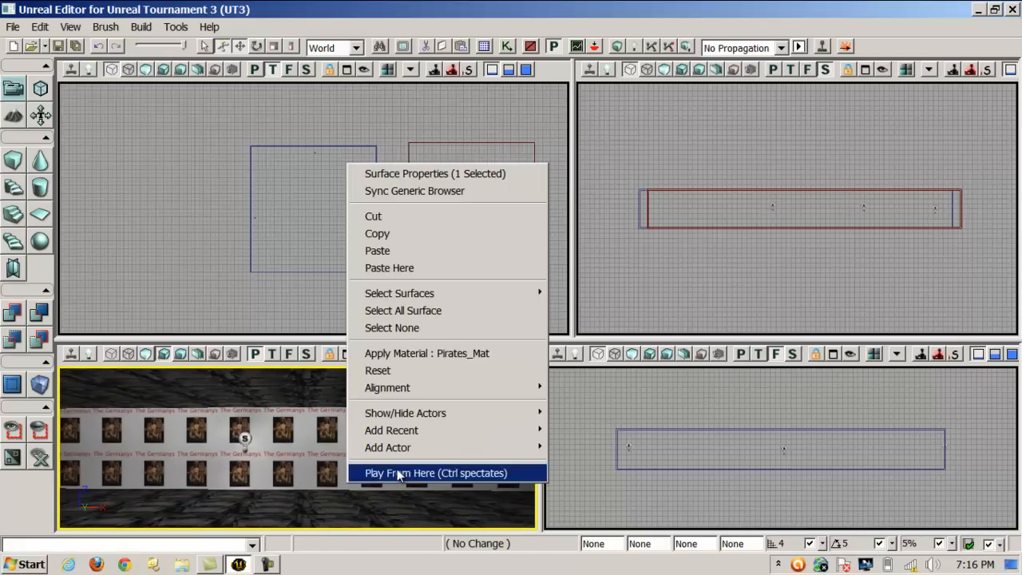
click(438, 473)
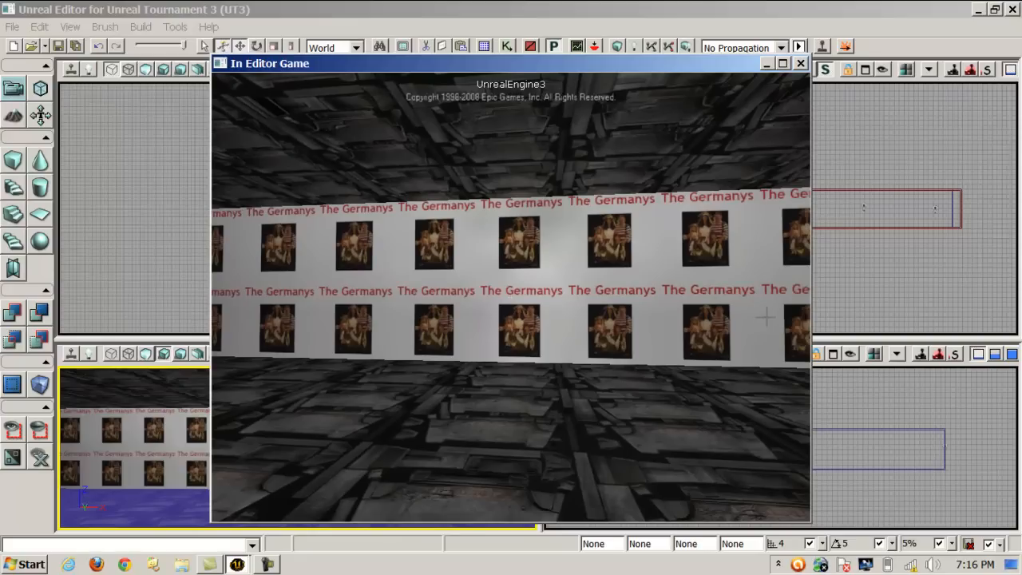
click(795, 63)
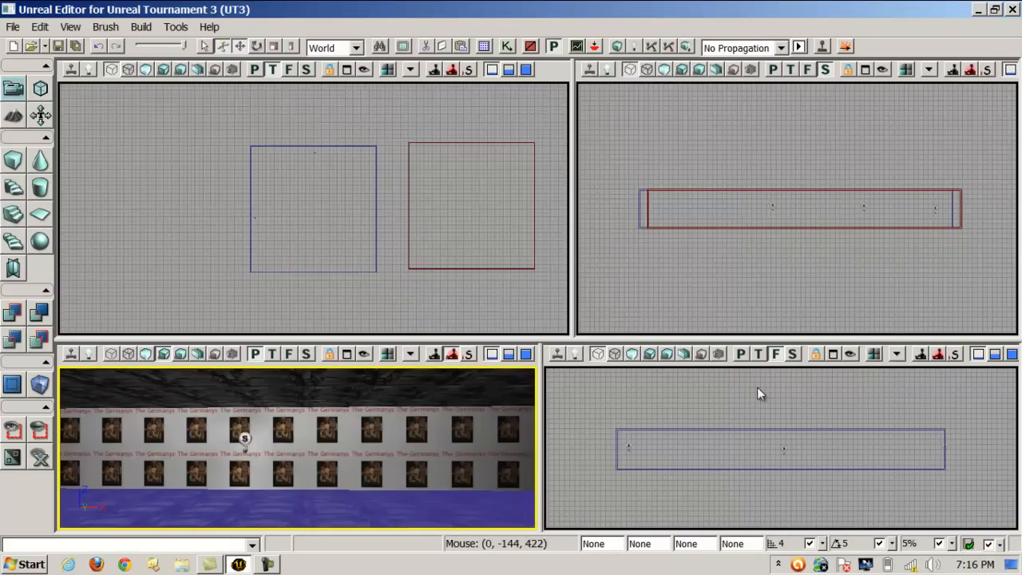
mouse_move(337, 195)
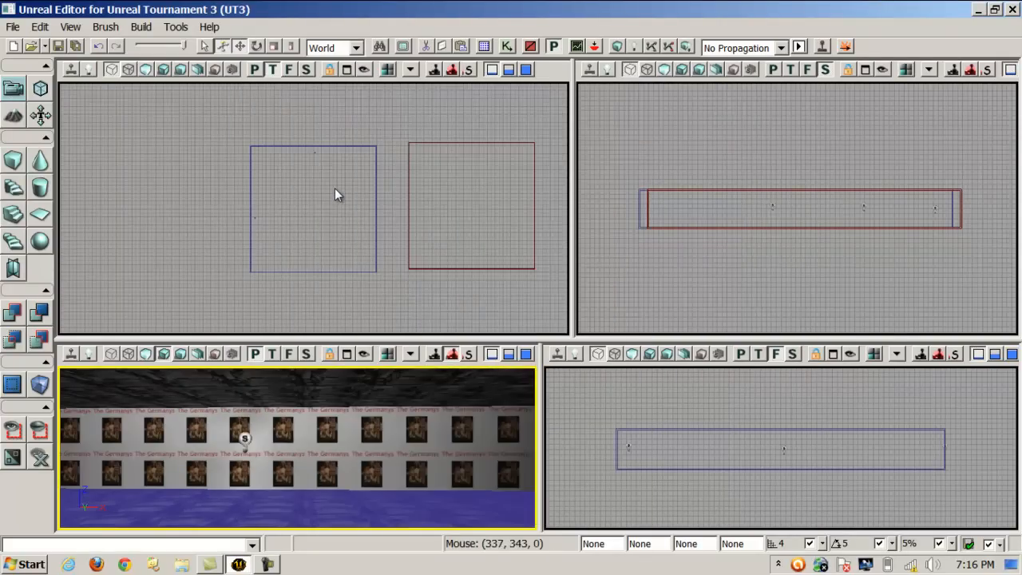
mouse_move(279, 83)
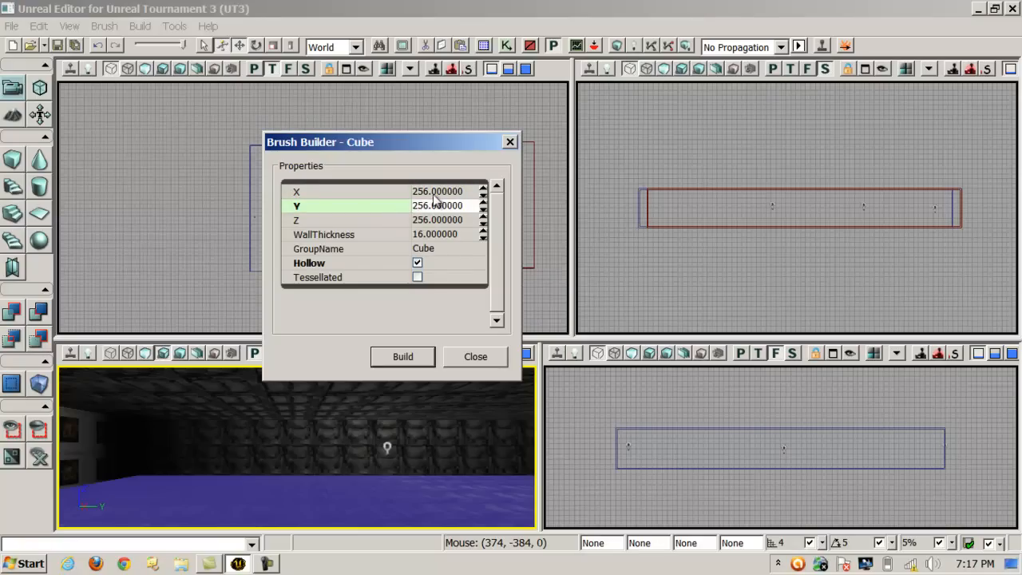
Rebuild the cube brush as a solid, non-hollow block with X 10 and 256 by 256
click(437, 191)
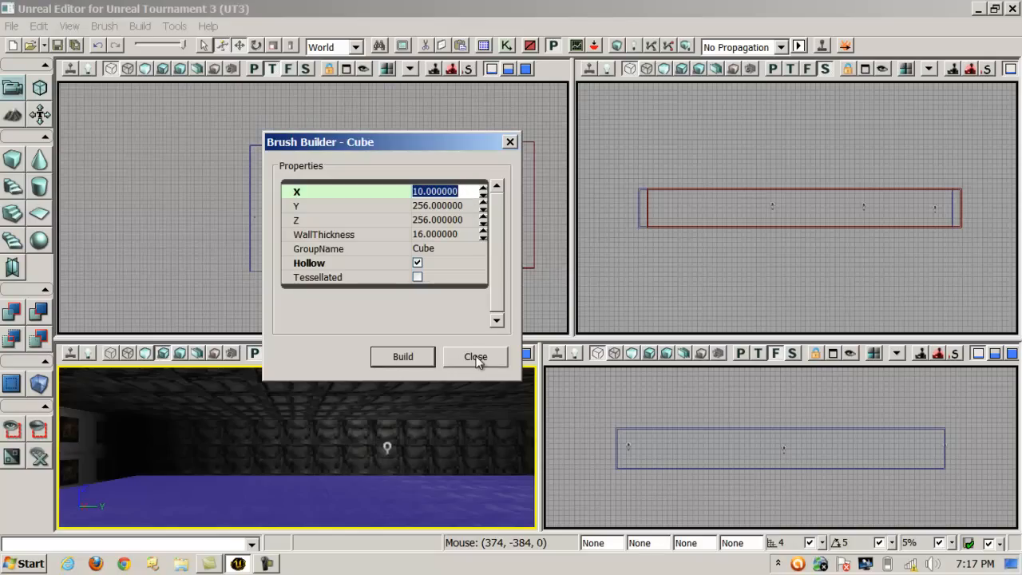
mouse_move(403, 356)
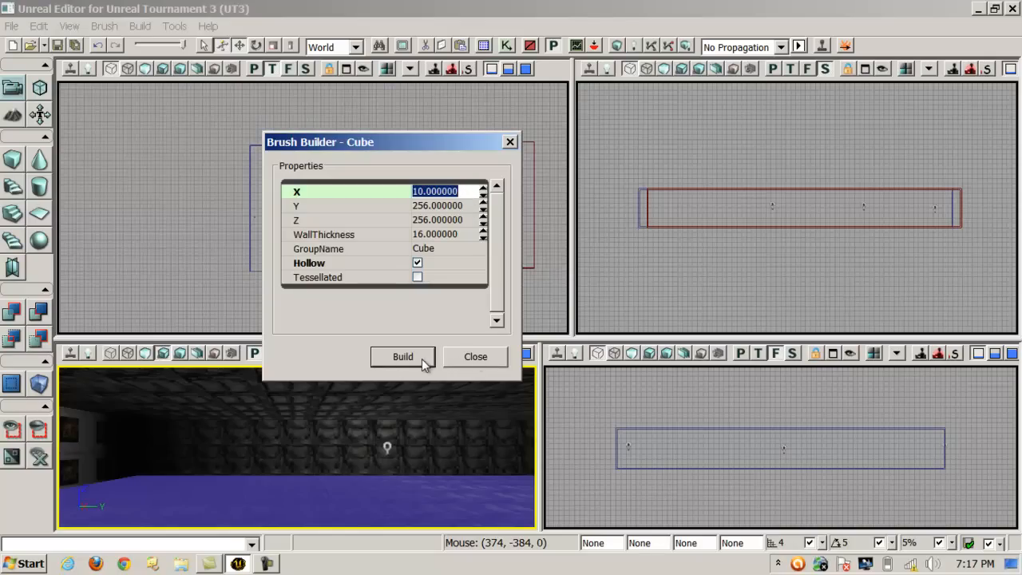
click(416, 263)
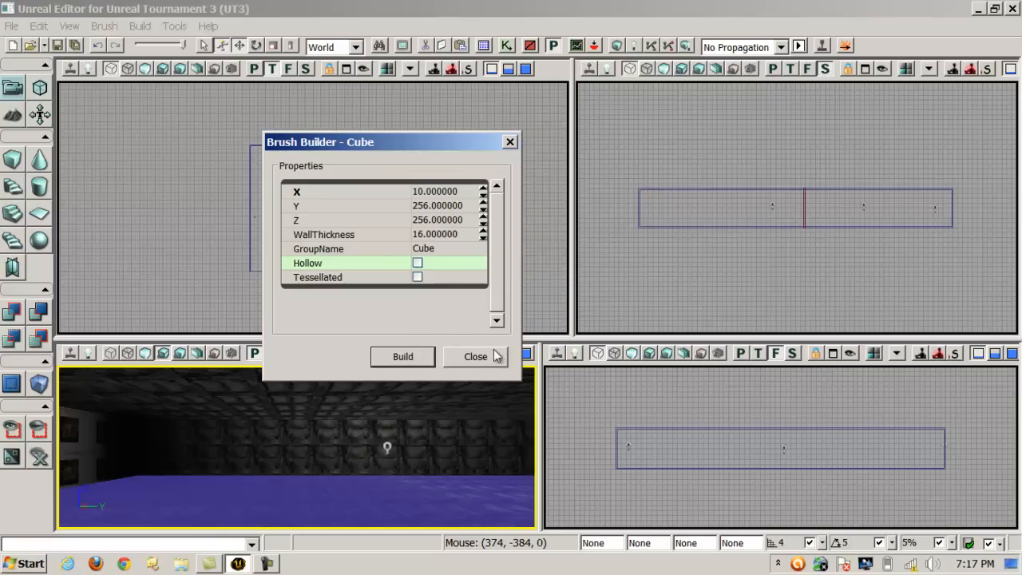
click(475, 356)
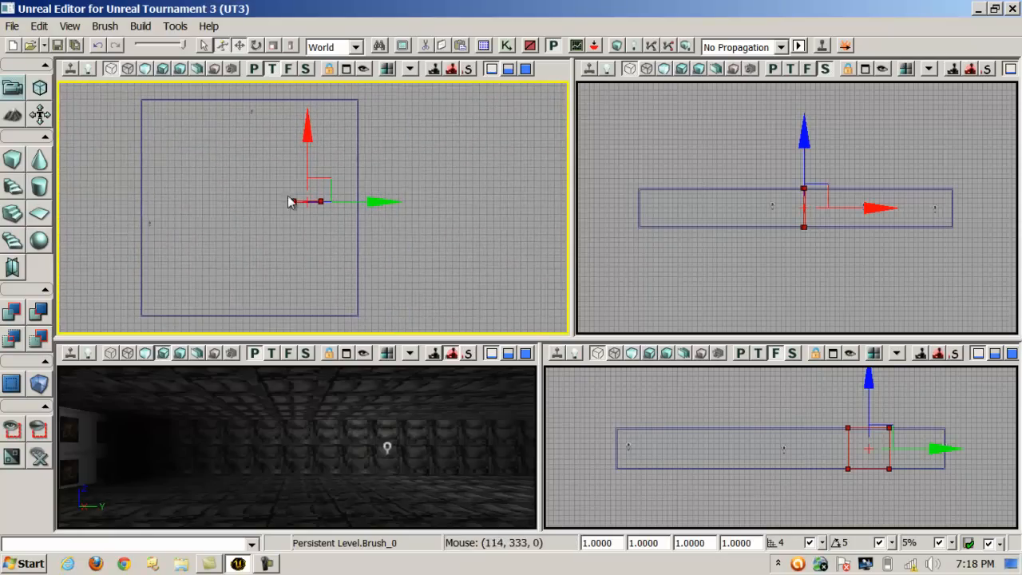
Drag the thin slab brush into the room, add it as geometry, and dismiss Map Check
drag(379, 201, 316, 204)
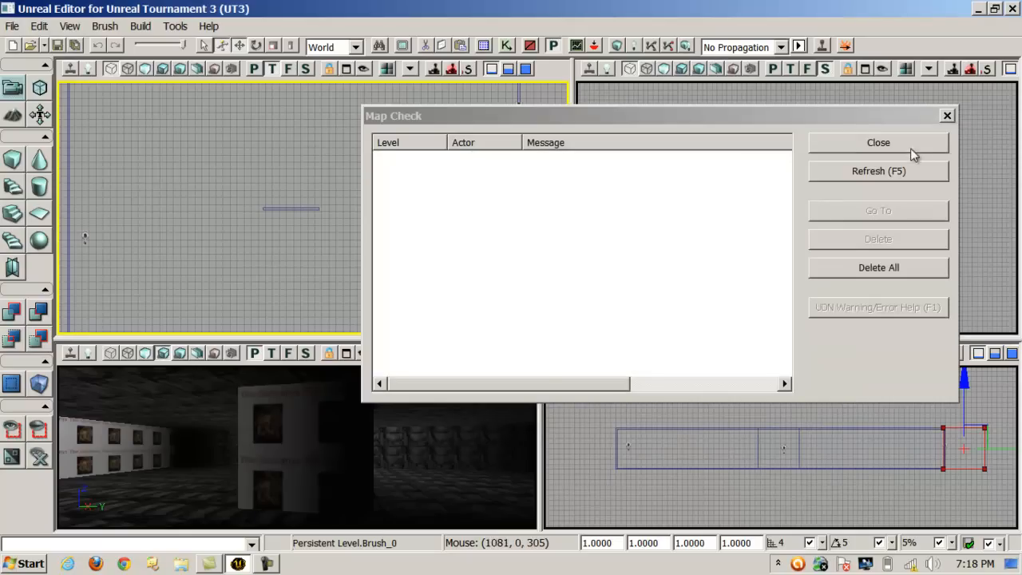
click(878, 142)
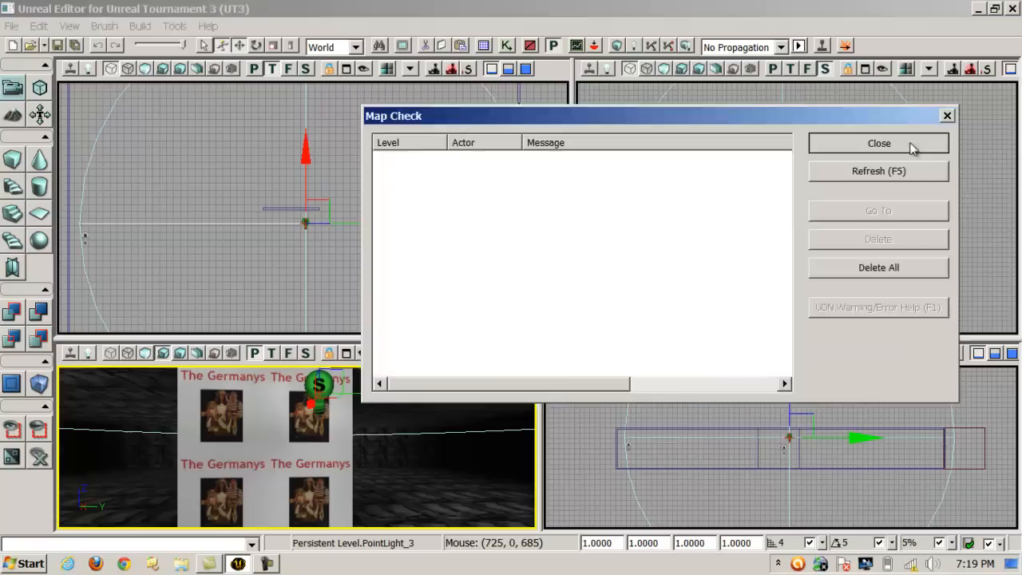
Close the Map Check report and save the level
click(878, 143)
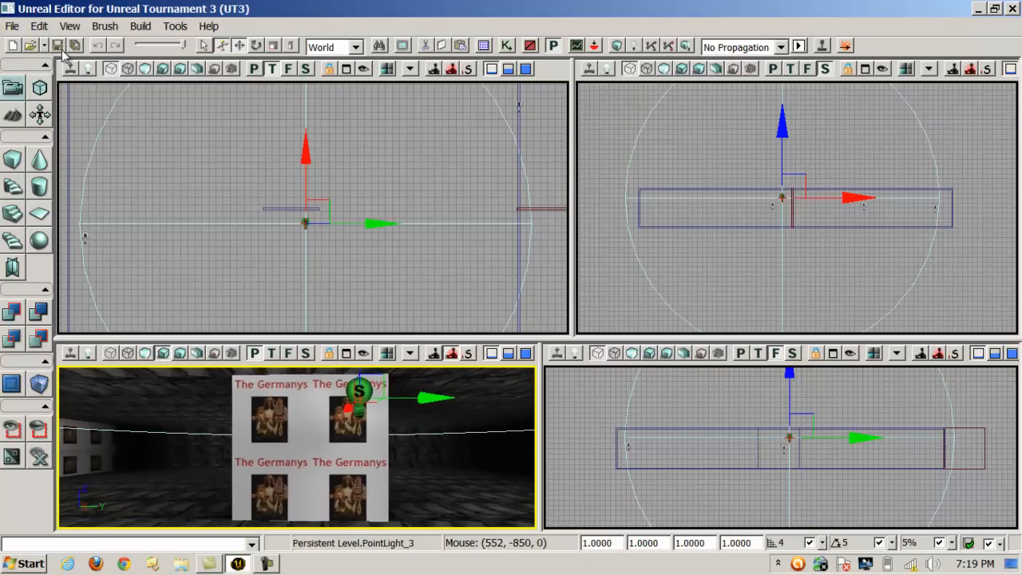
click(103, 26)
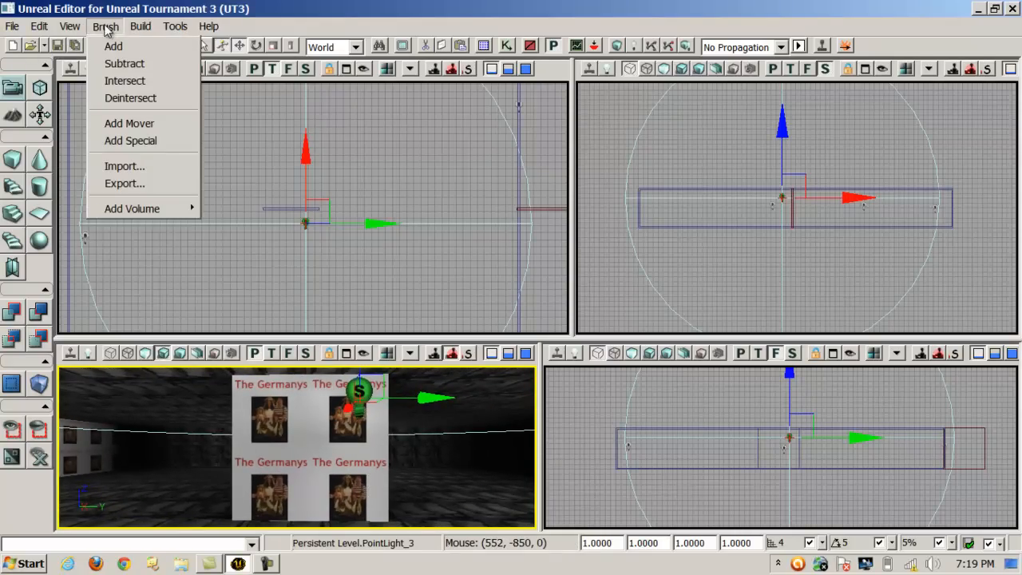
Try EngineMaterials CubeMaterial on the sign, then apply PirateArenaDeco's Pirates_Mat instead
click(69, 25)
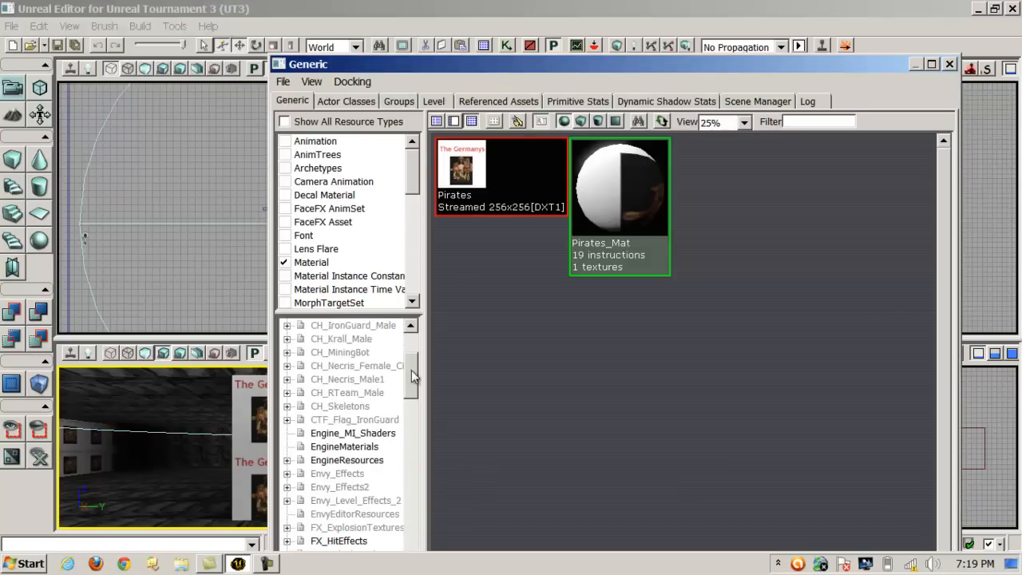
click(352, 445)
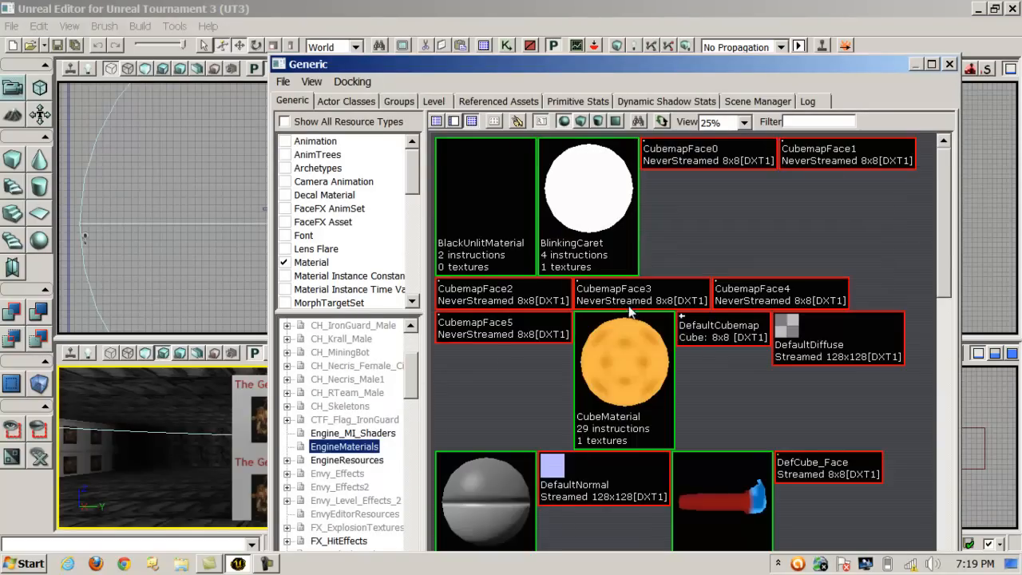
scroll(down, 3)
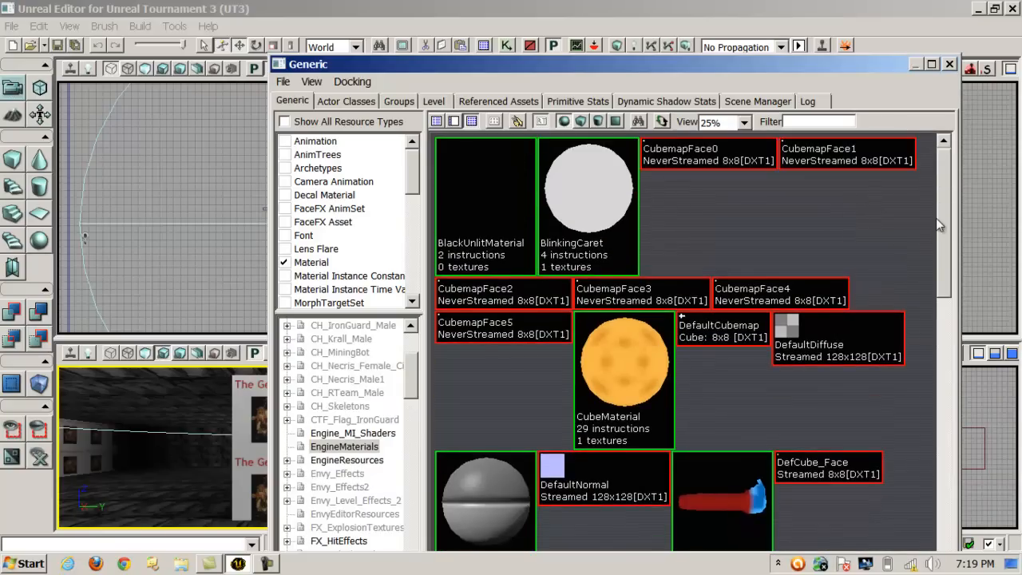
scroll(down, 3)
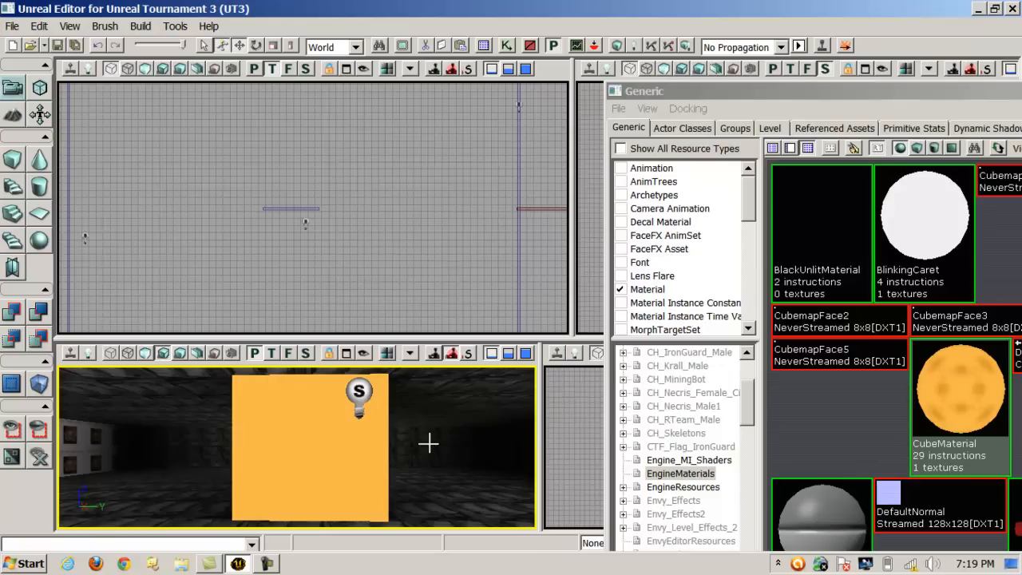
mouse_move(322, 451)
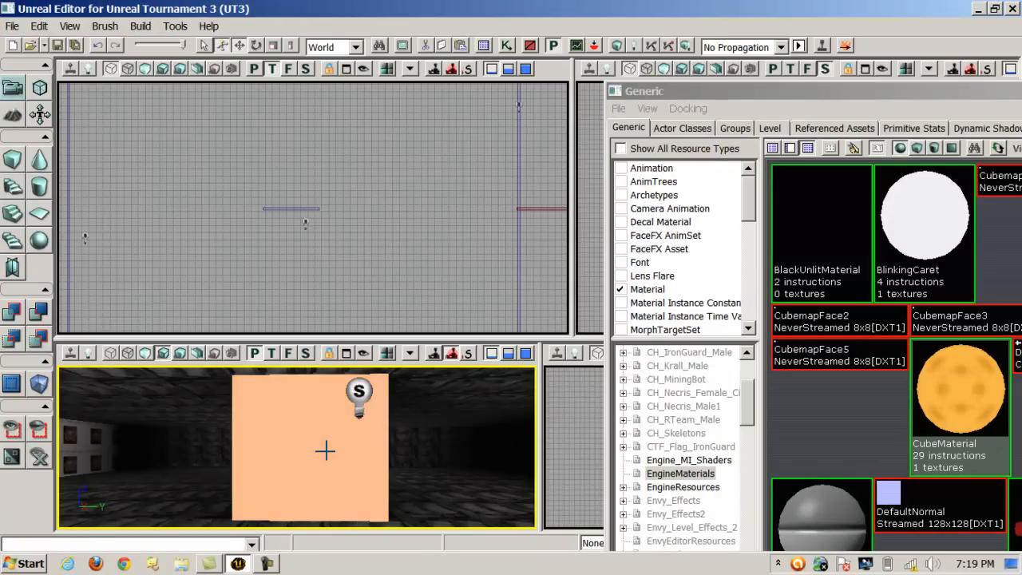
mouse_move(324, 451)
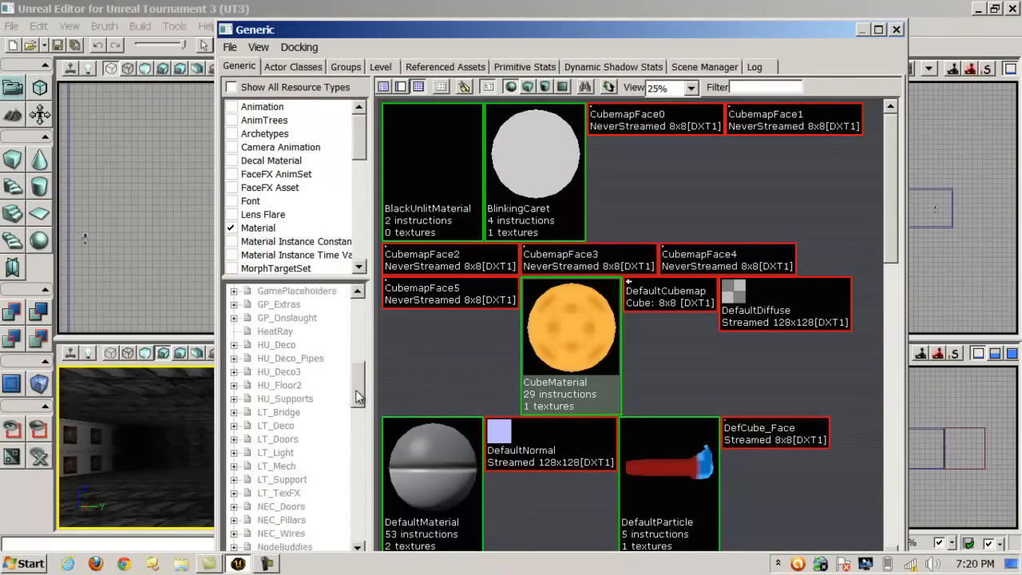
click(296, 466)
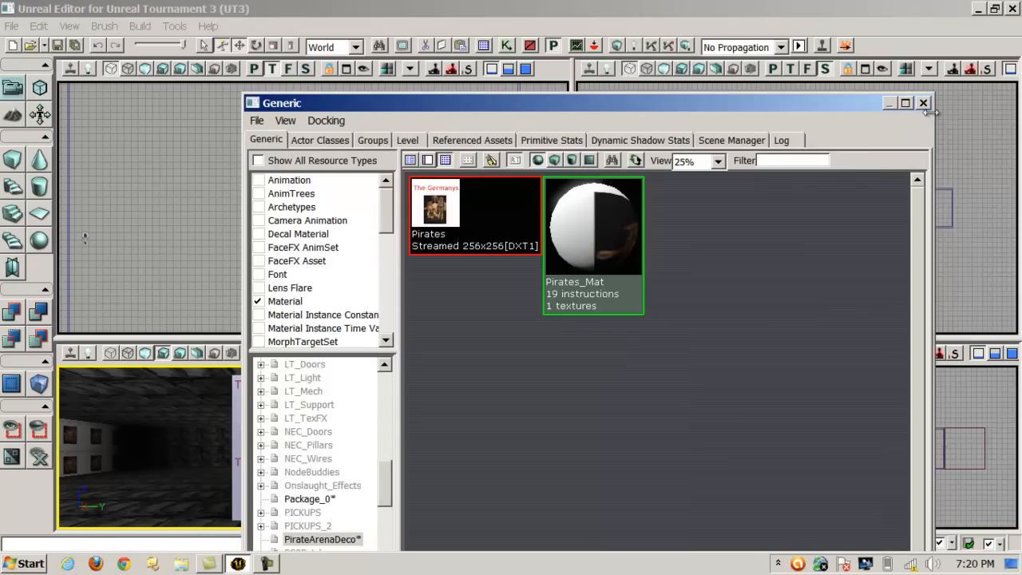
click(922, 104)
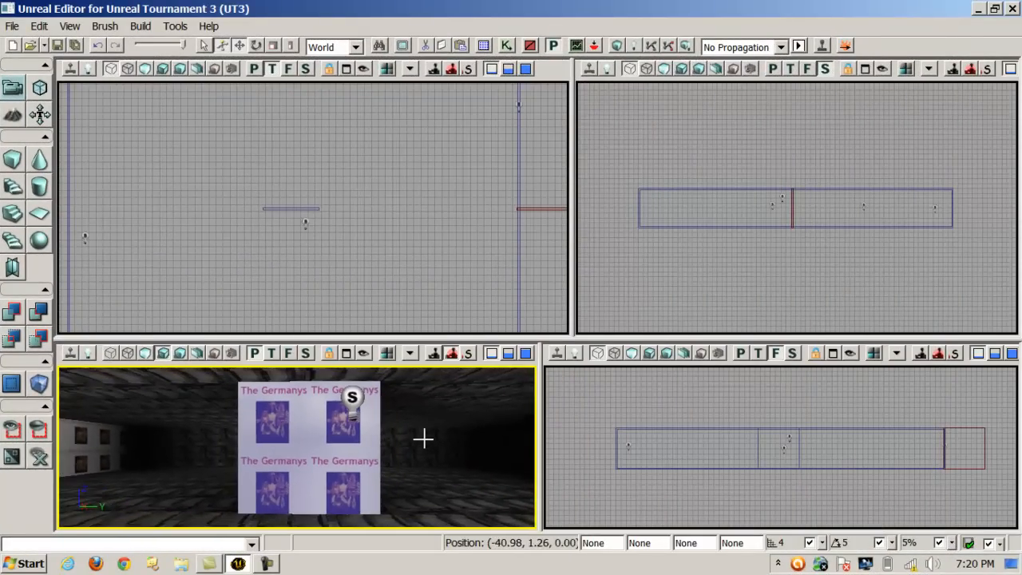
Set the sign face's UTile and VTile to 0.5 in Surface Properties
drag(423, 437, 414, 413)
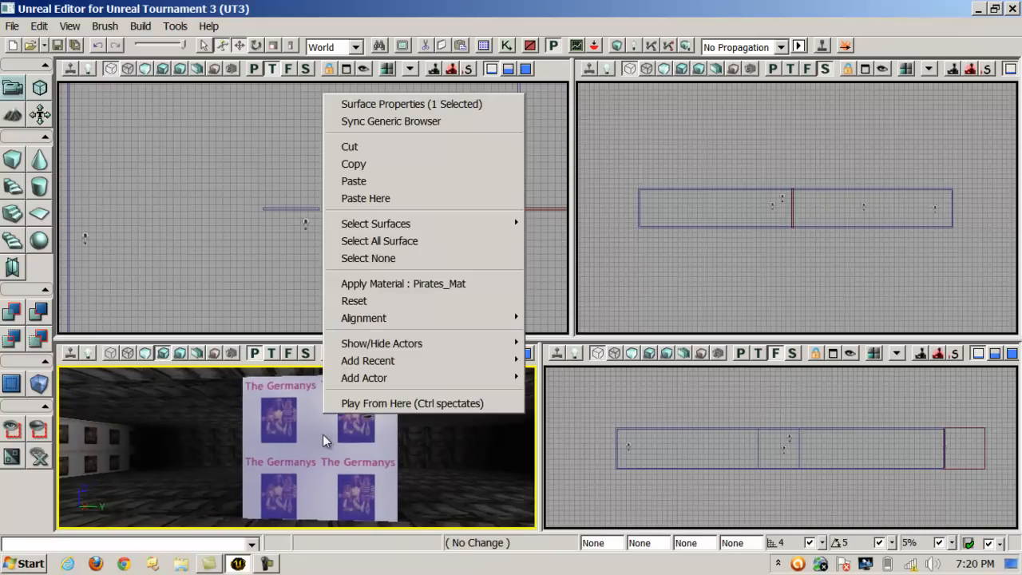
click(408, 104)
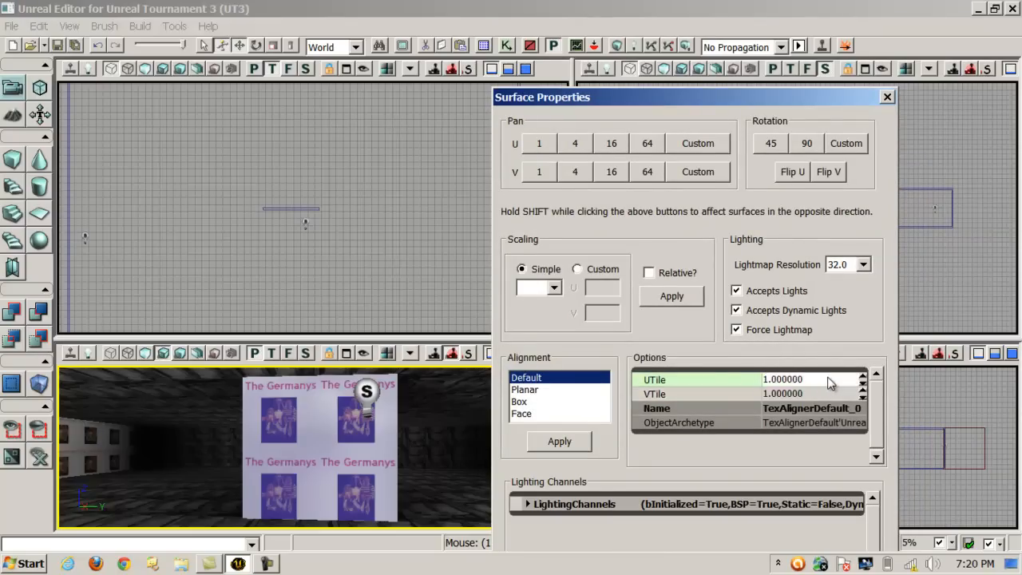
text(.5)
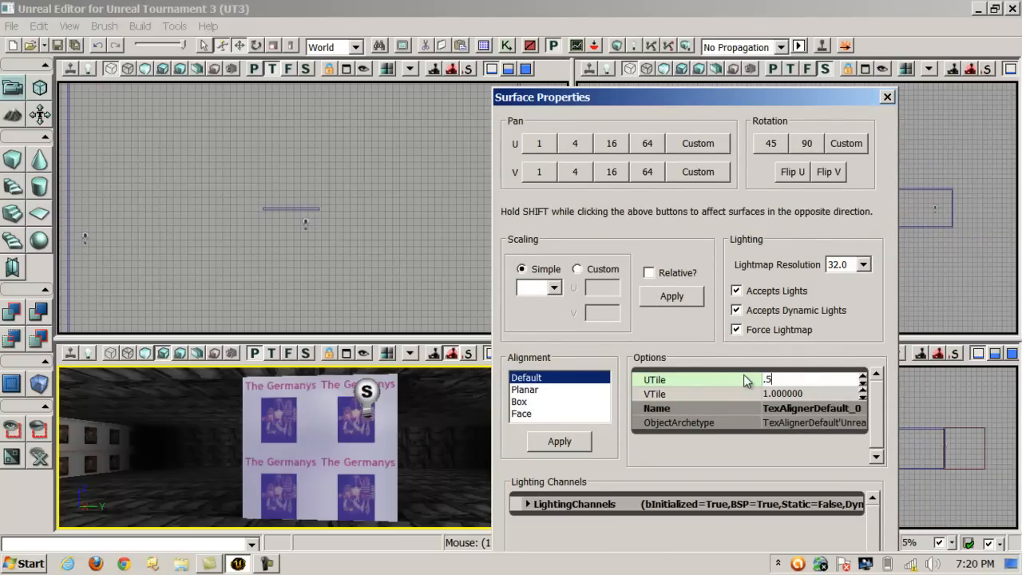
click(807, 394)
text(0.500000)
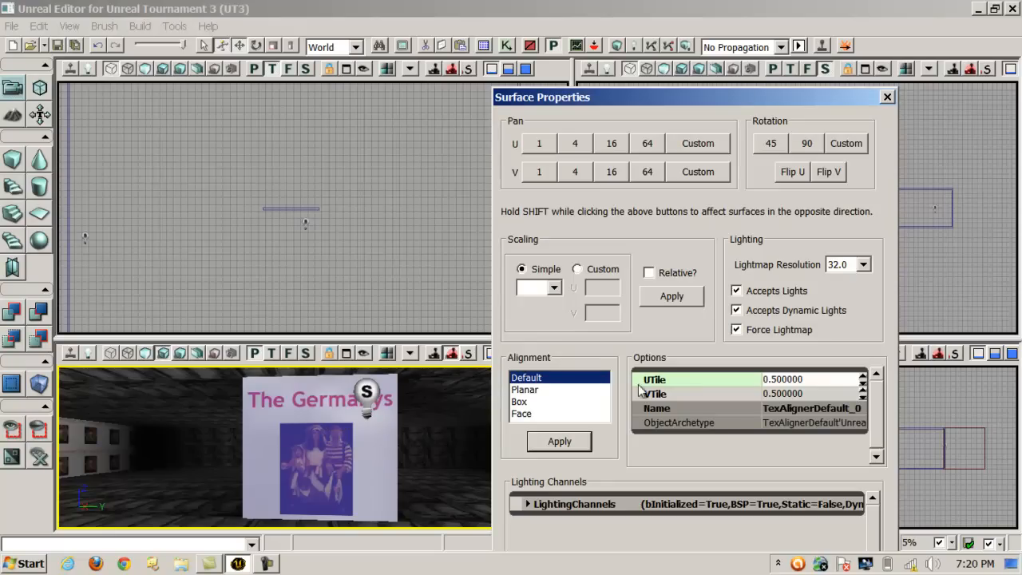
click(883, 97)
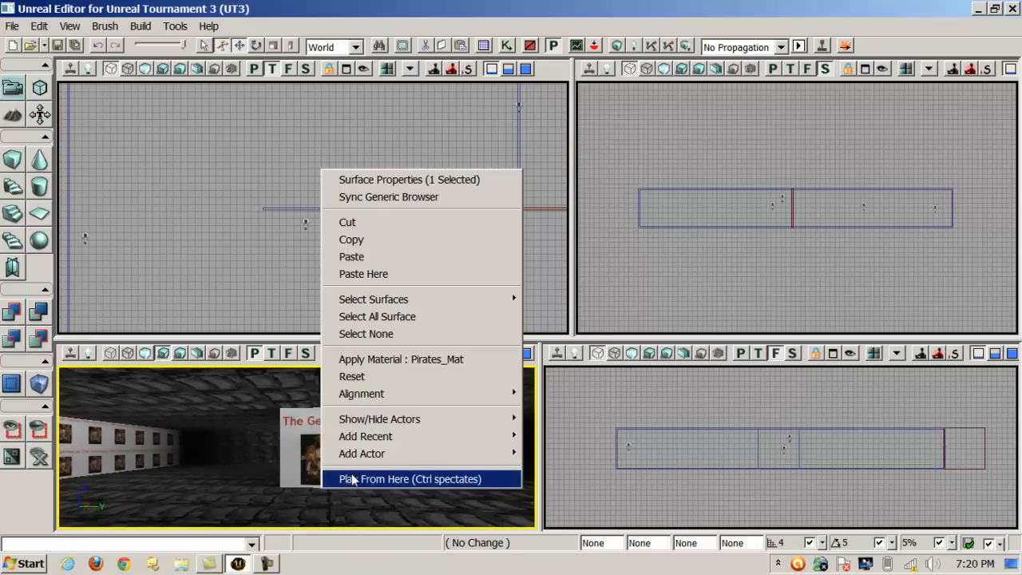
Play the level from the viewport spot facing the large The Germanys poster sign
click(411, 479)
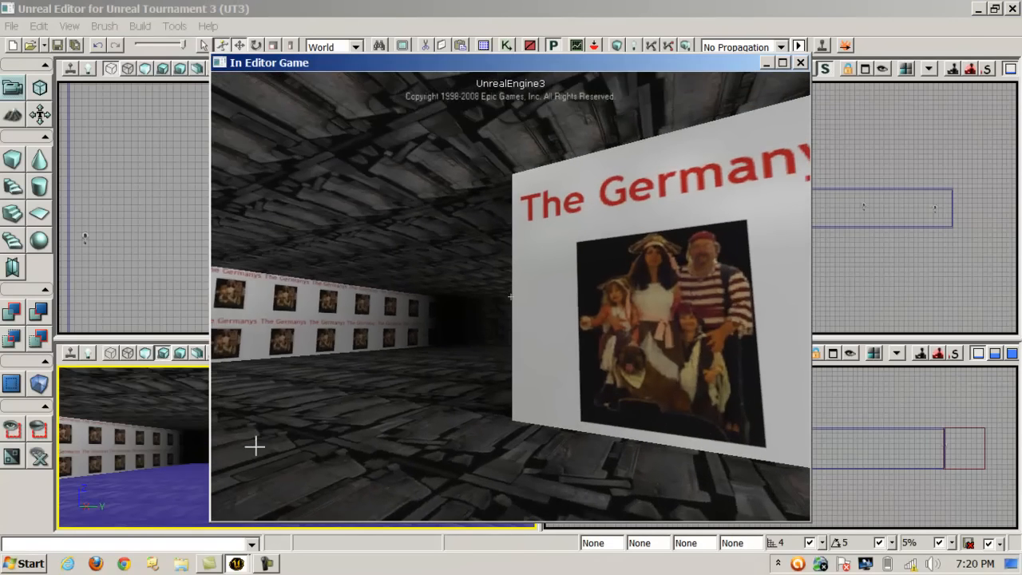